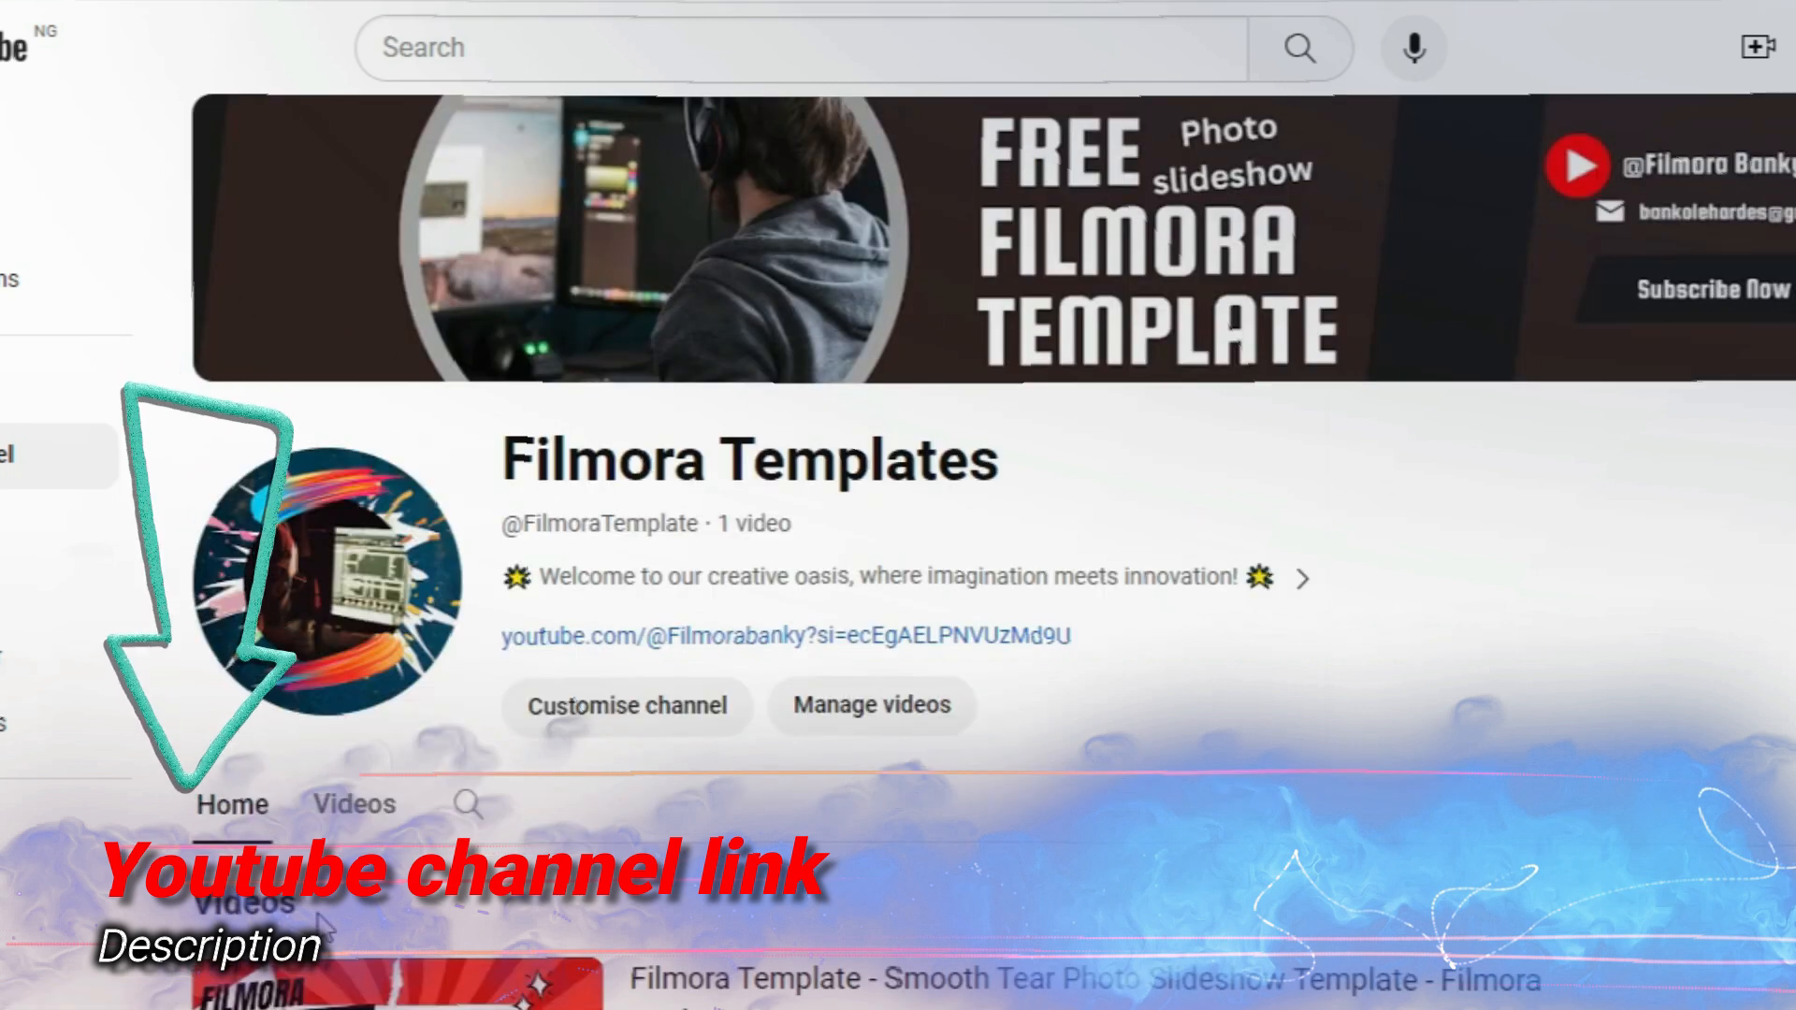
- Place the Default Title on the timeline and enter its Advanced editor
scroll(down, 3)
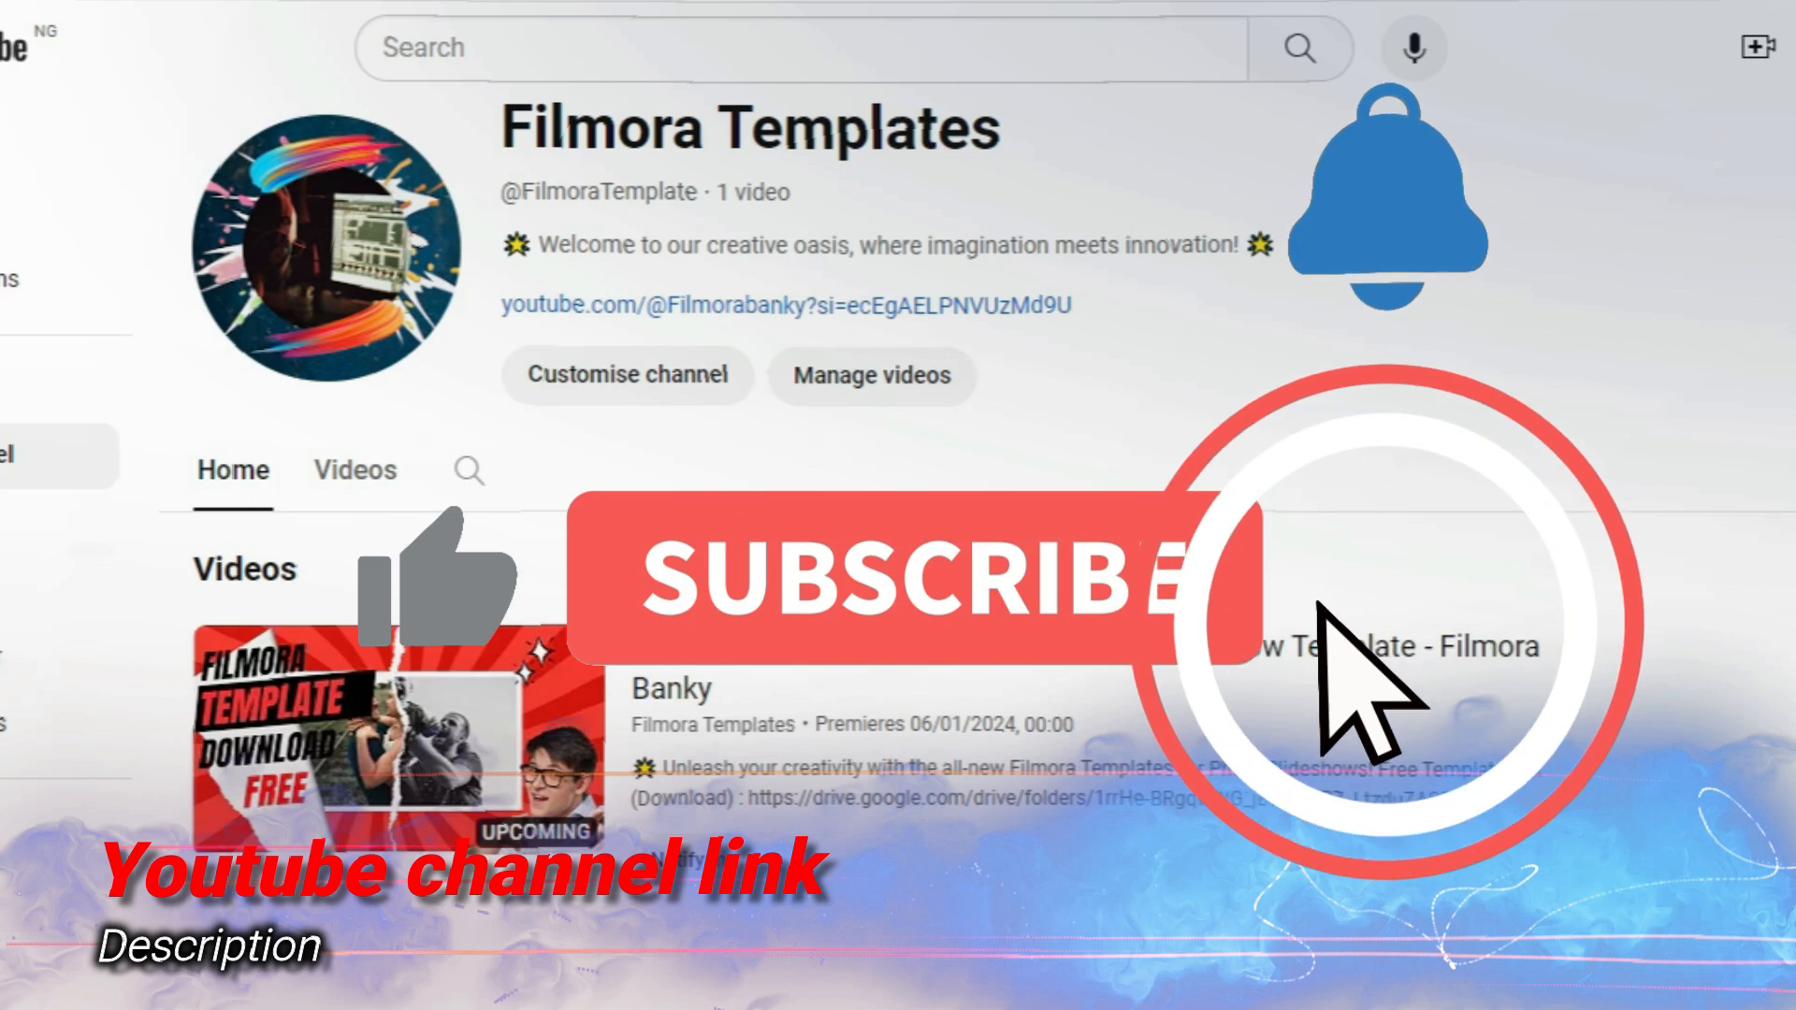
click(917, 578)
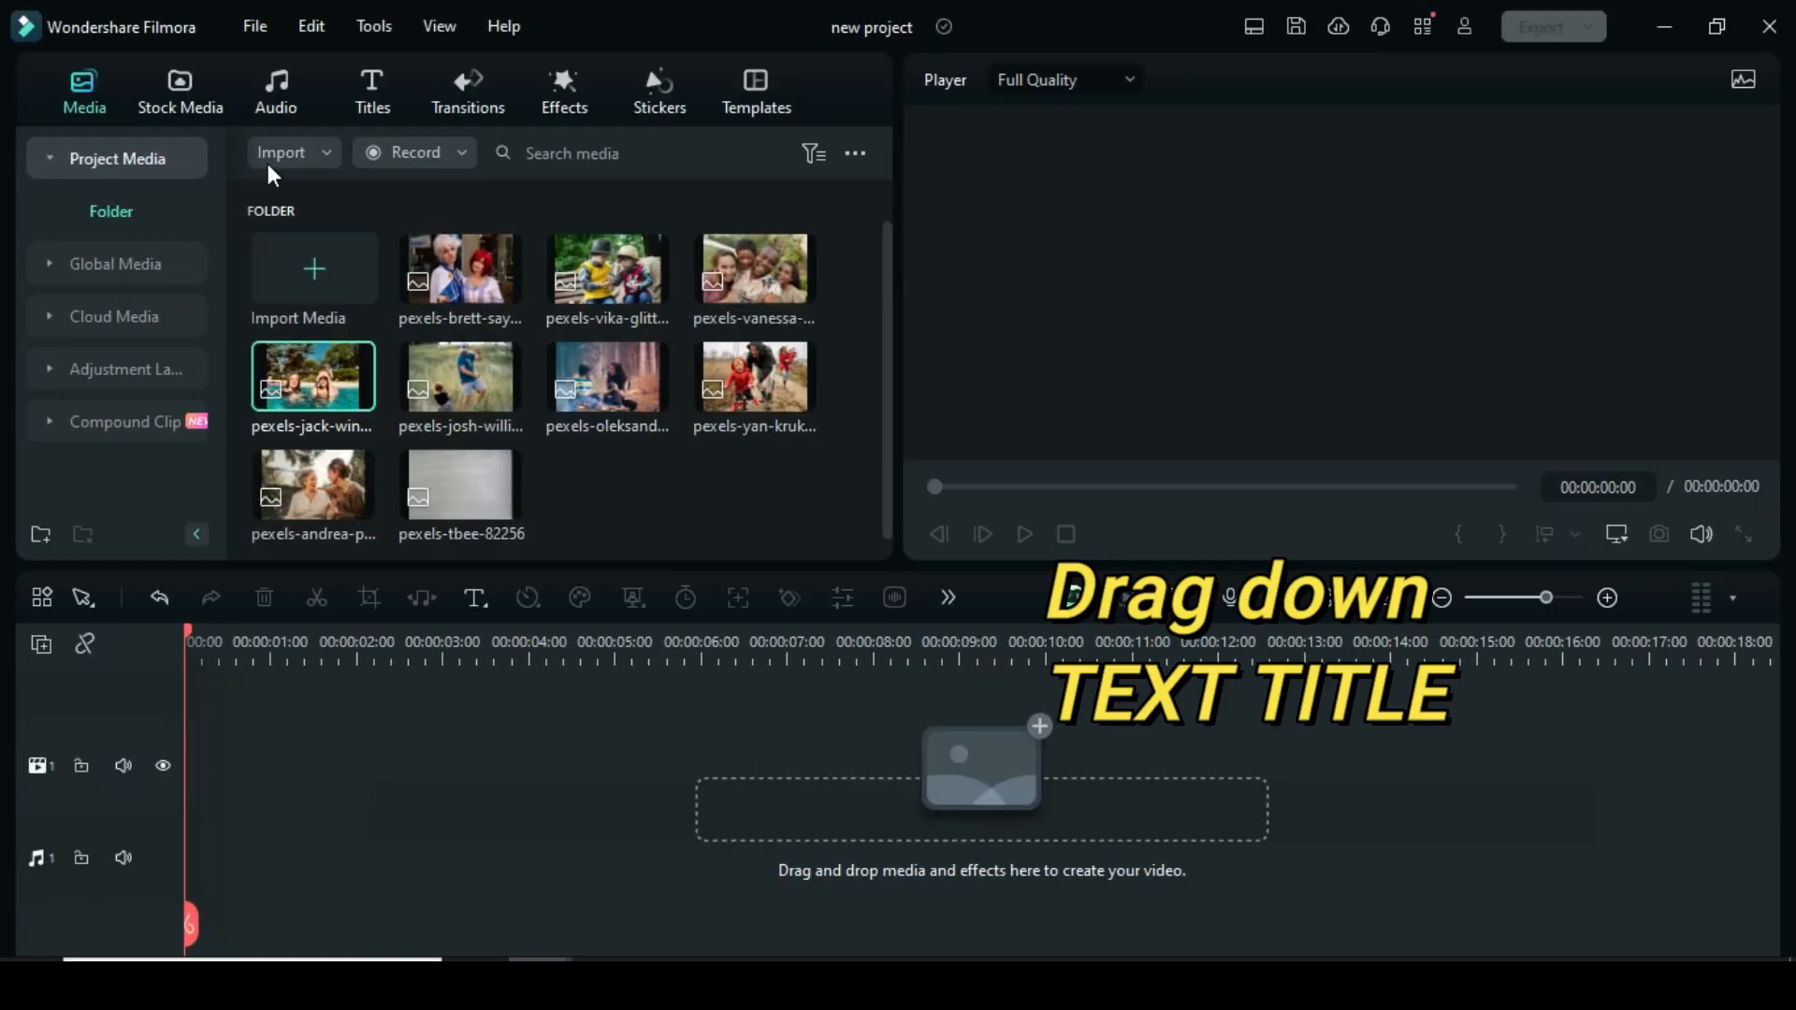
click(372, 90)
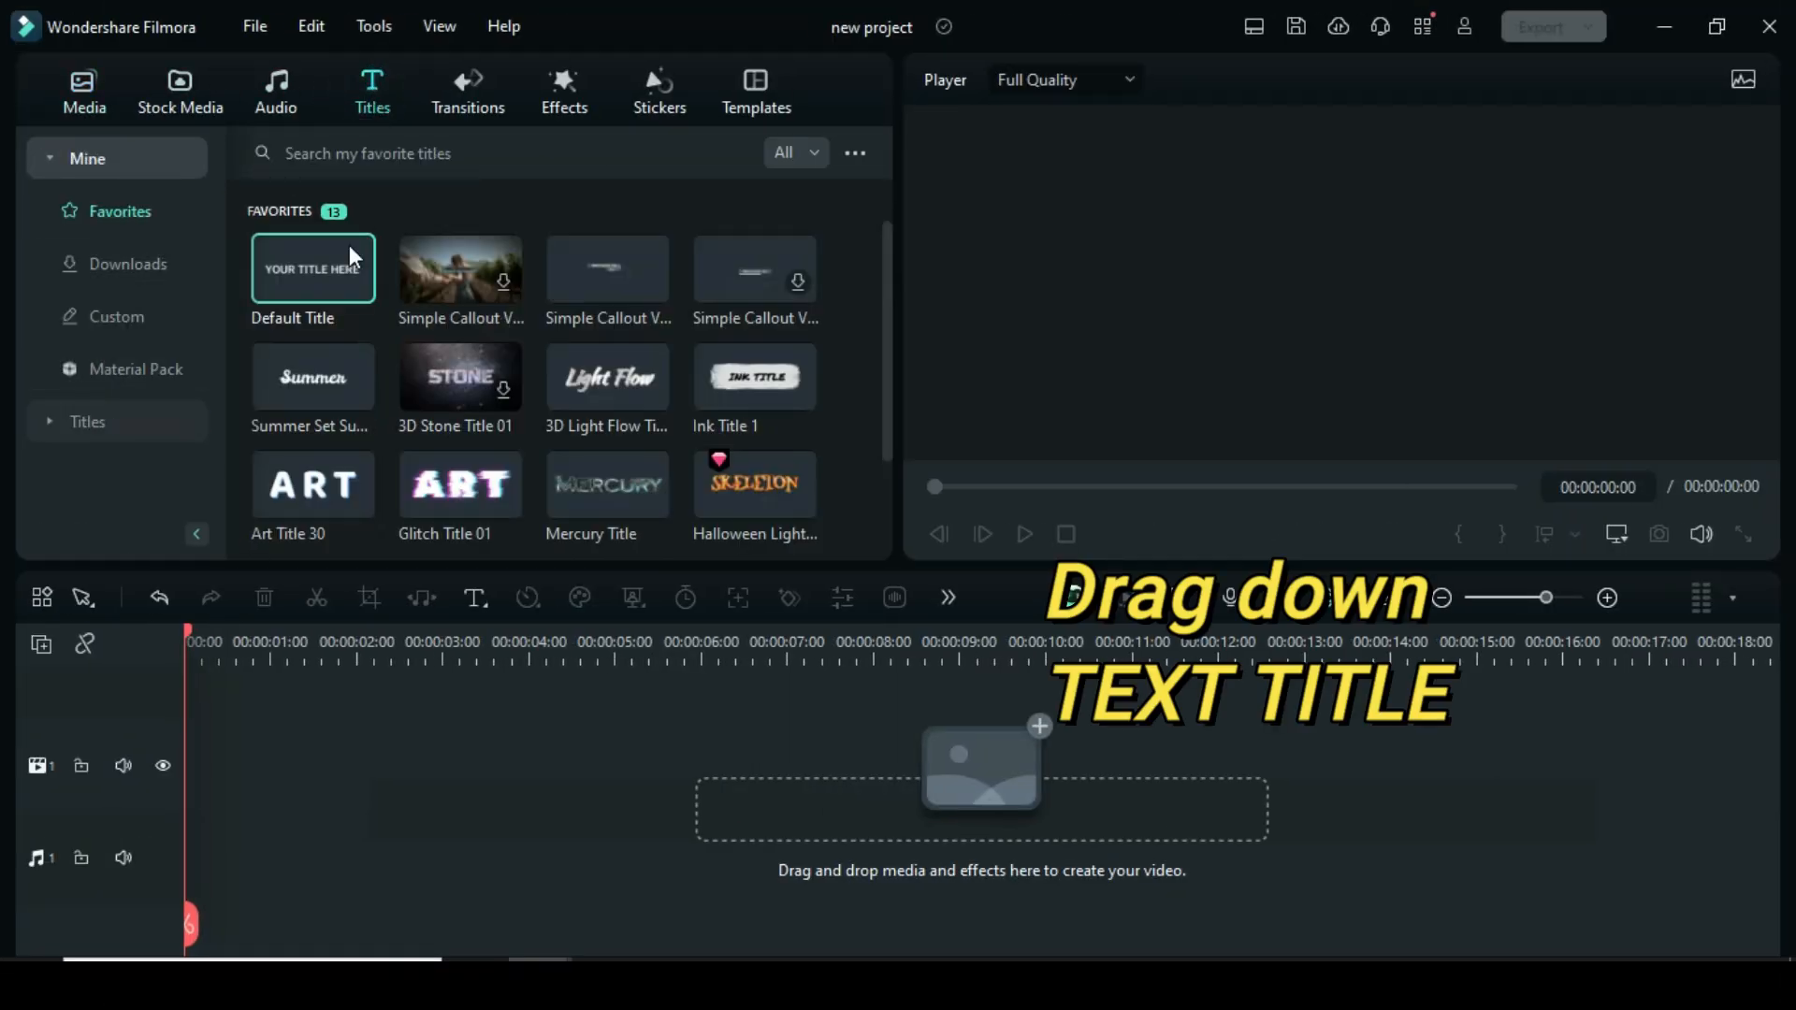
drag(312, 269, 399, 766)
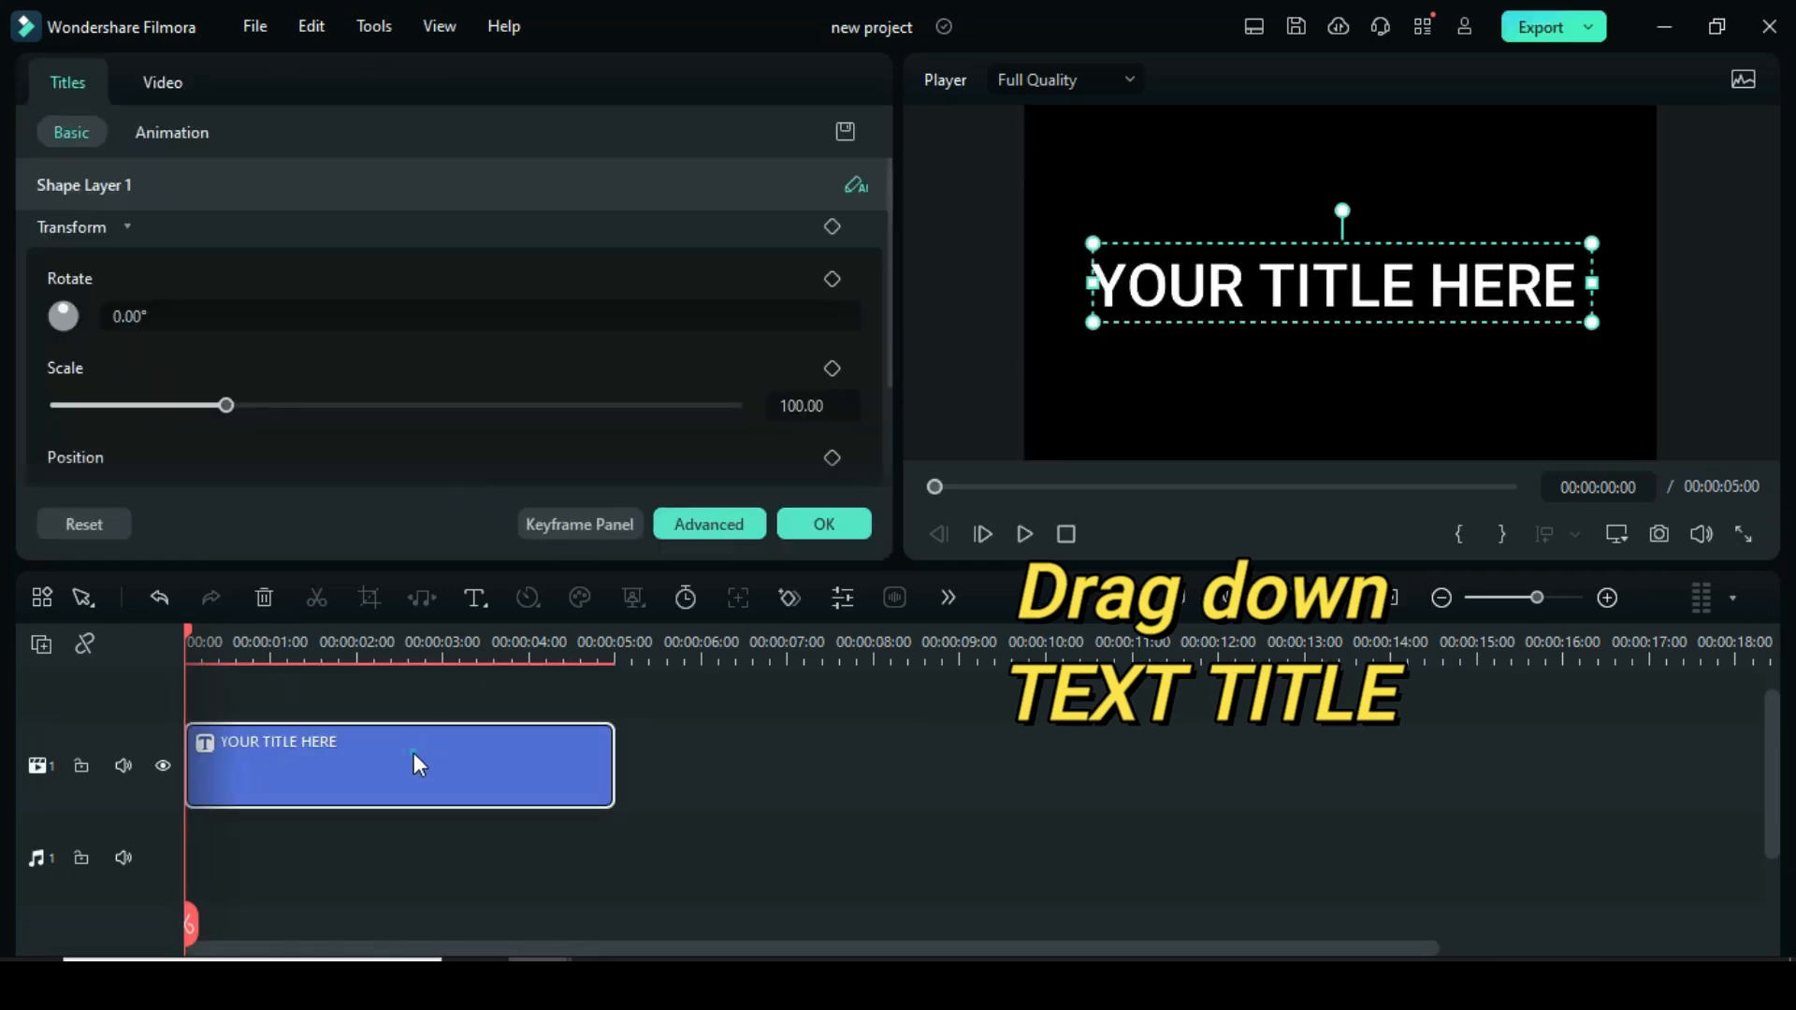
click(708, 524)
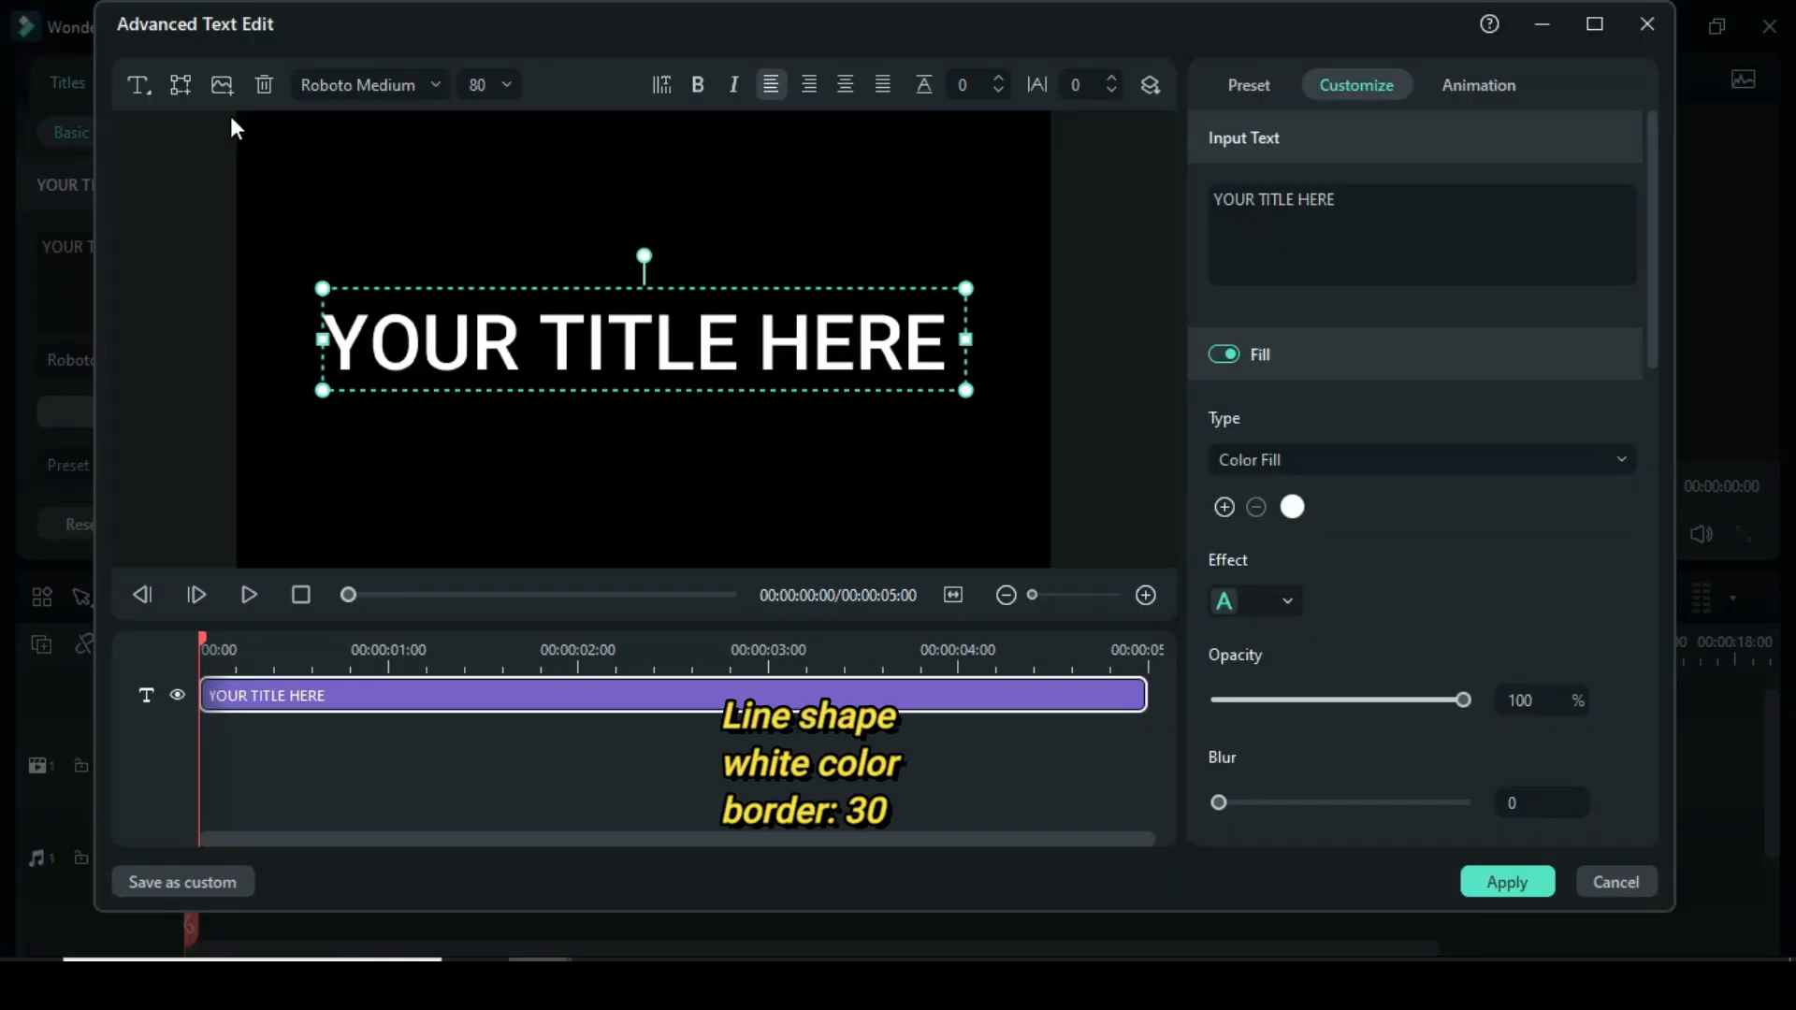
- Add a white line shape with border 30, scale it to 100, and snapshot it to the media library
click(180, 83)
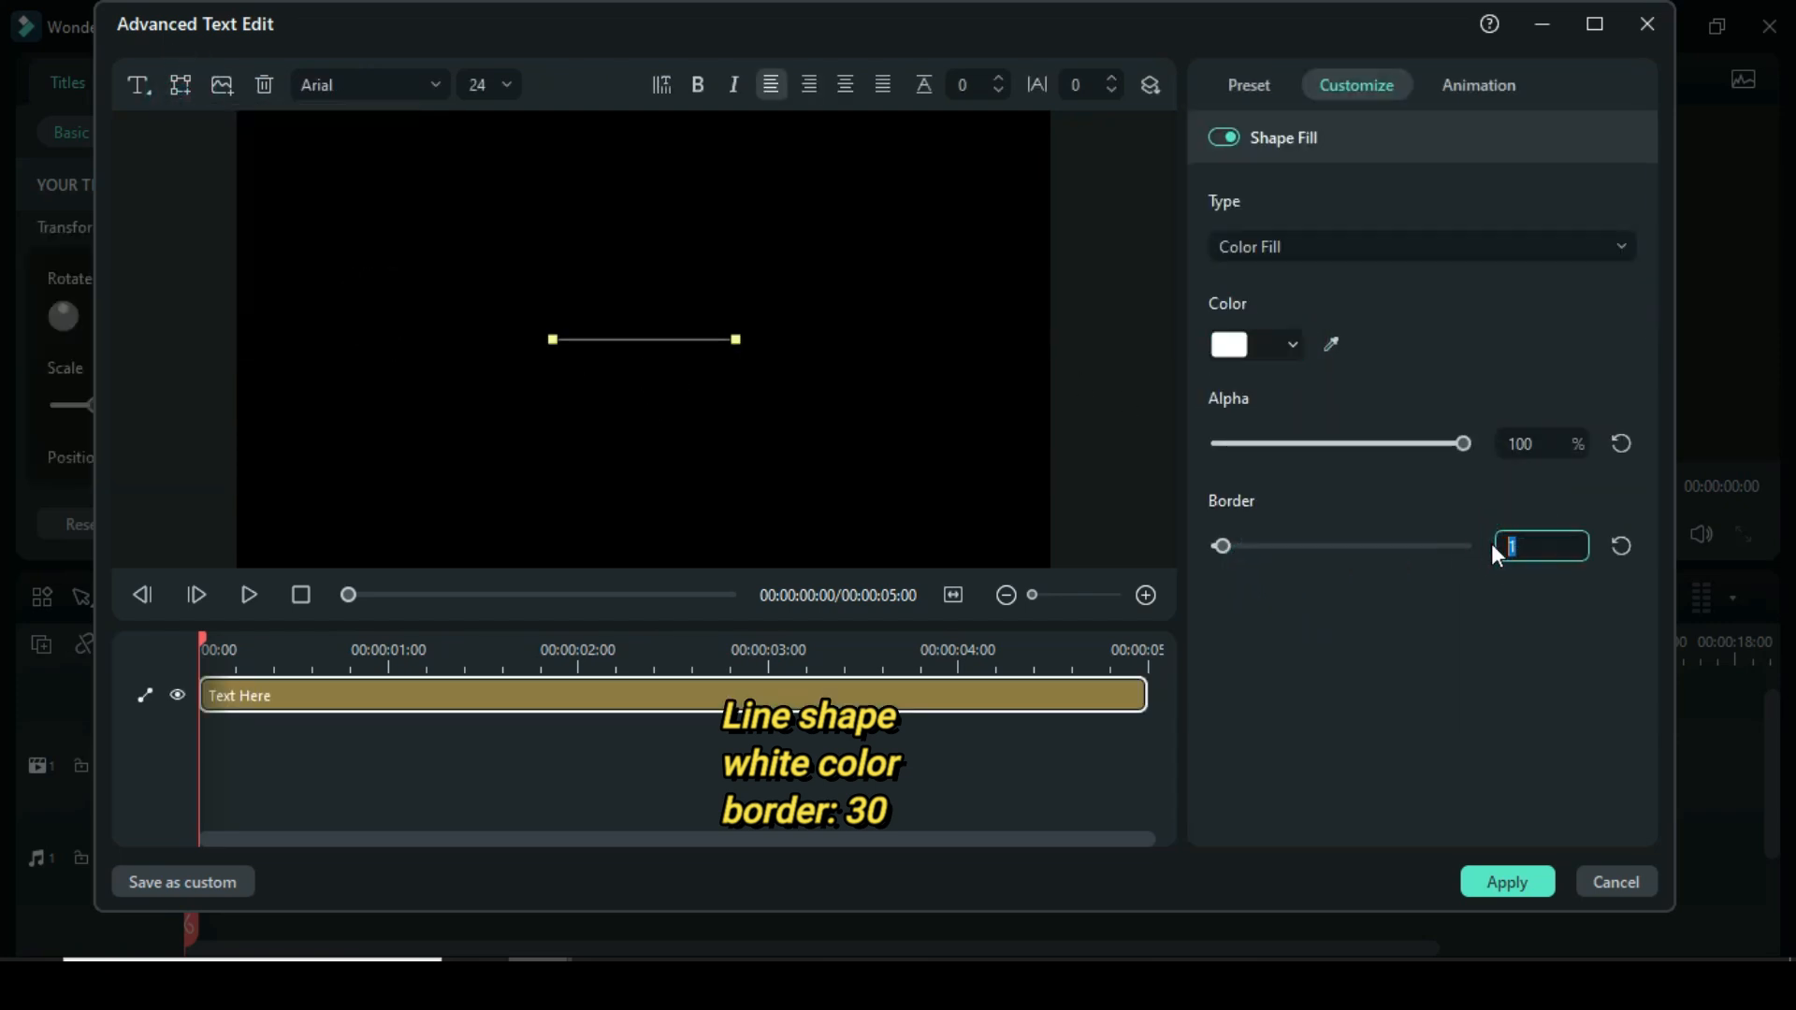
text(30)
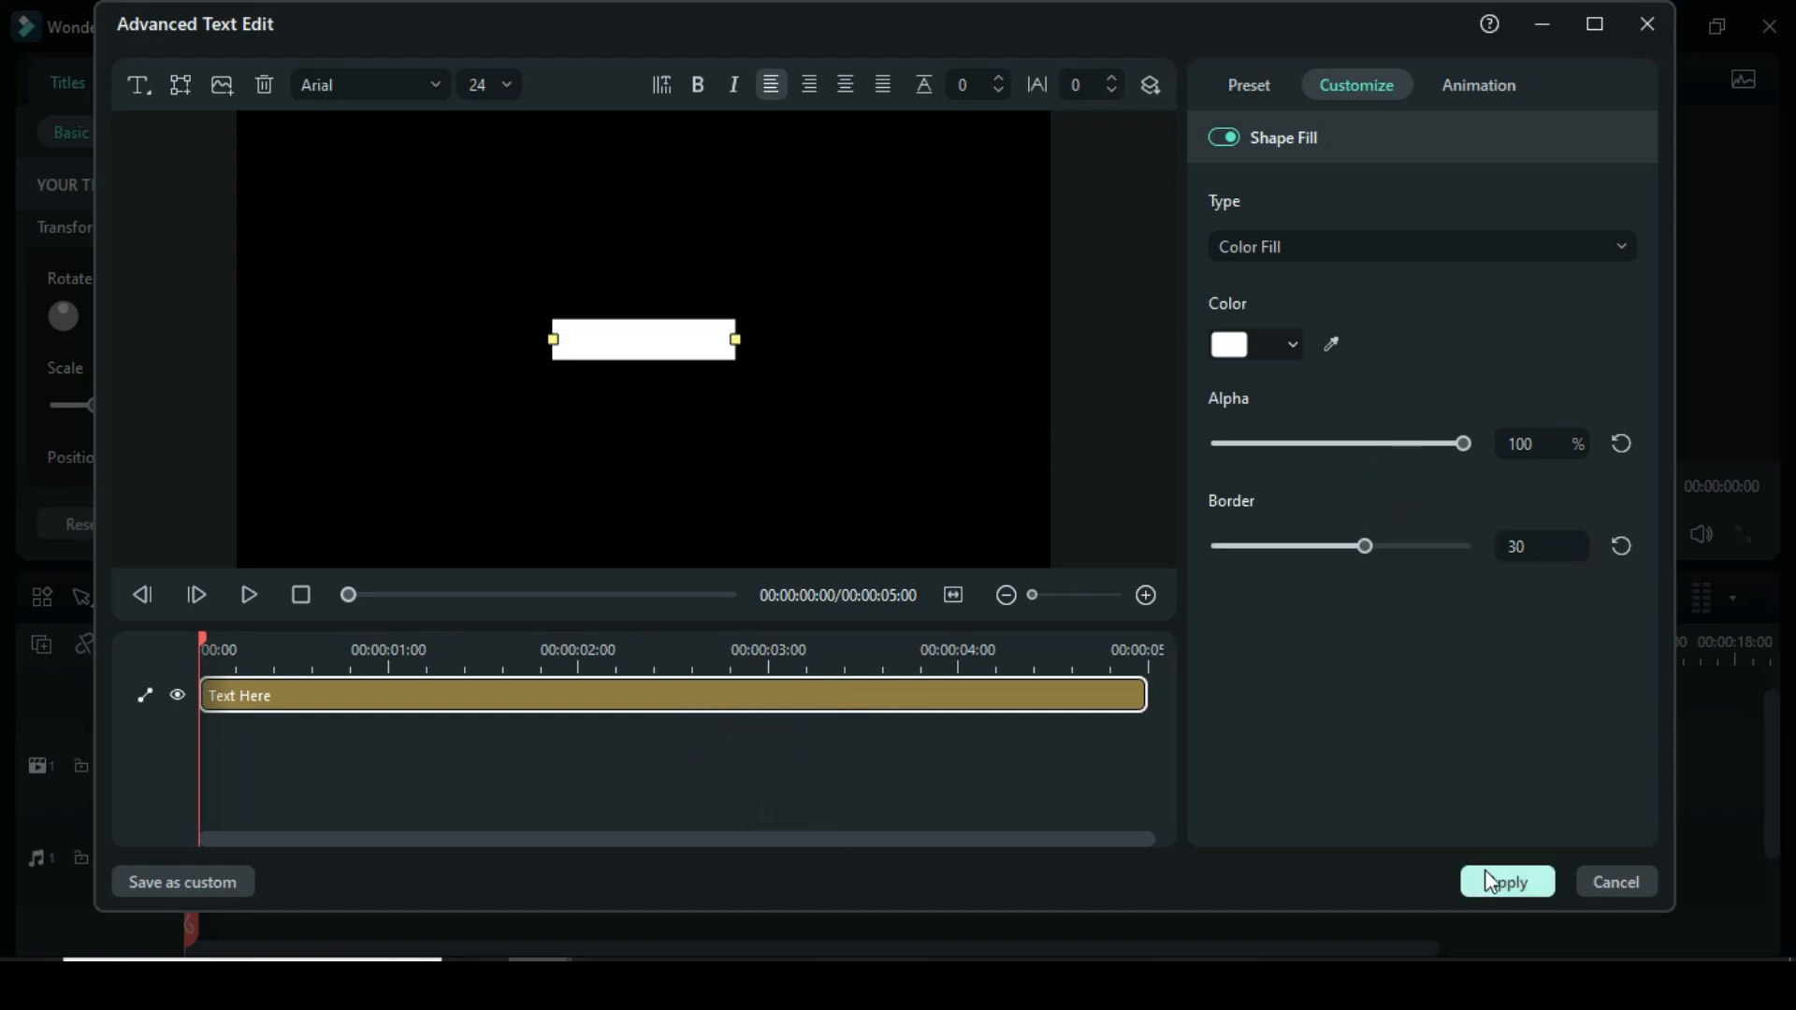
click(1505, 882)
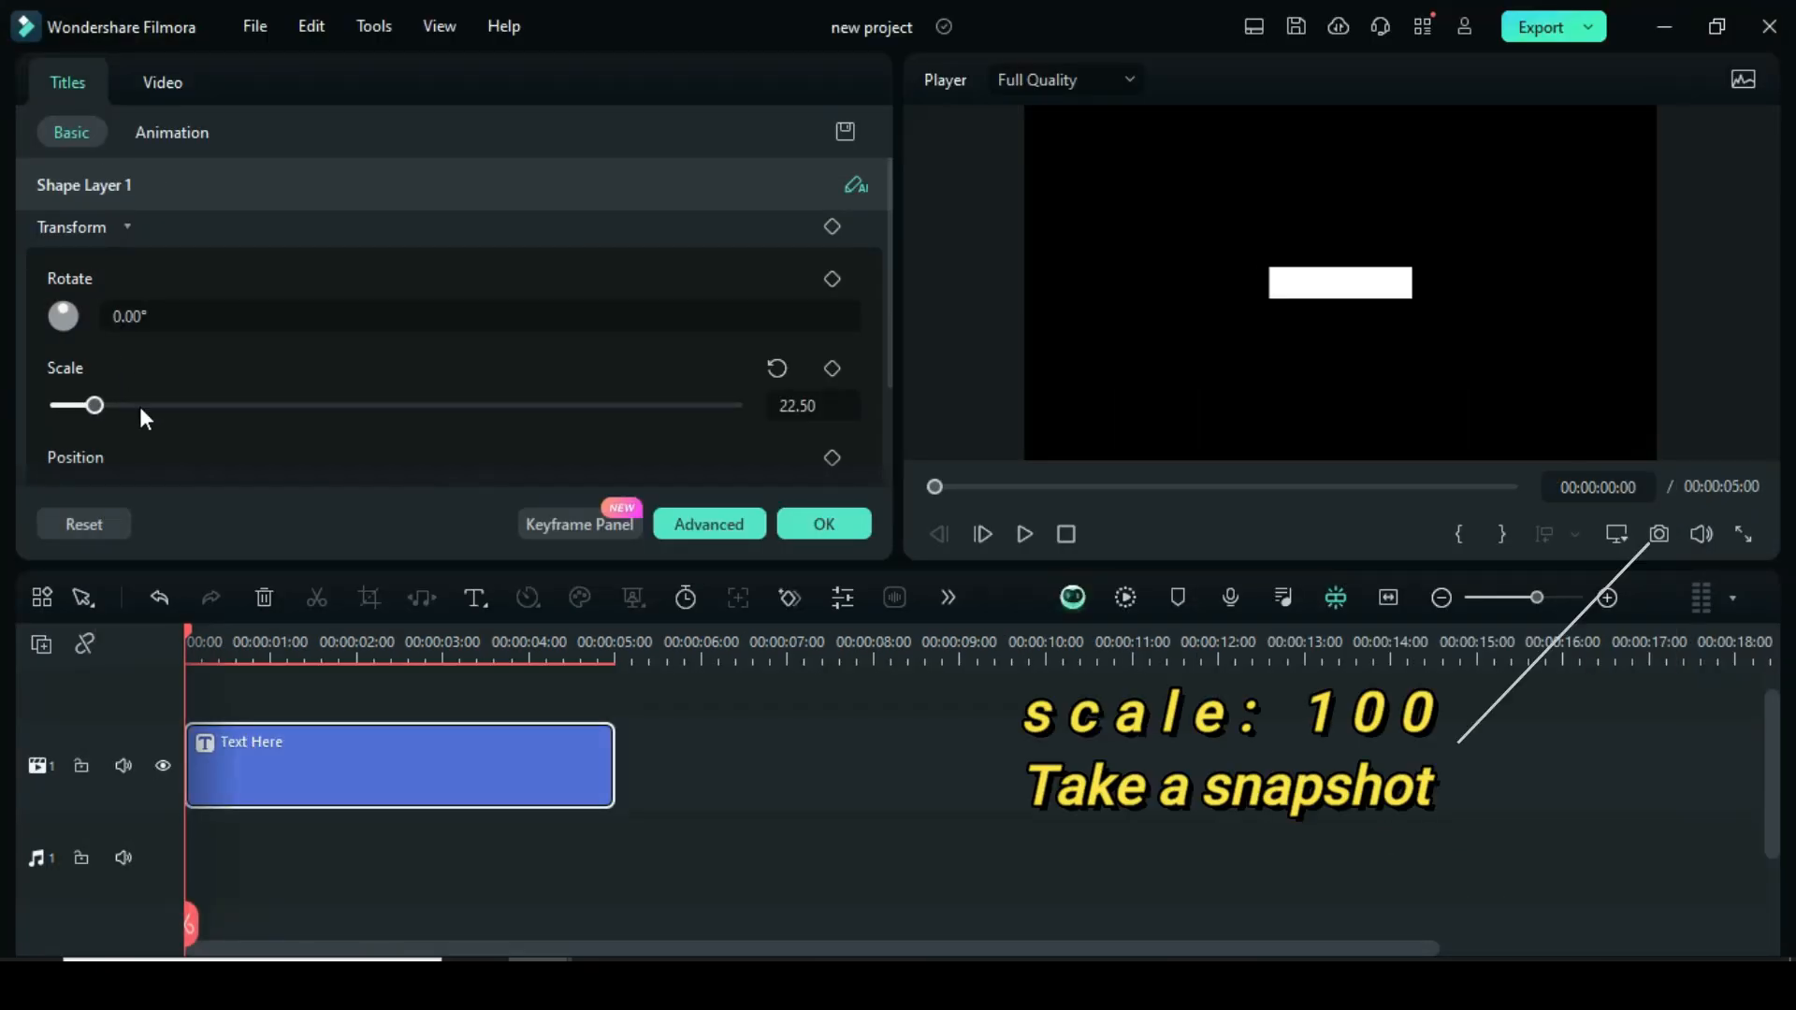
drag(95, 405, 226, 405)
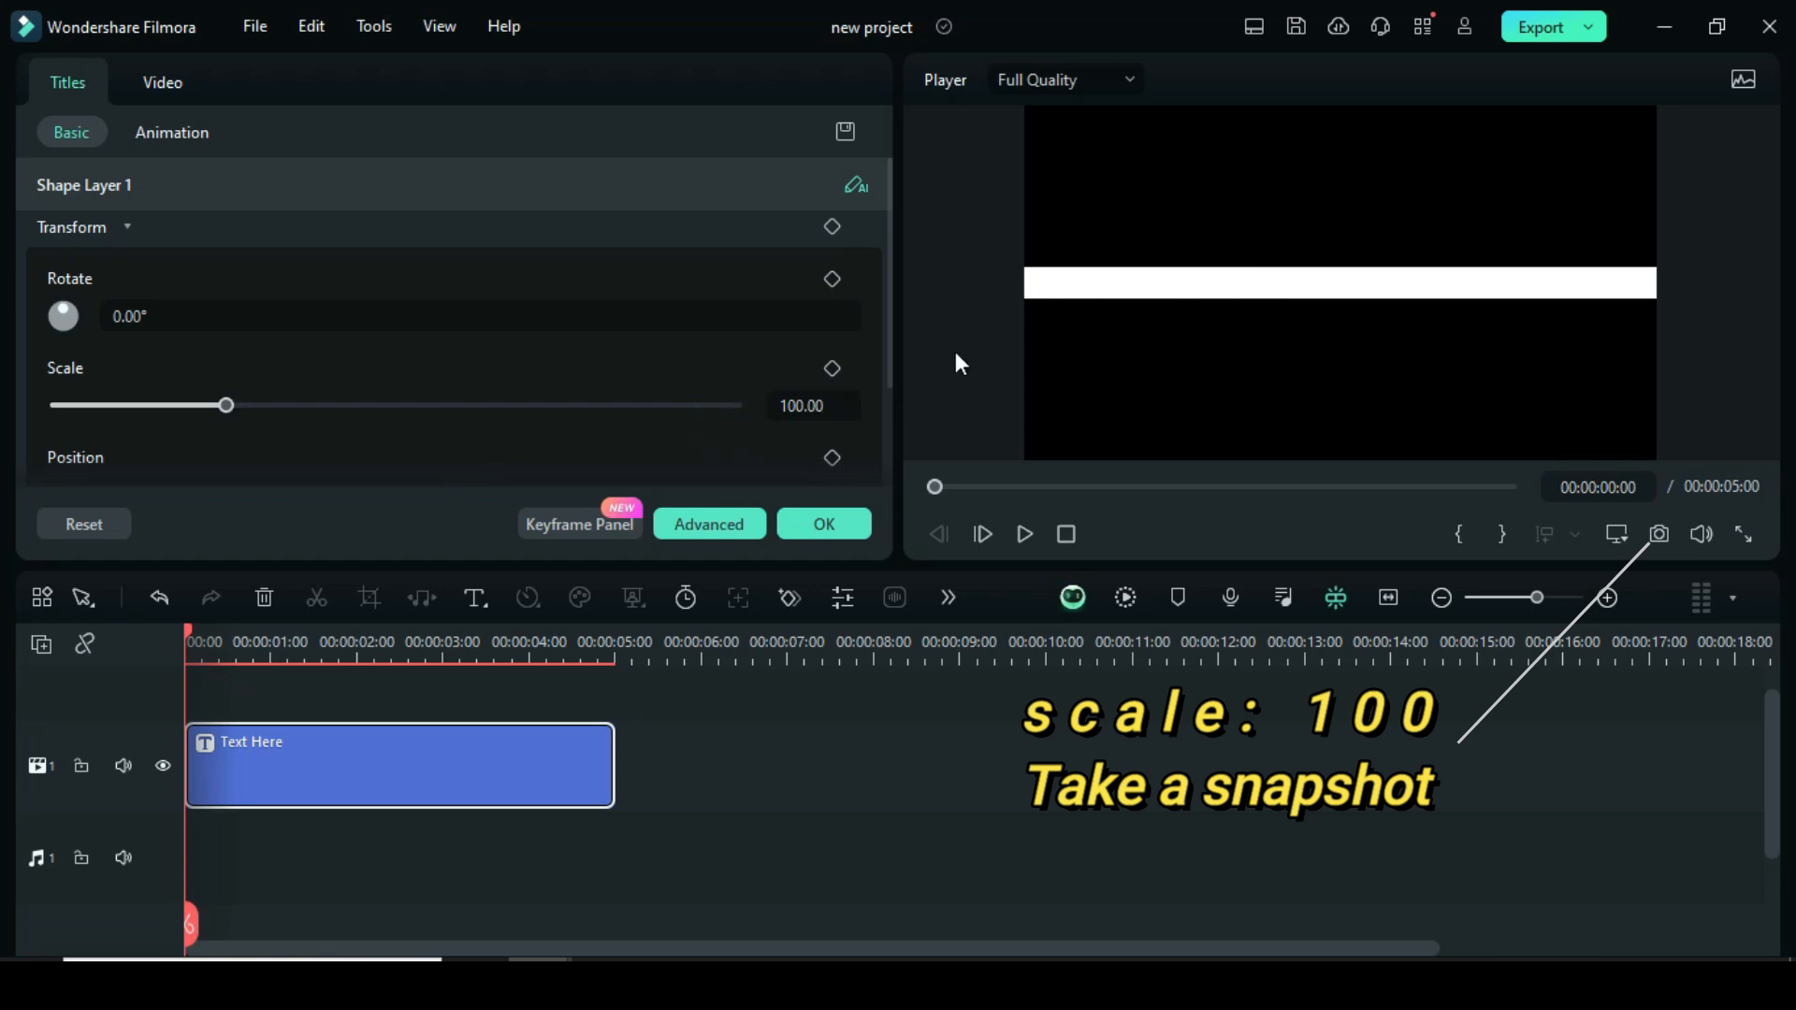
click(78, 86)
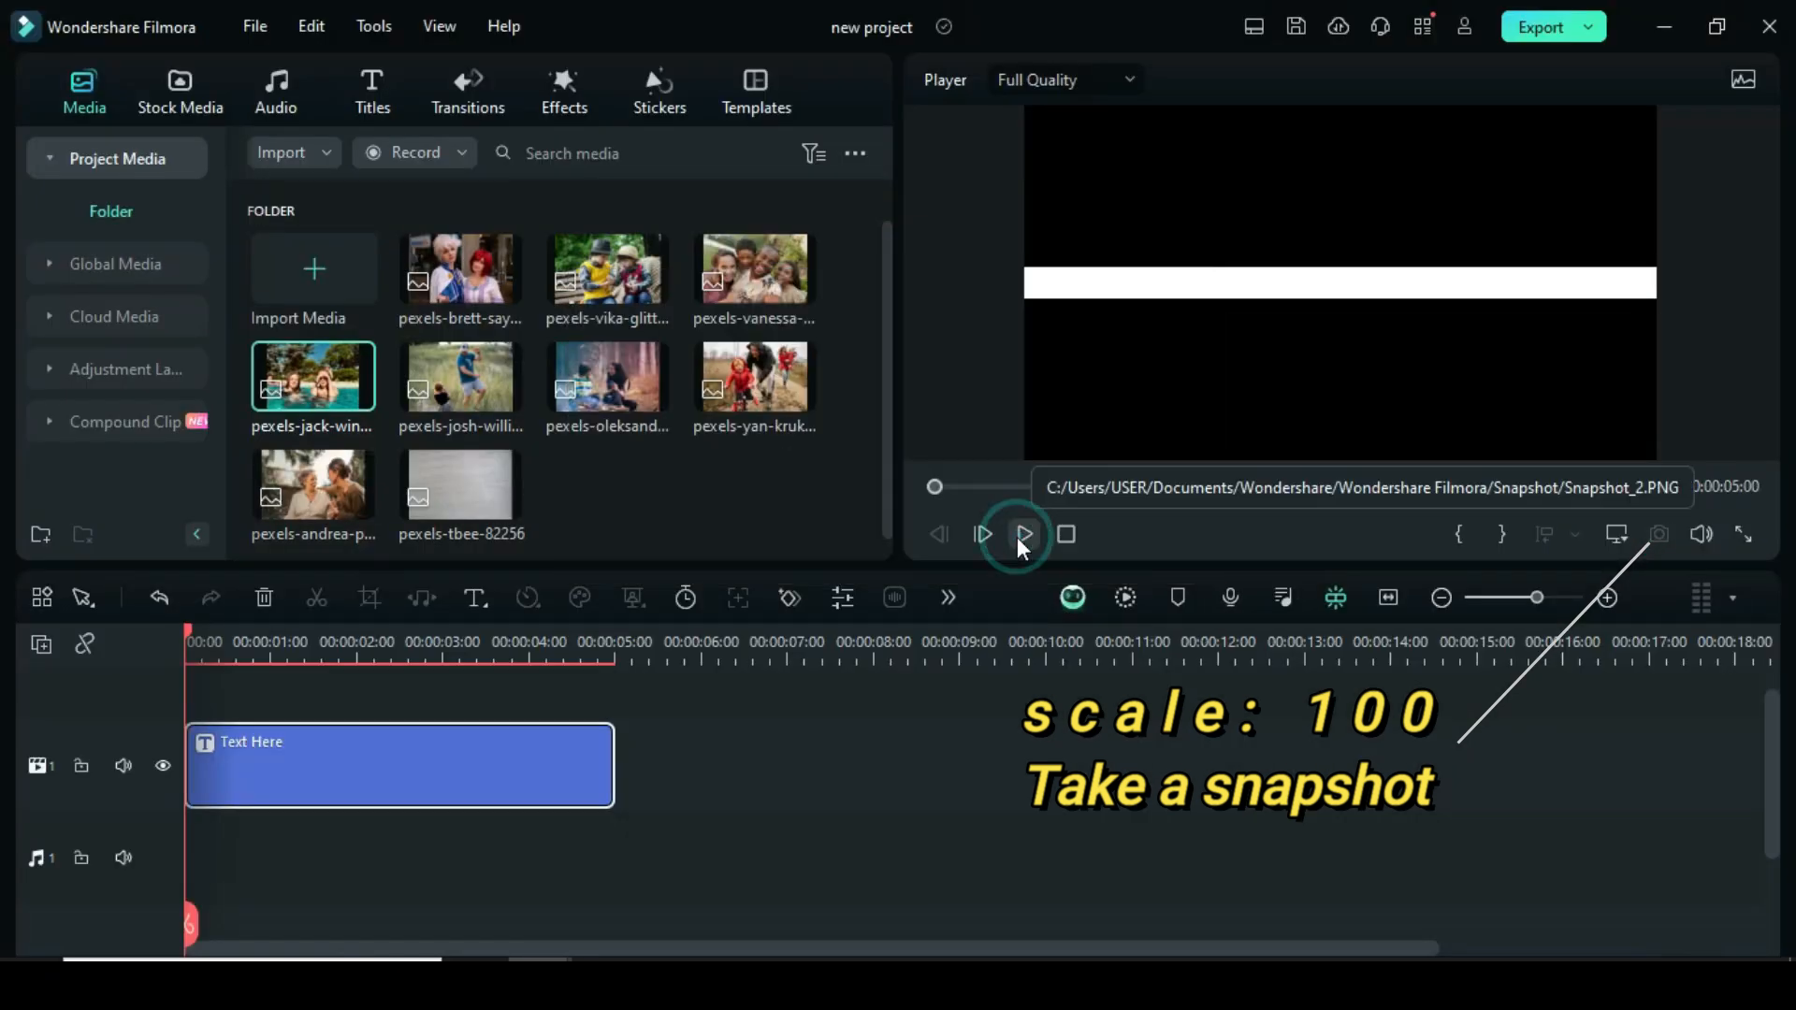
click(1658, 535)
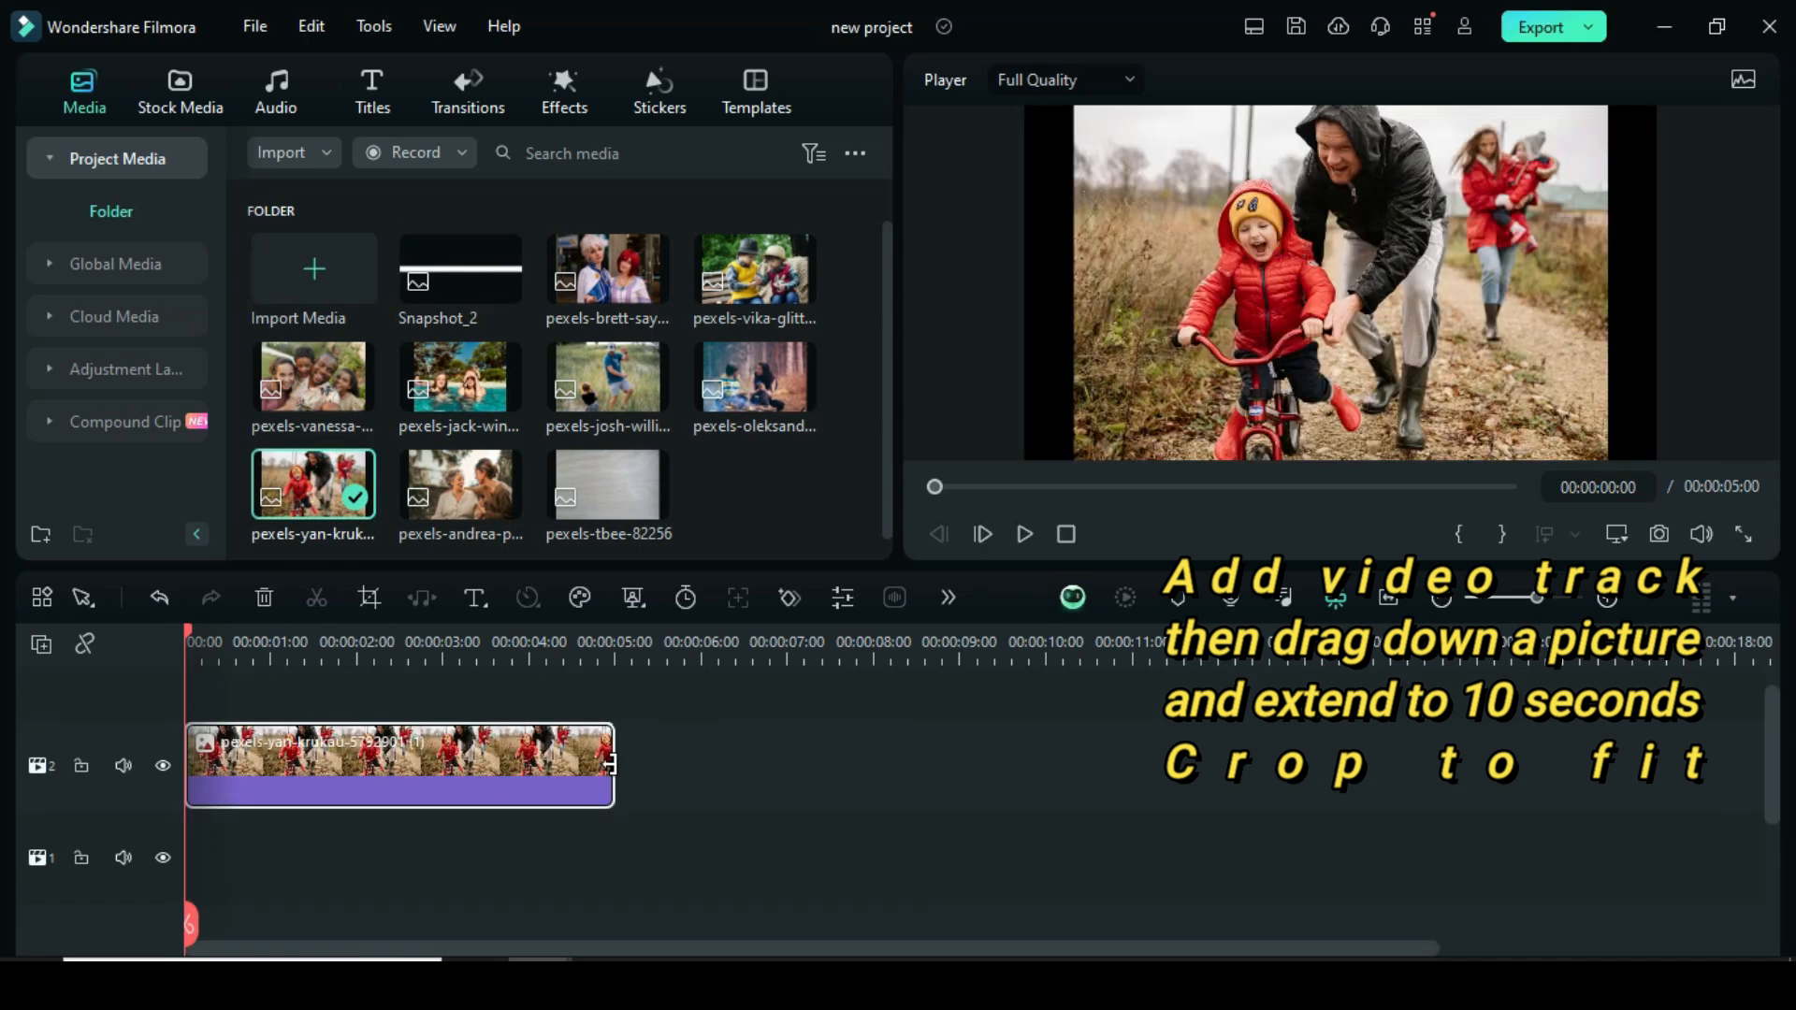
- Extend the photo clip to 10 seconds and crop it to a 16:9 frame
drag(611, 766, 1040, 765)
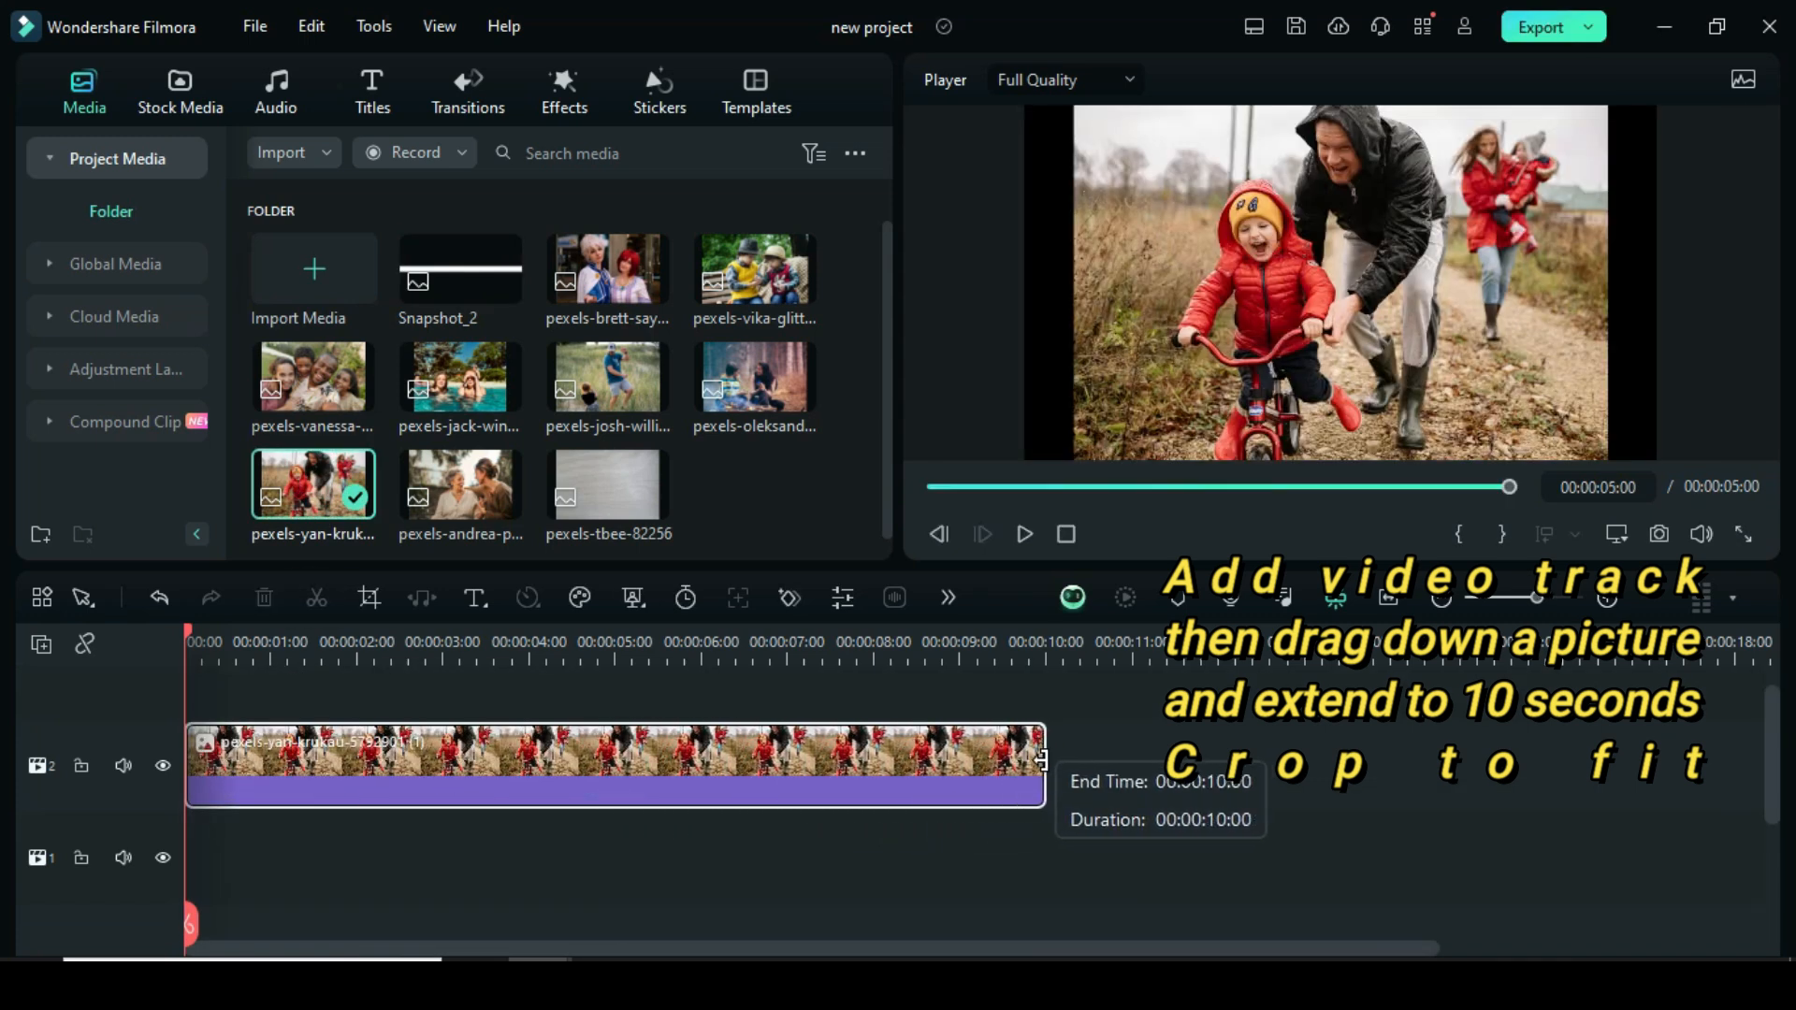
click(369, 597)
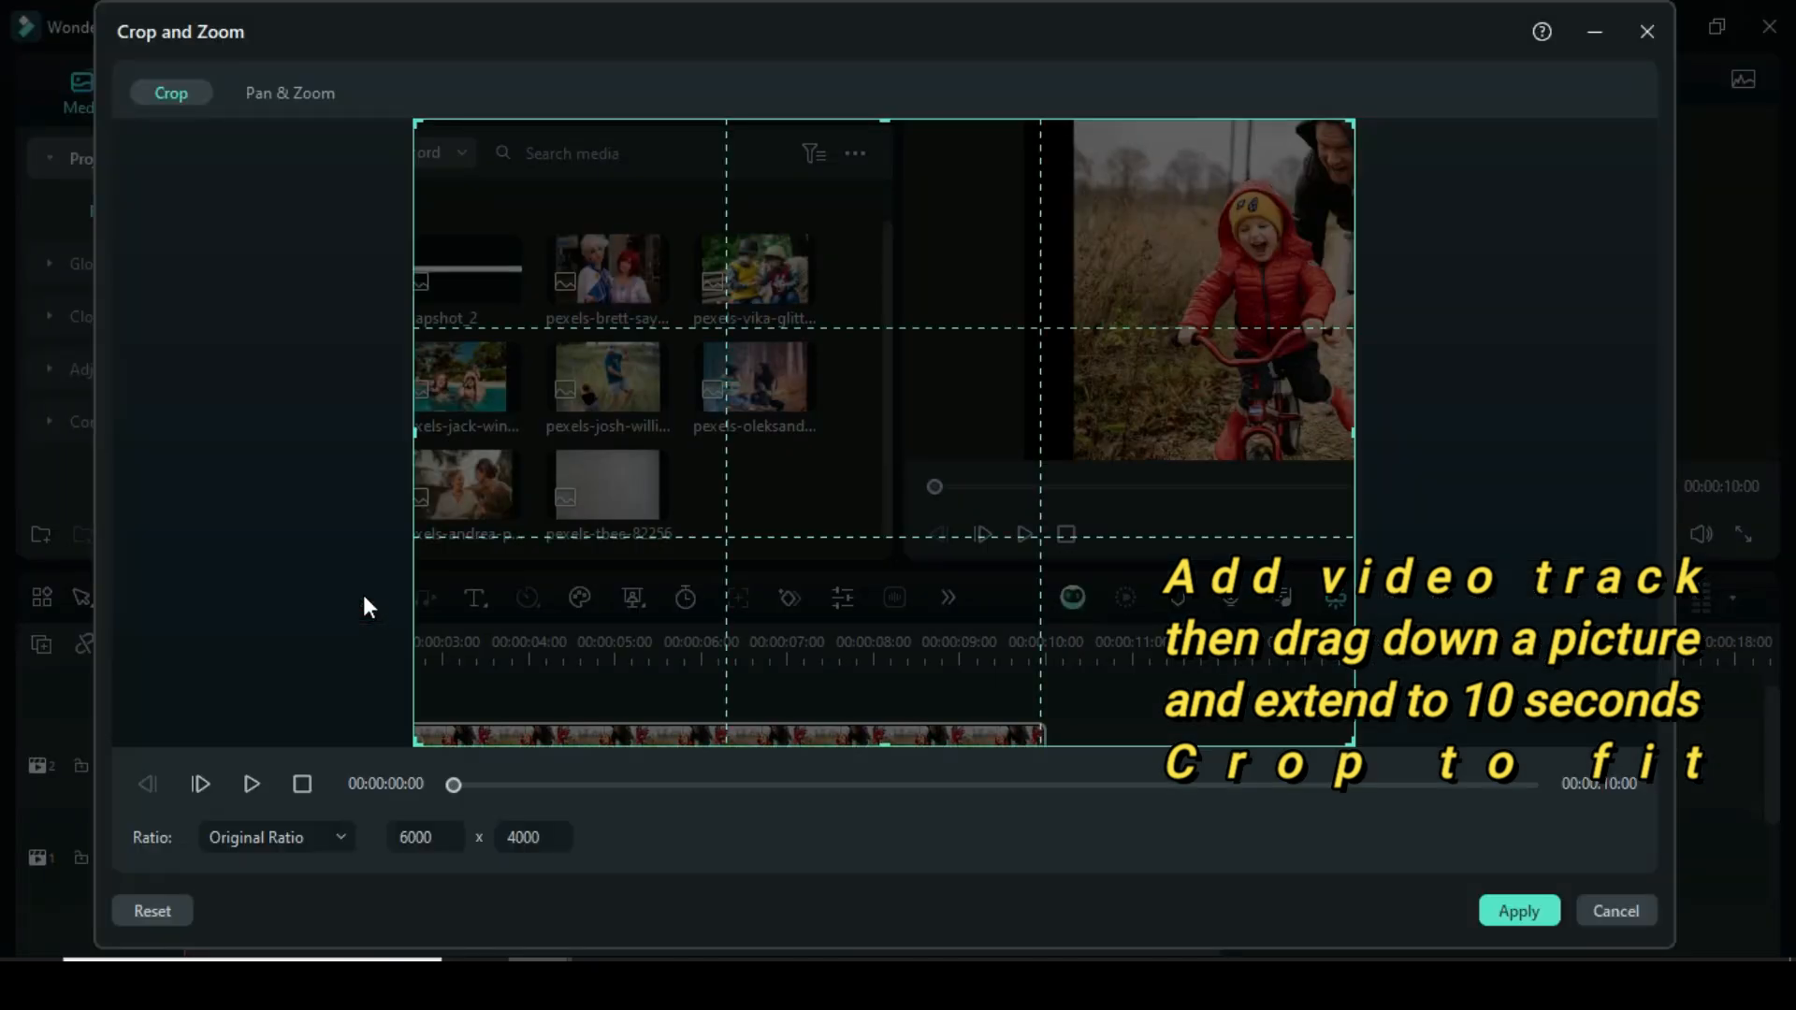
click(275, 837)
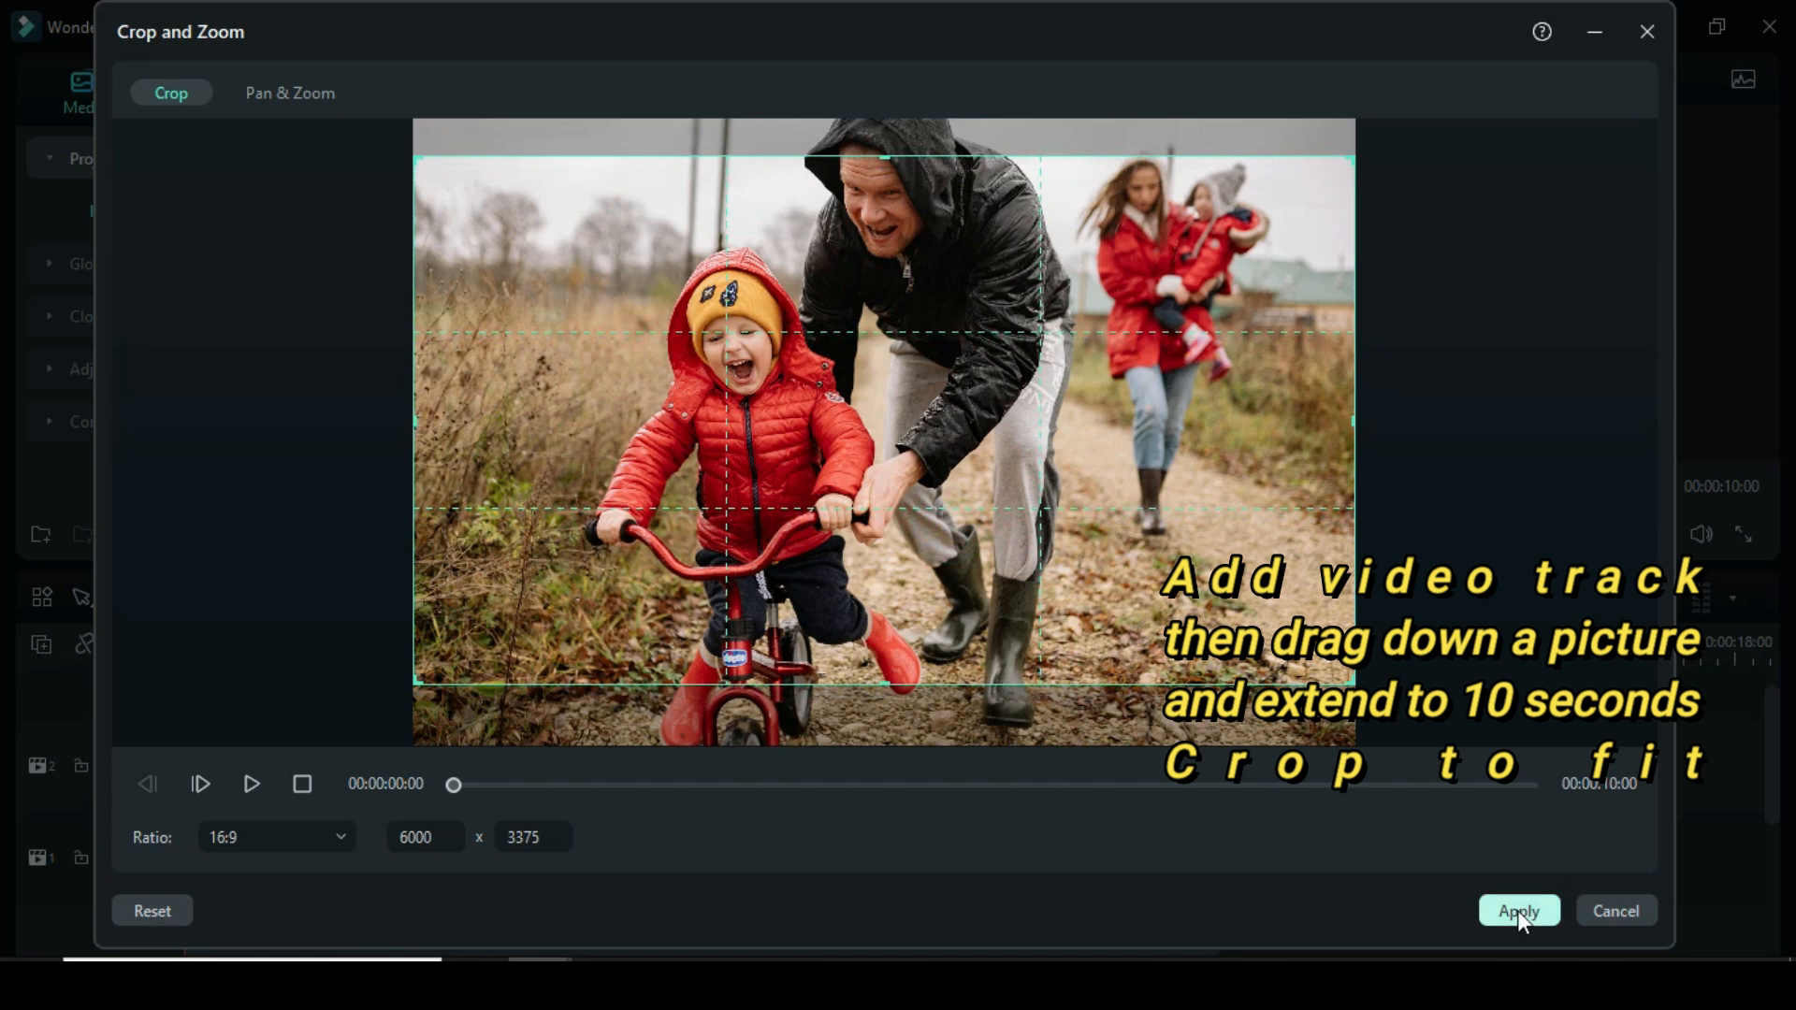
click(1517, 910)
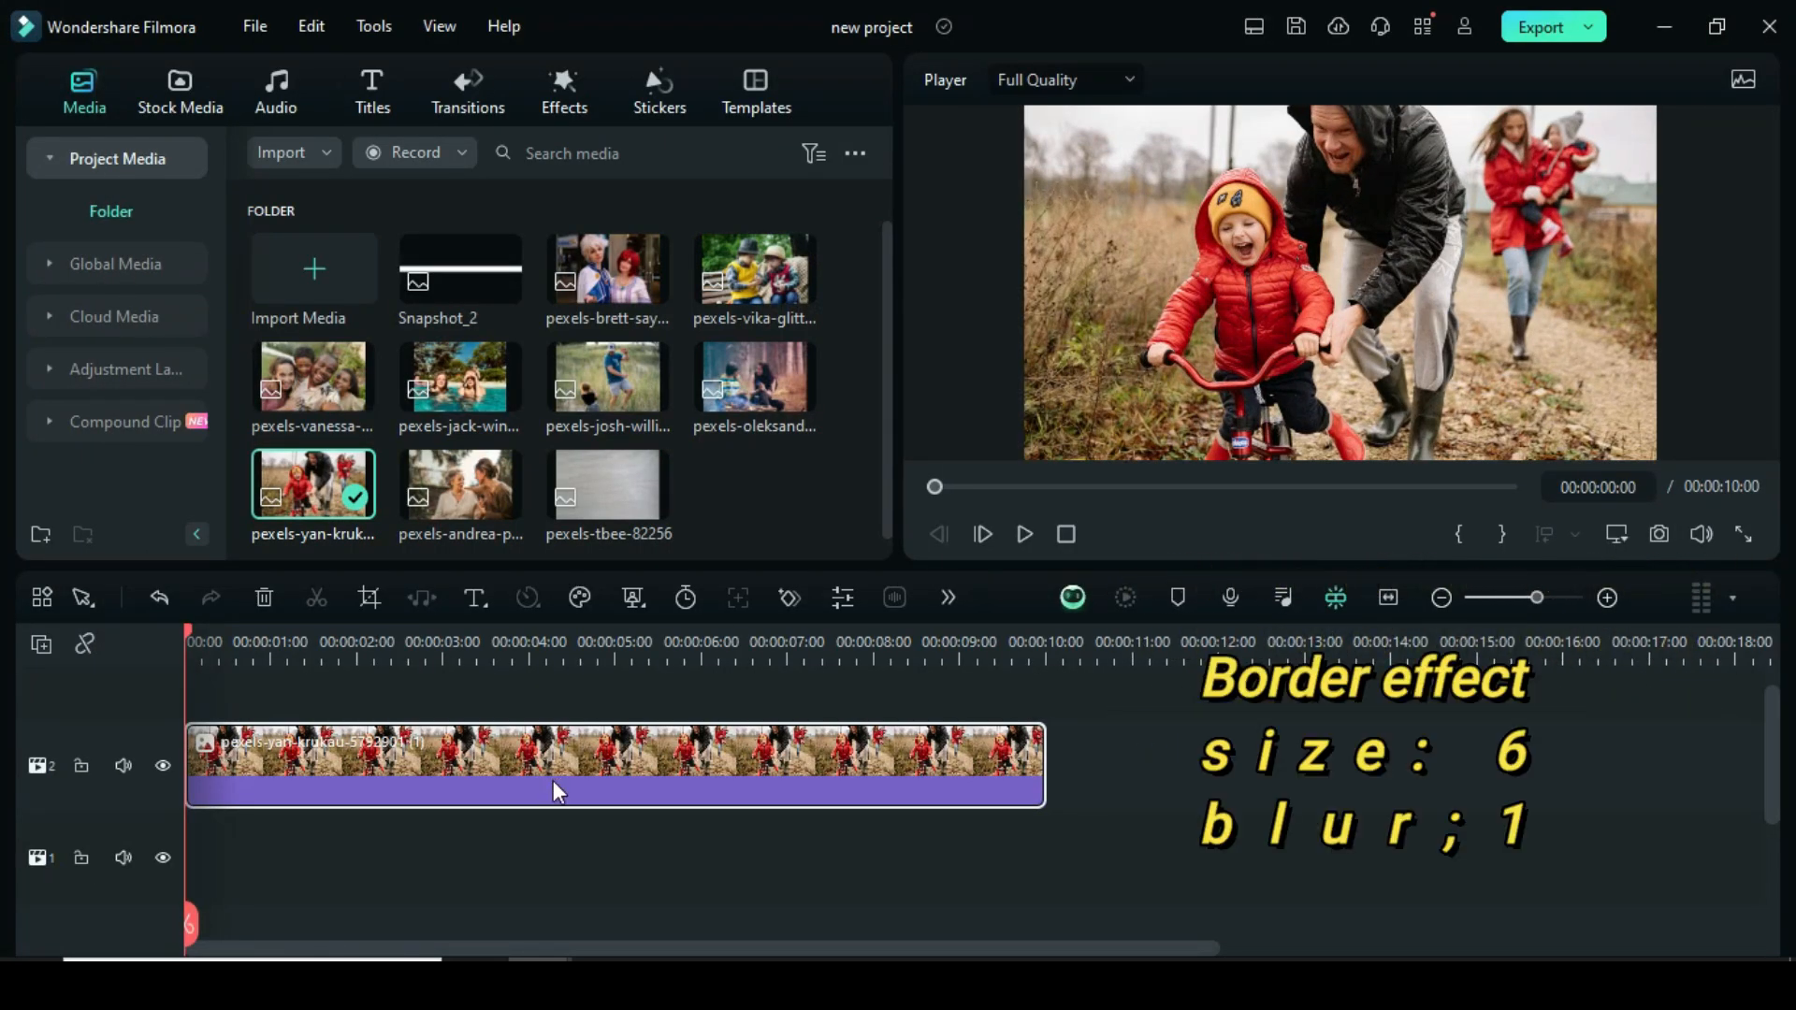
- Apply the Border effect to the photo with size 6 and blur 1
click(562, 90)
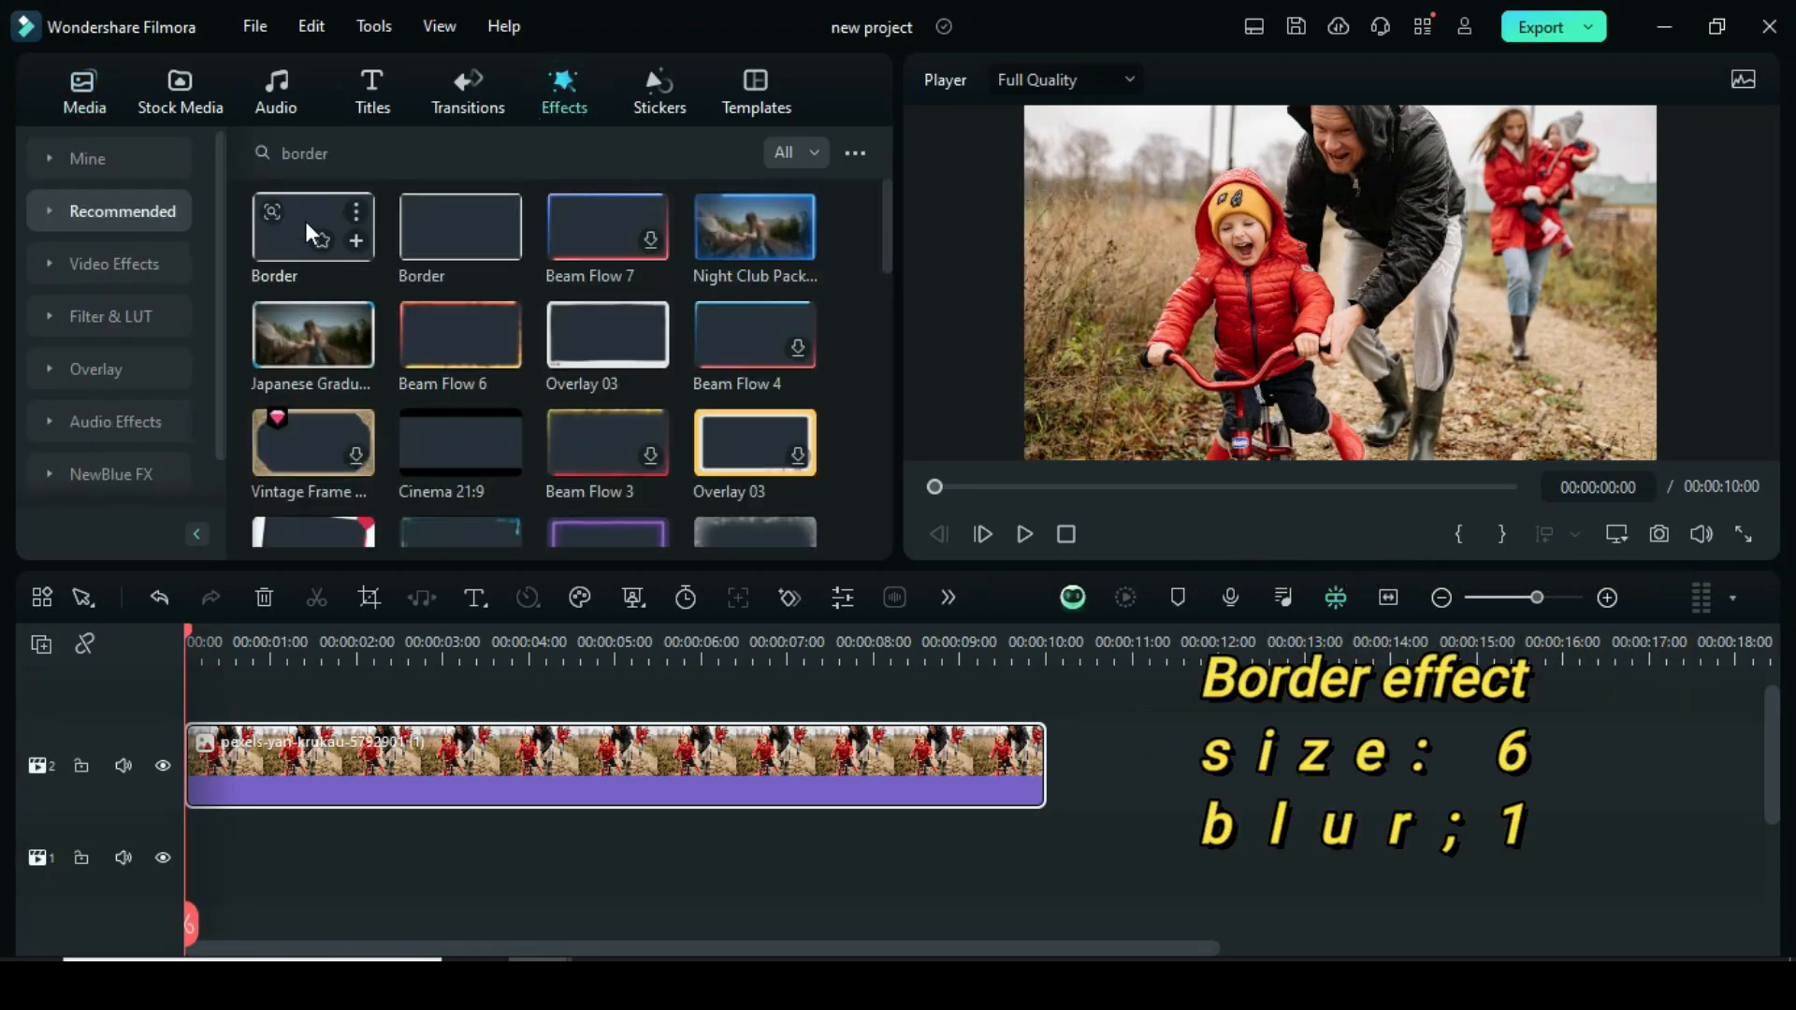
click(356, 240)
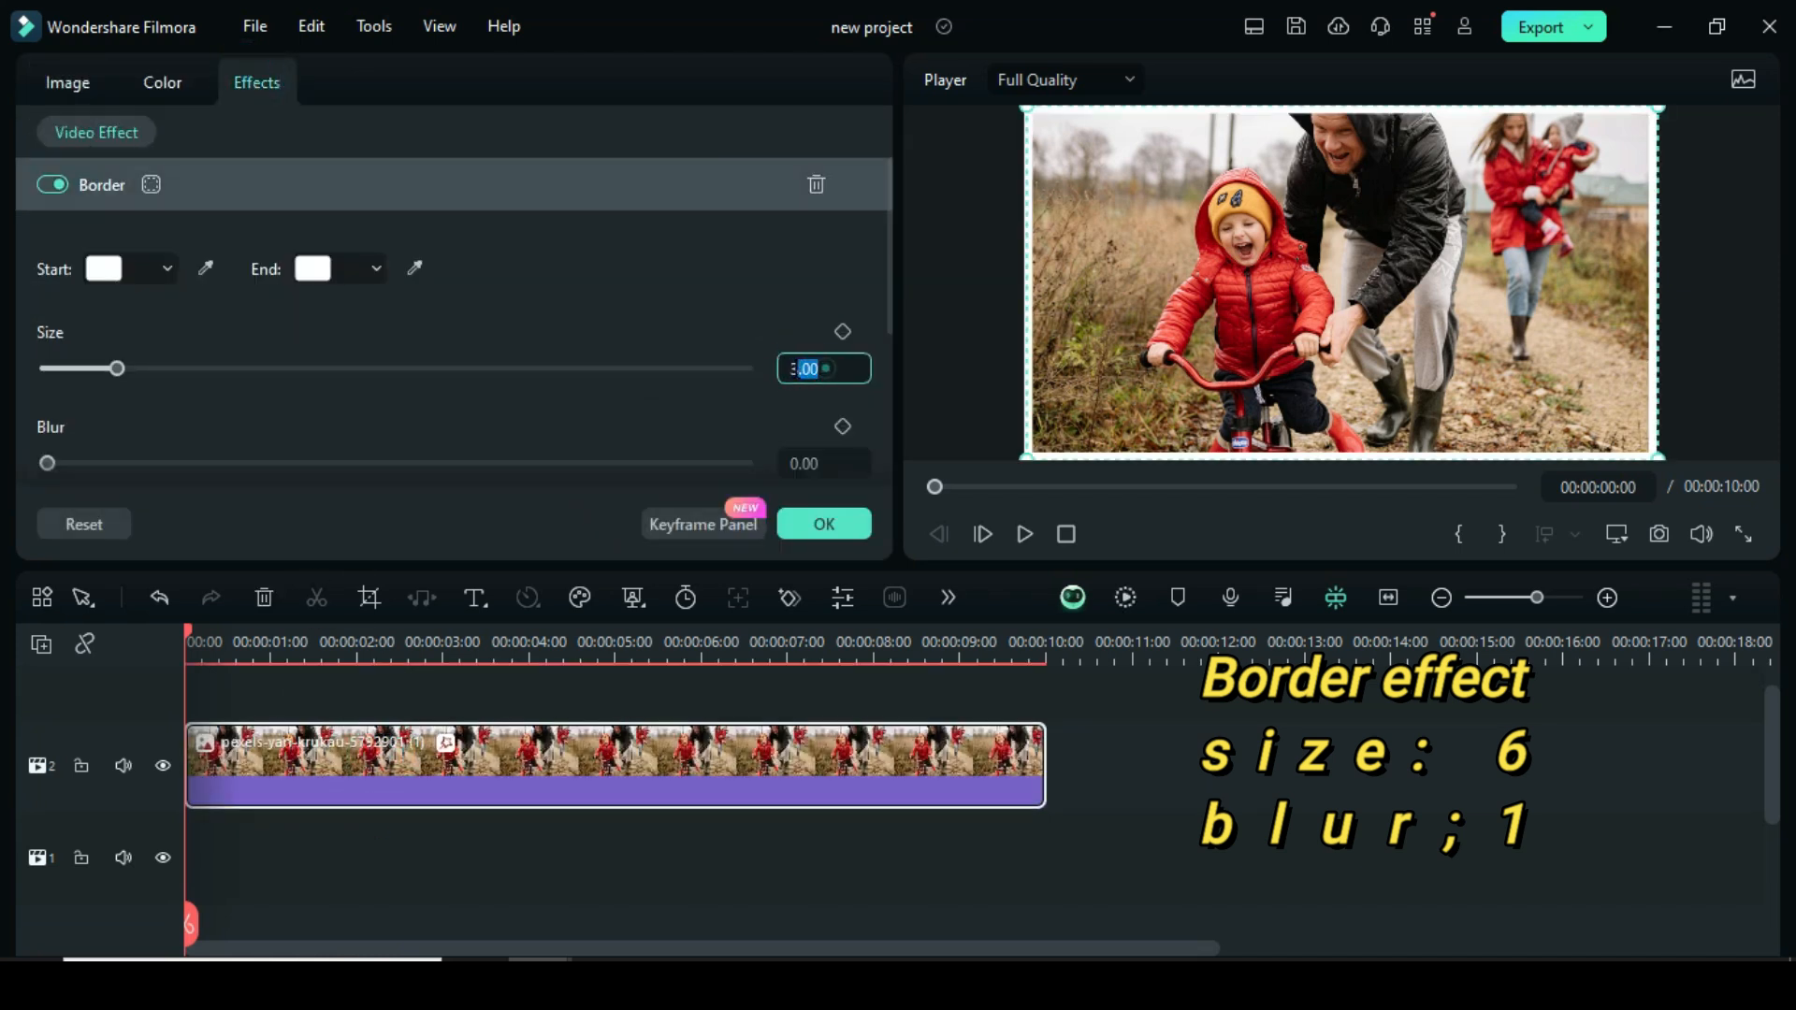
click(822, 463)
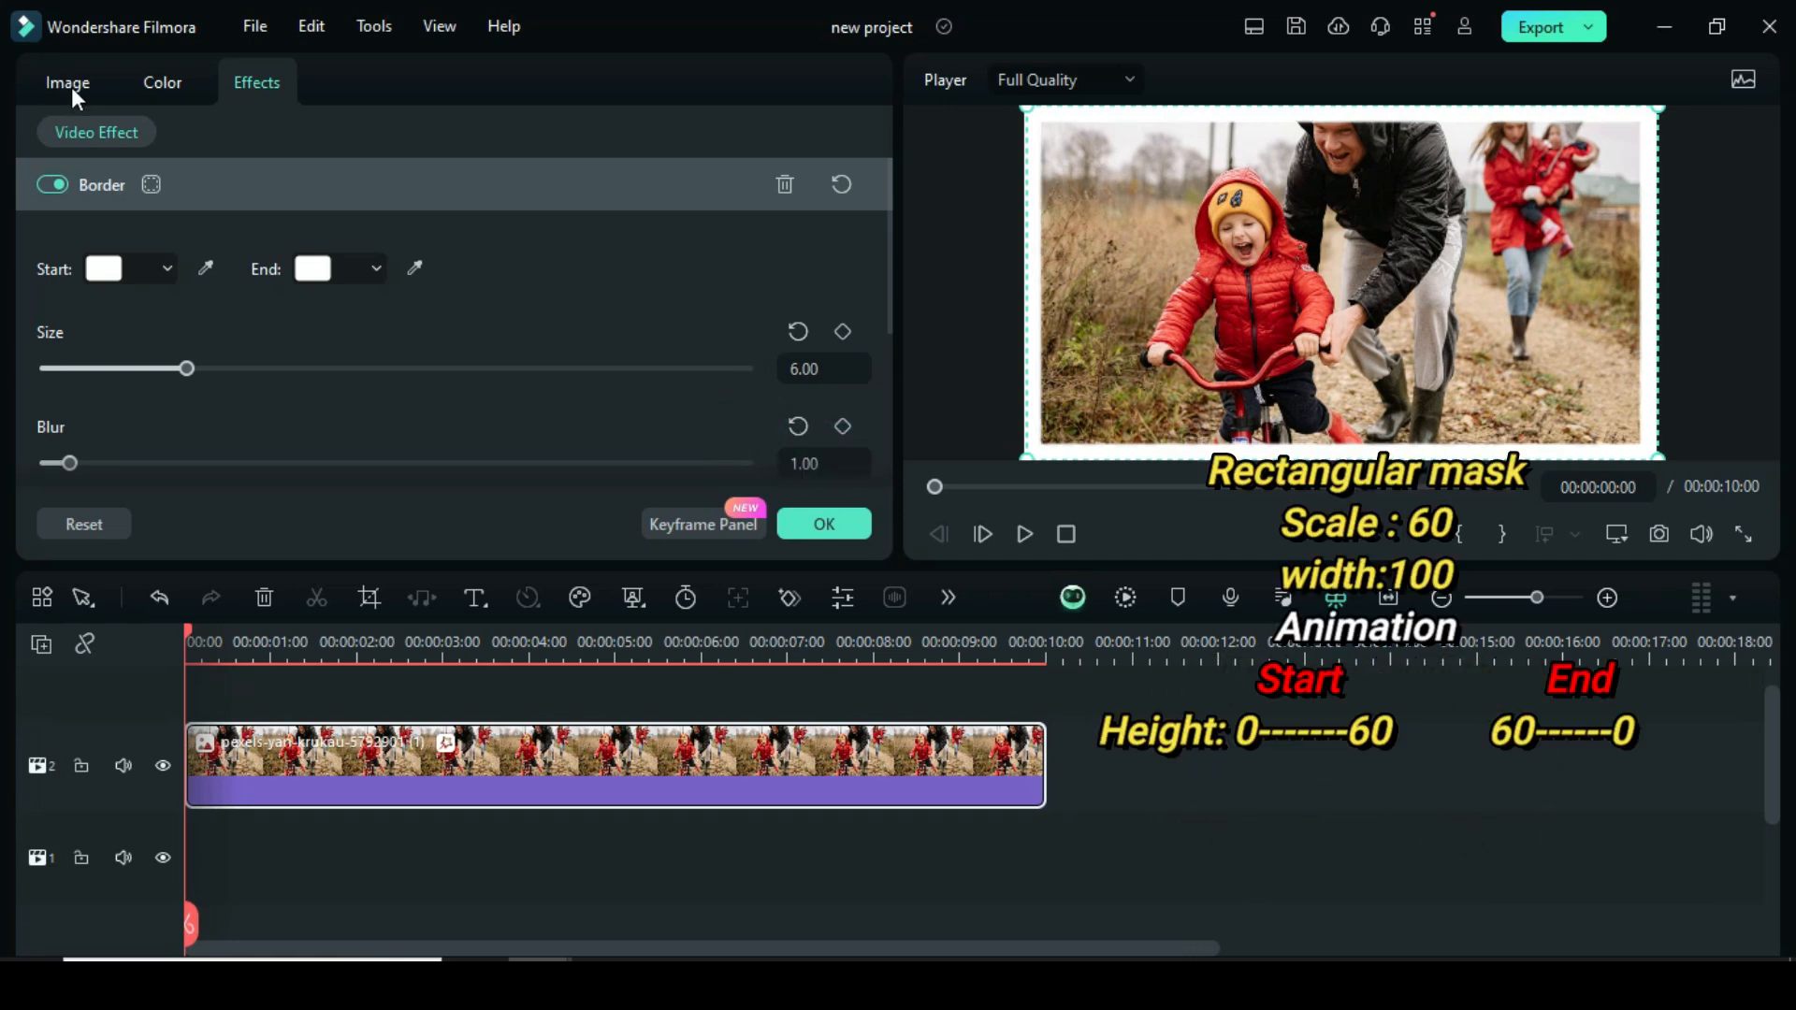
- Apply a rectangular mask with height 0 at the start rising to 60, and preview it
click(67, 82)
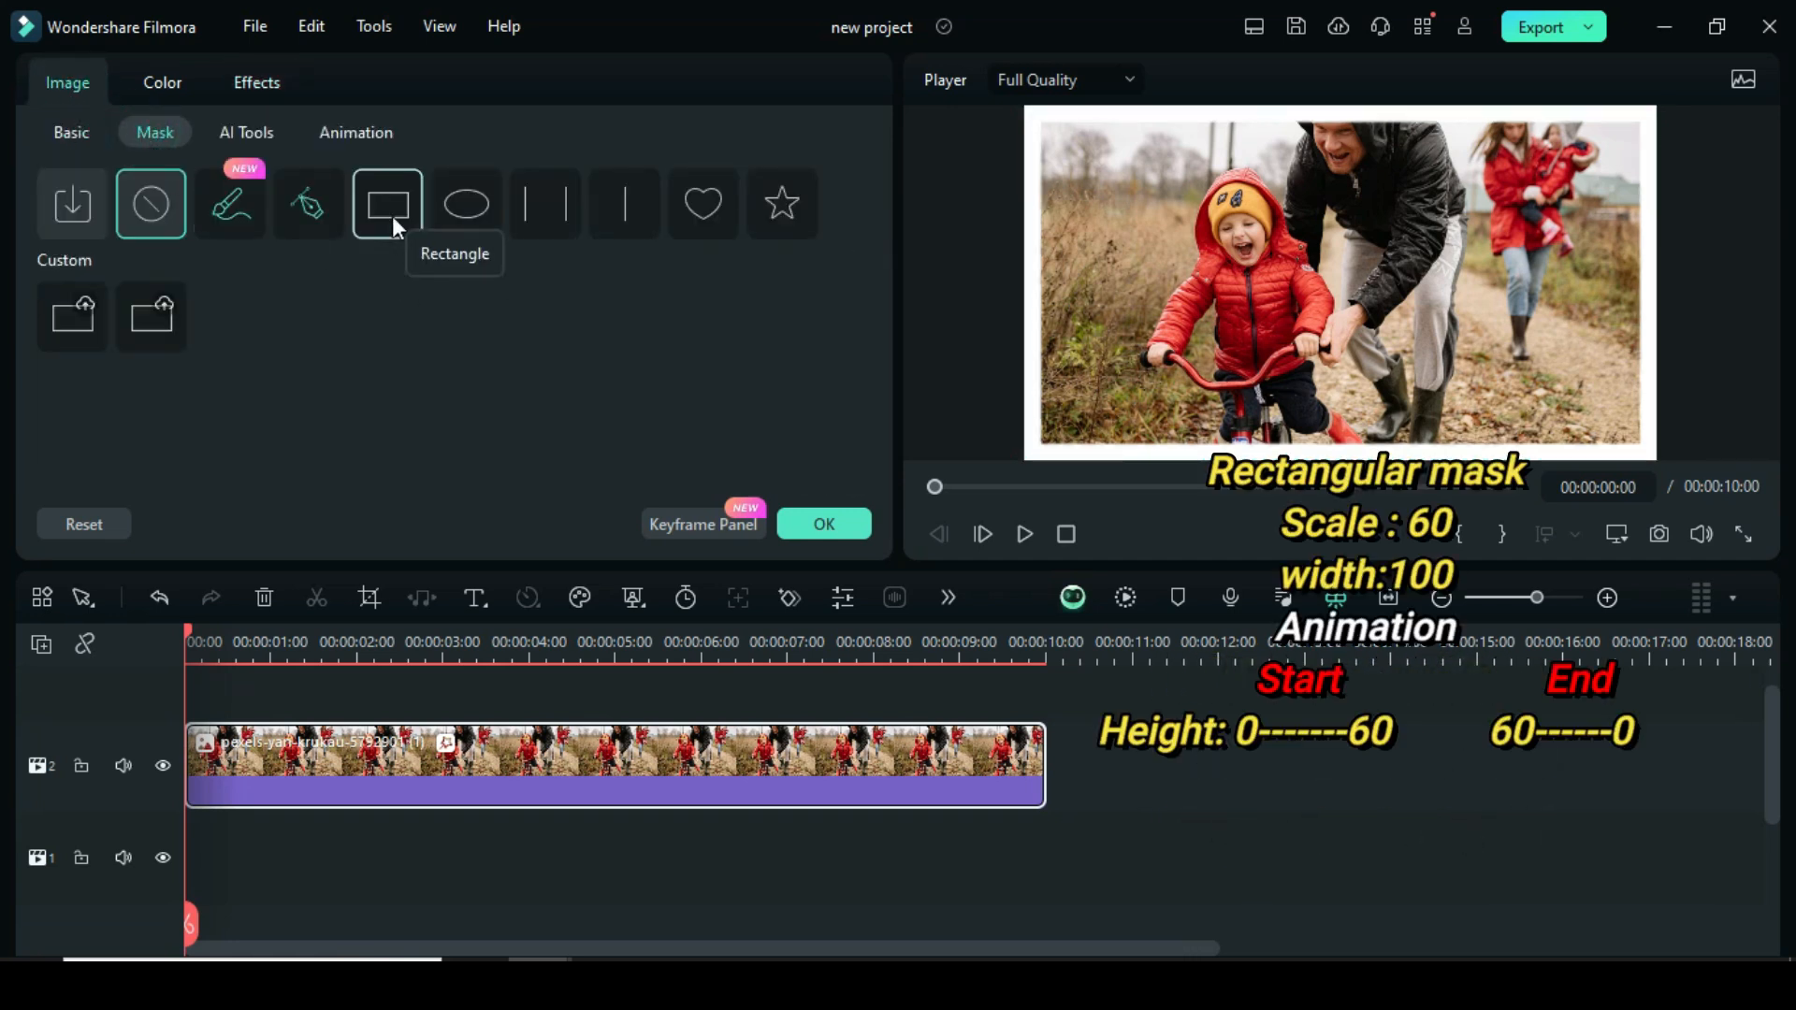
click(388, 203)
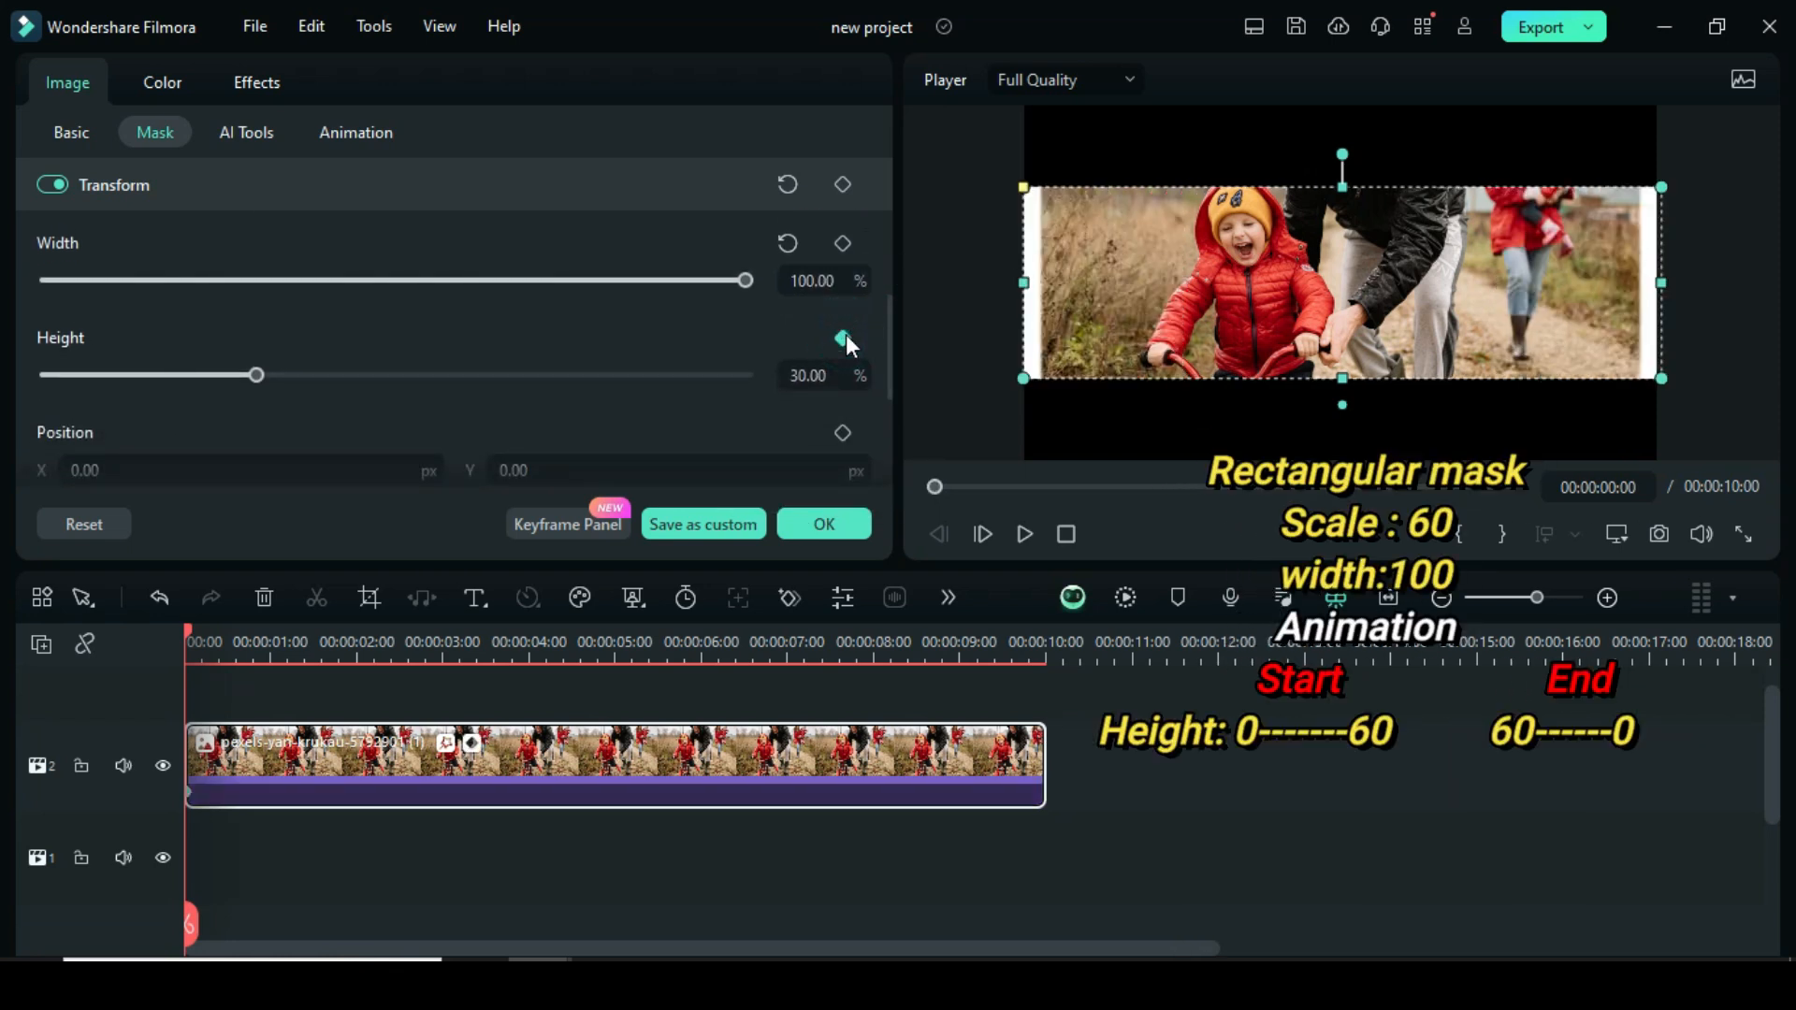
drag(256, 375, 48, 375)
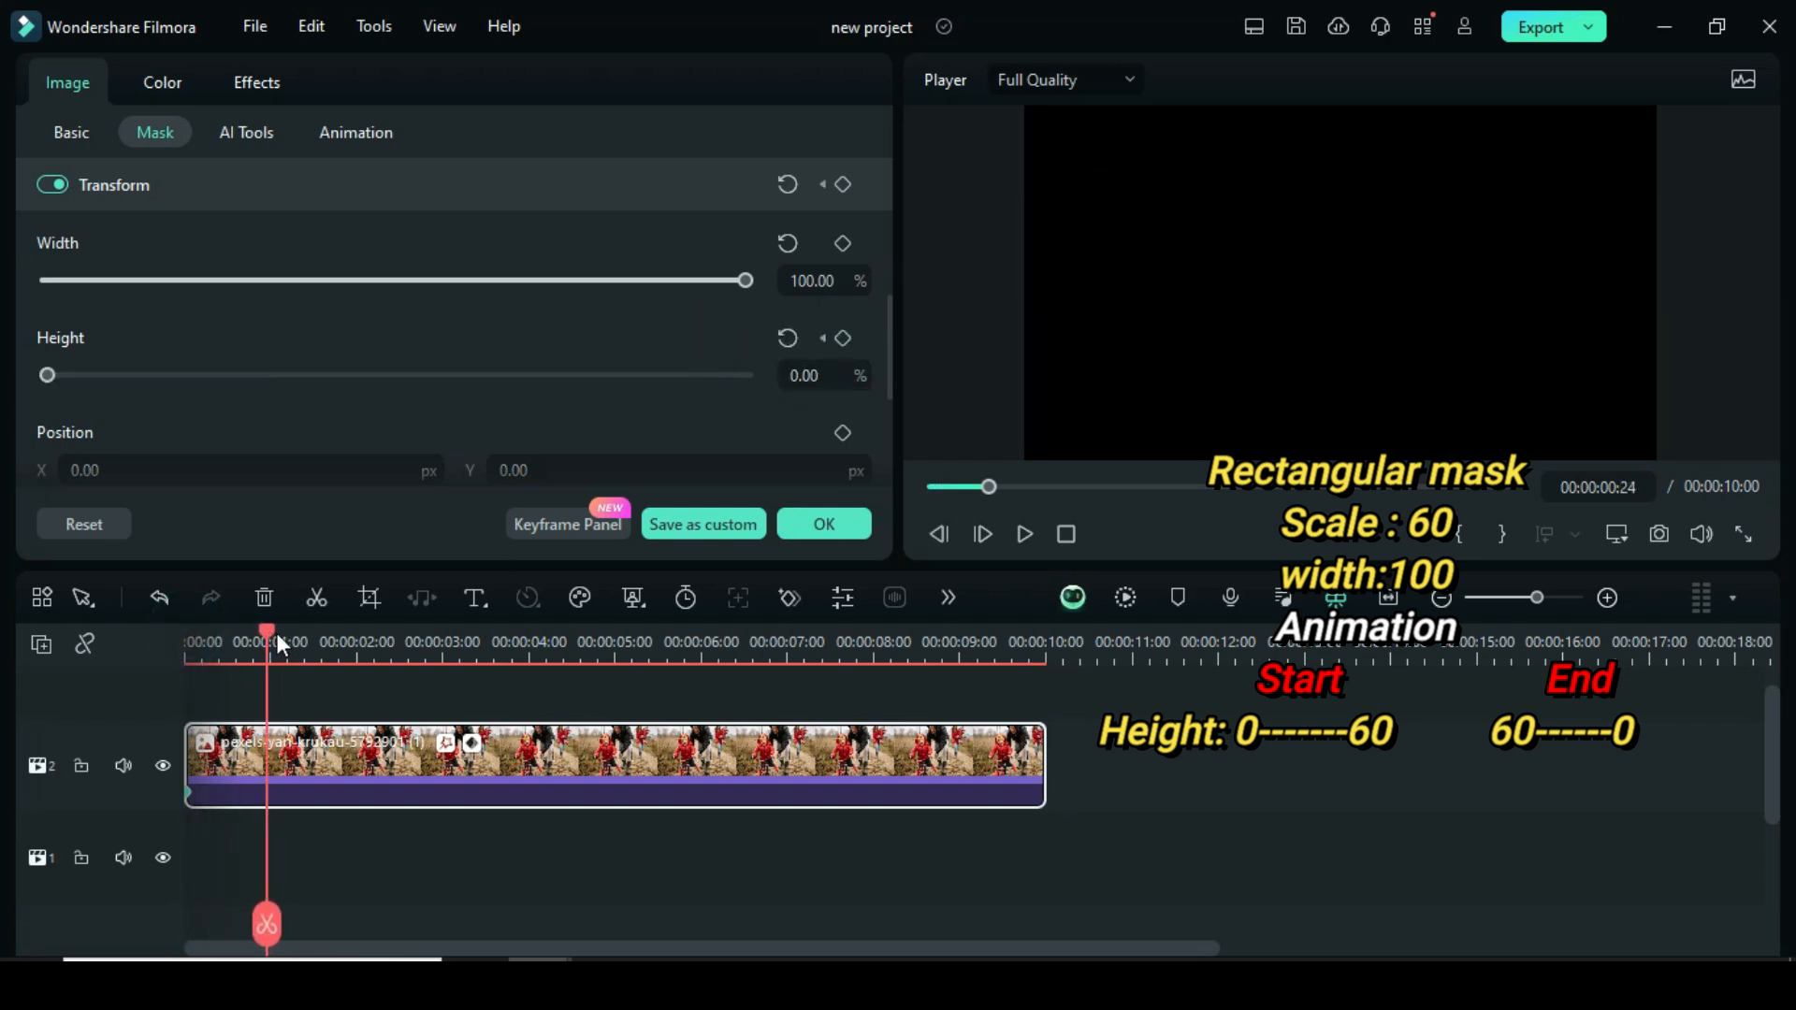
click(843, 337)
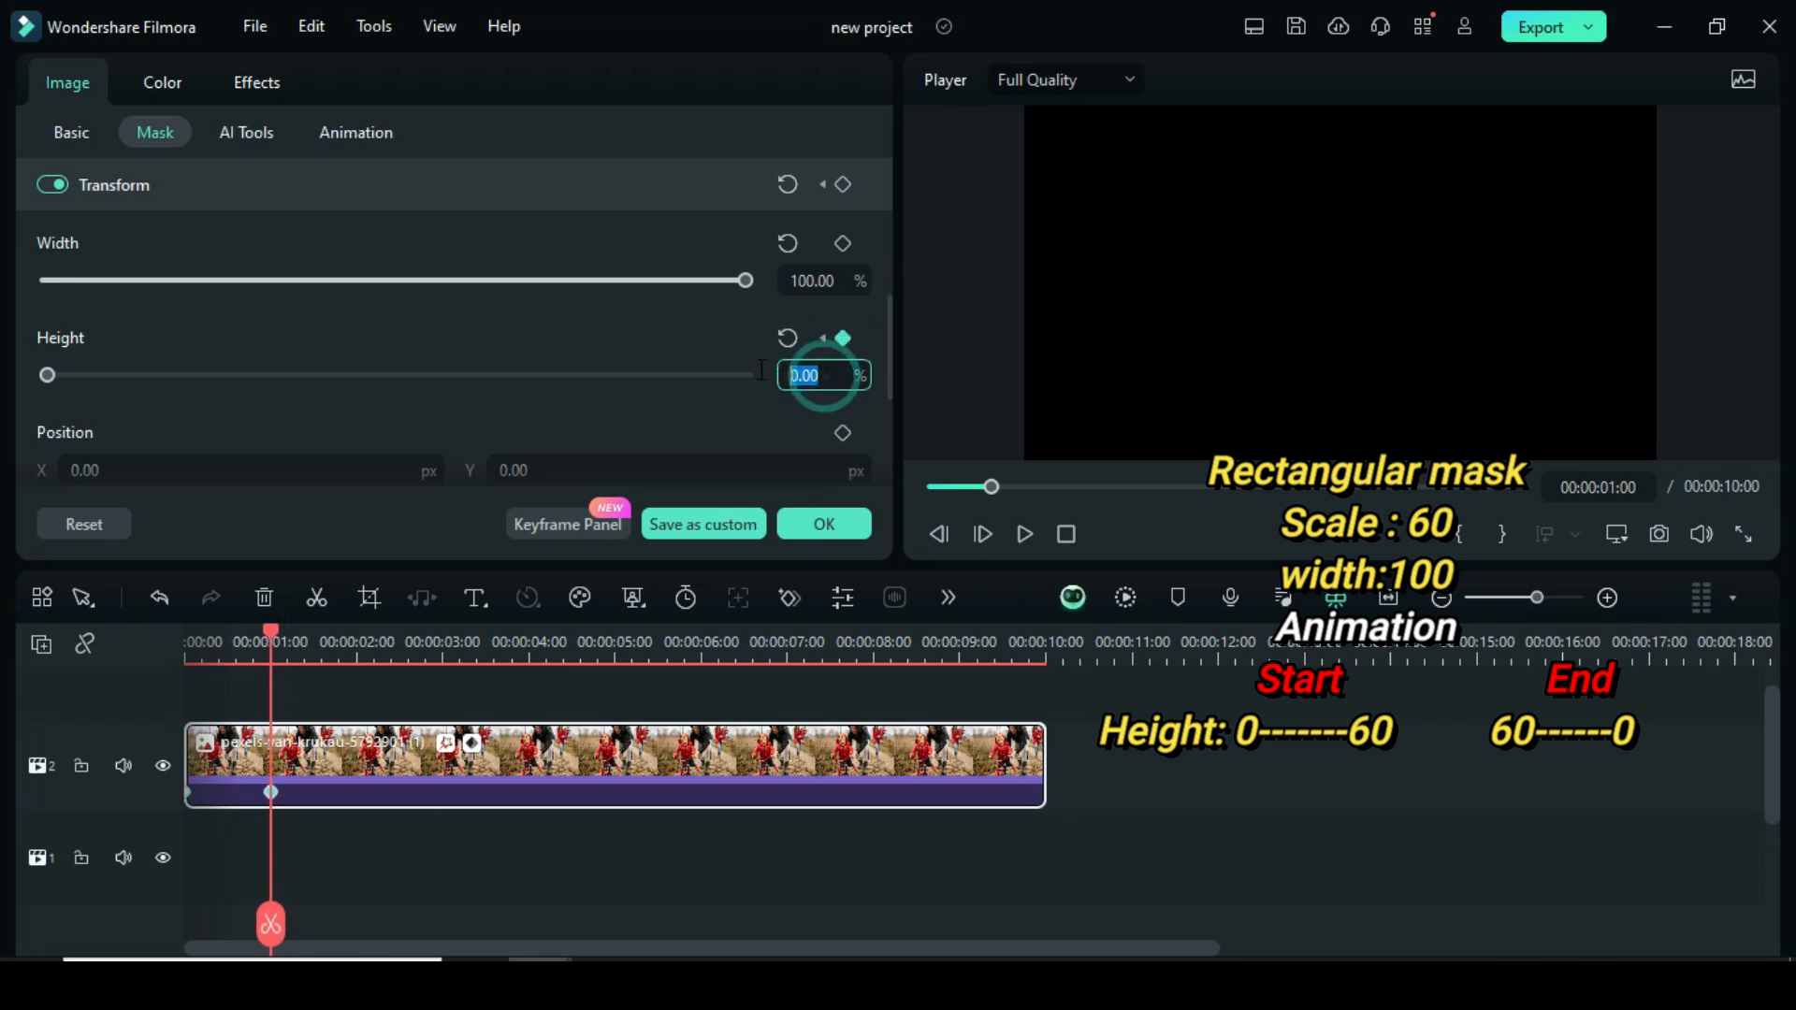
text(60)
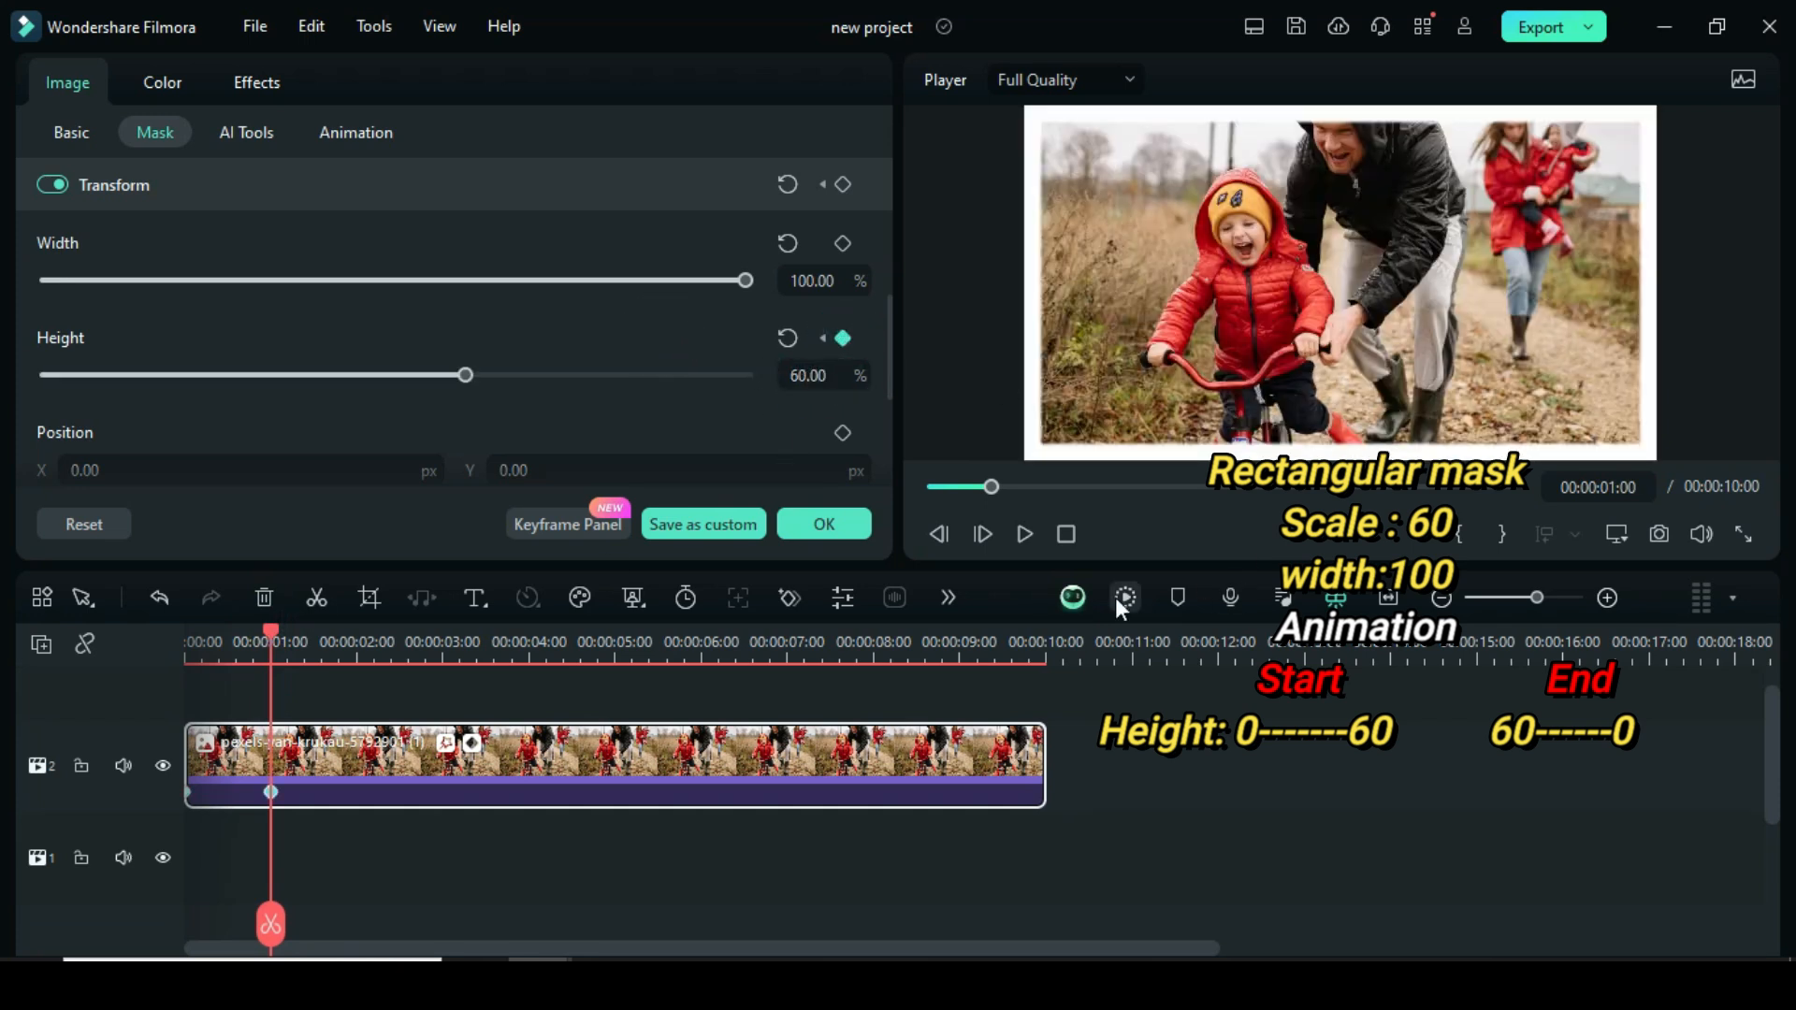
click(1022, 534)
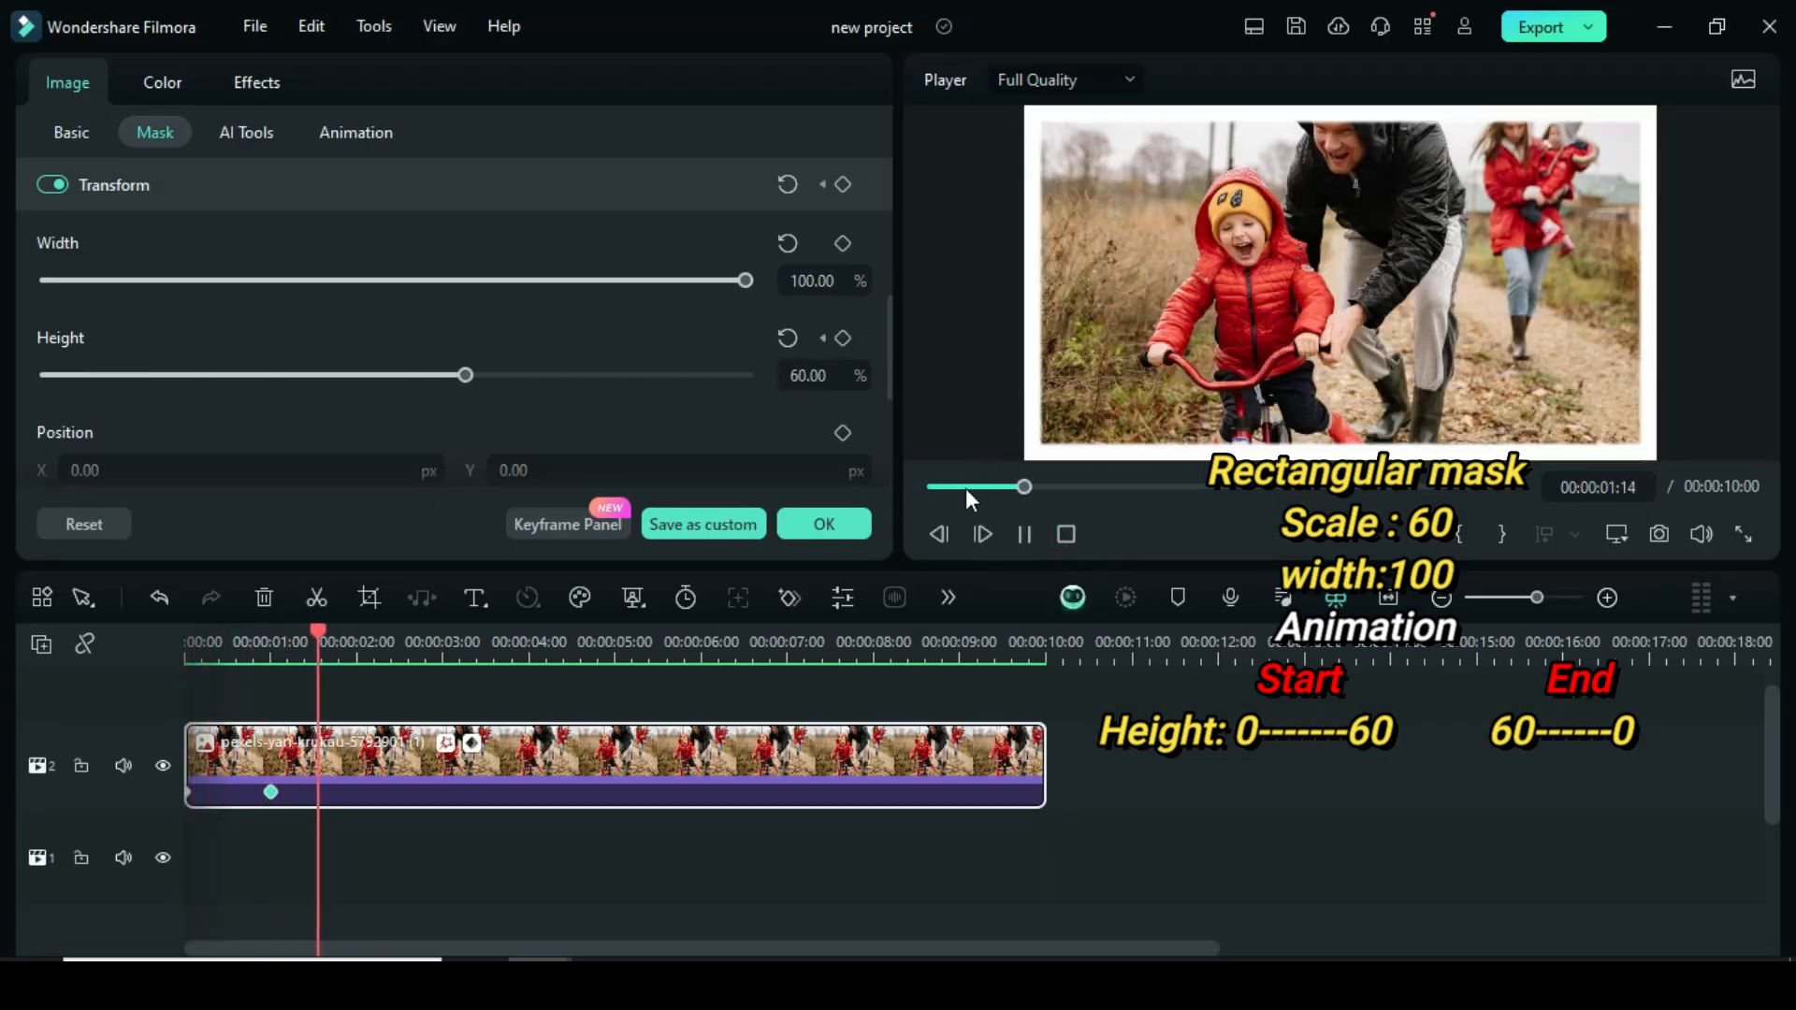
click(1023, 535)
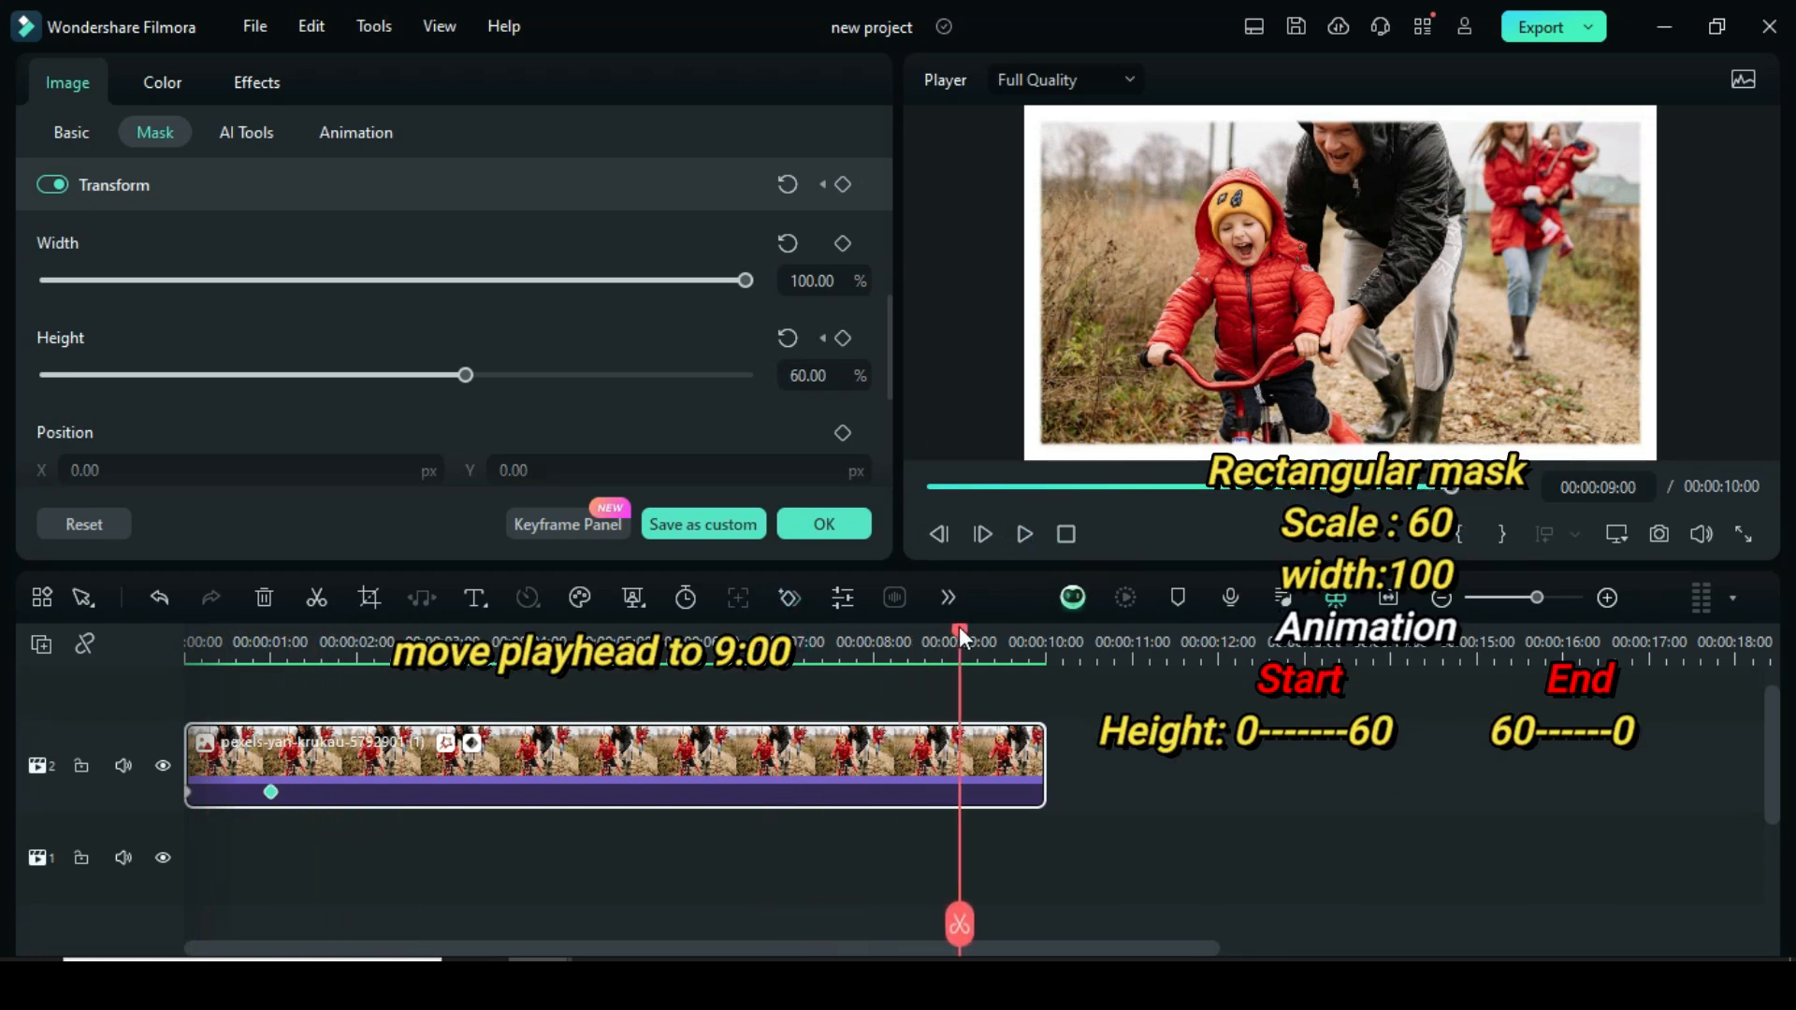
- Keyframe mask height 60 at 9 seconds and 0 at the clip end, then preview the closing
click(843, 337)
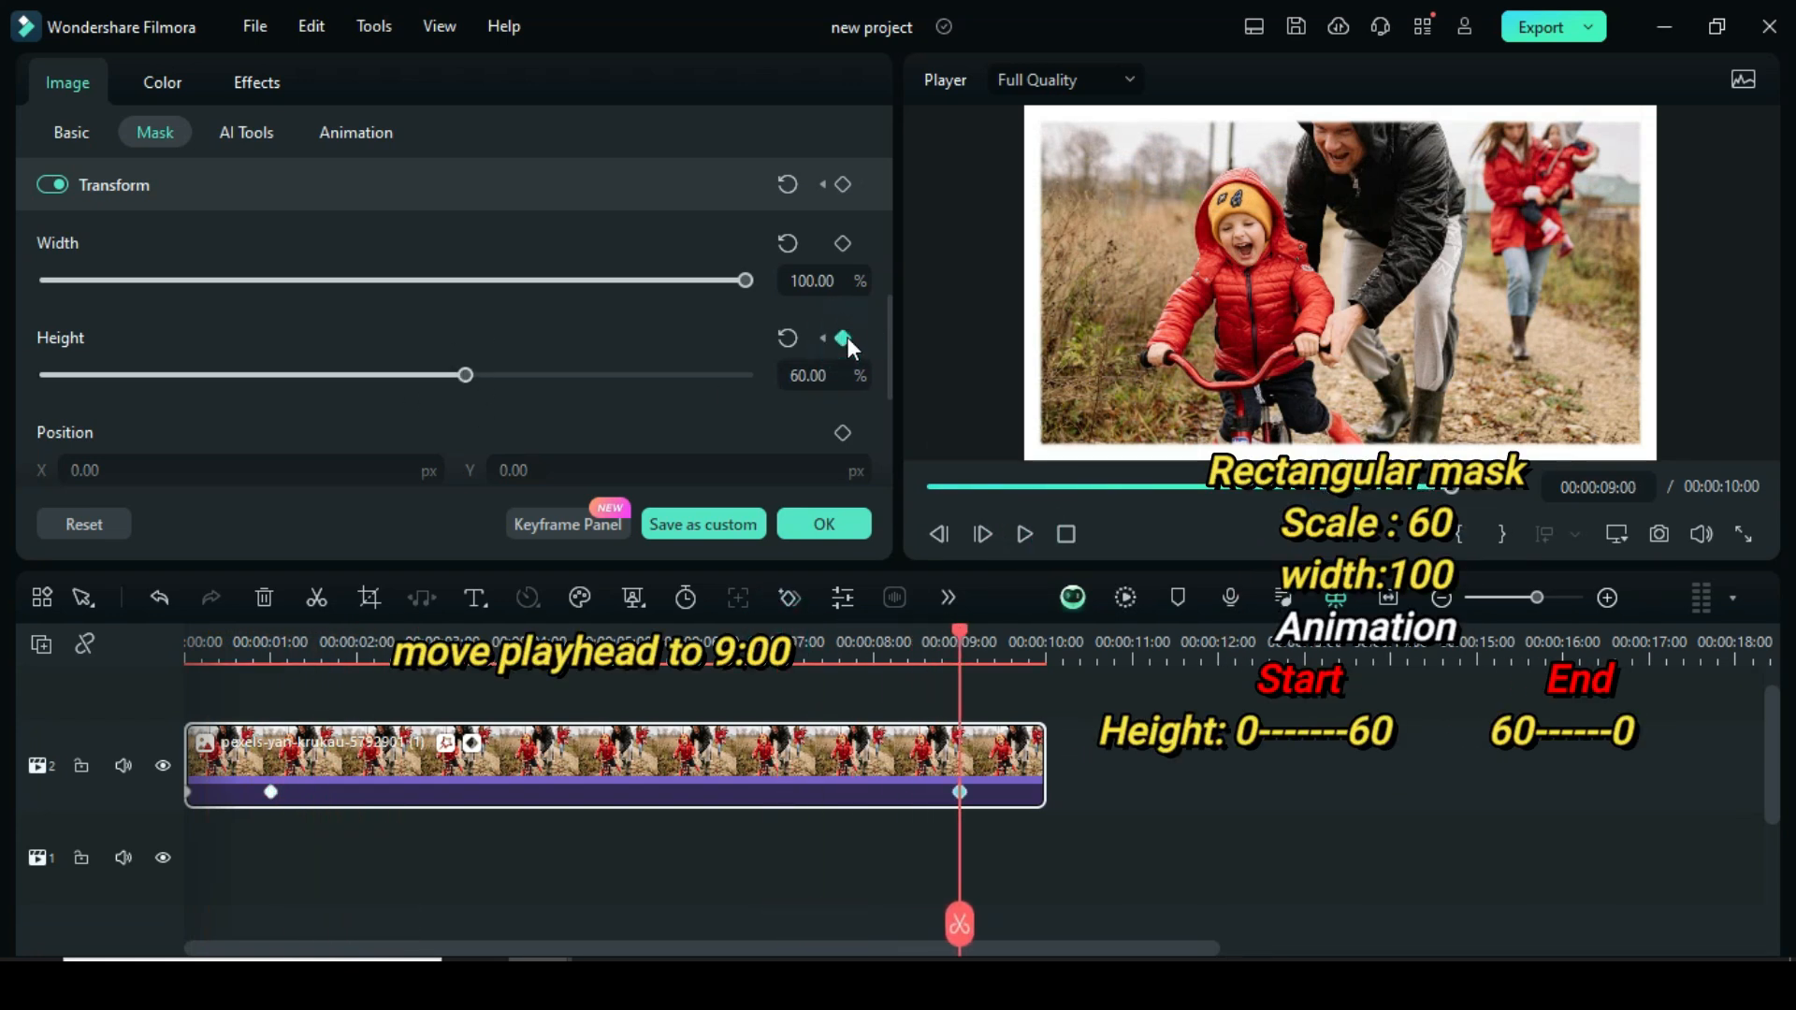
click(1035, 642)
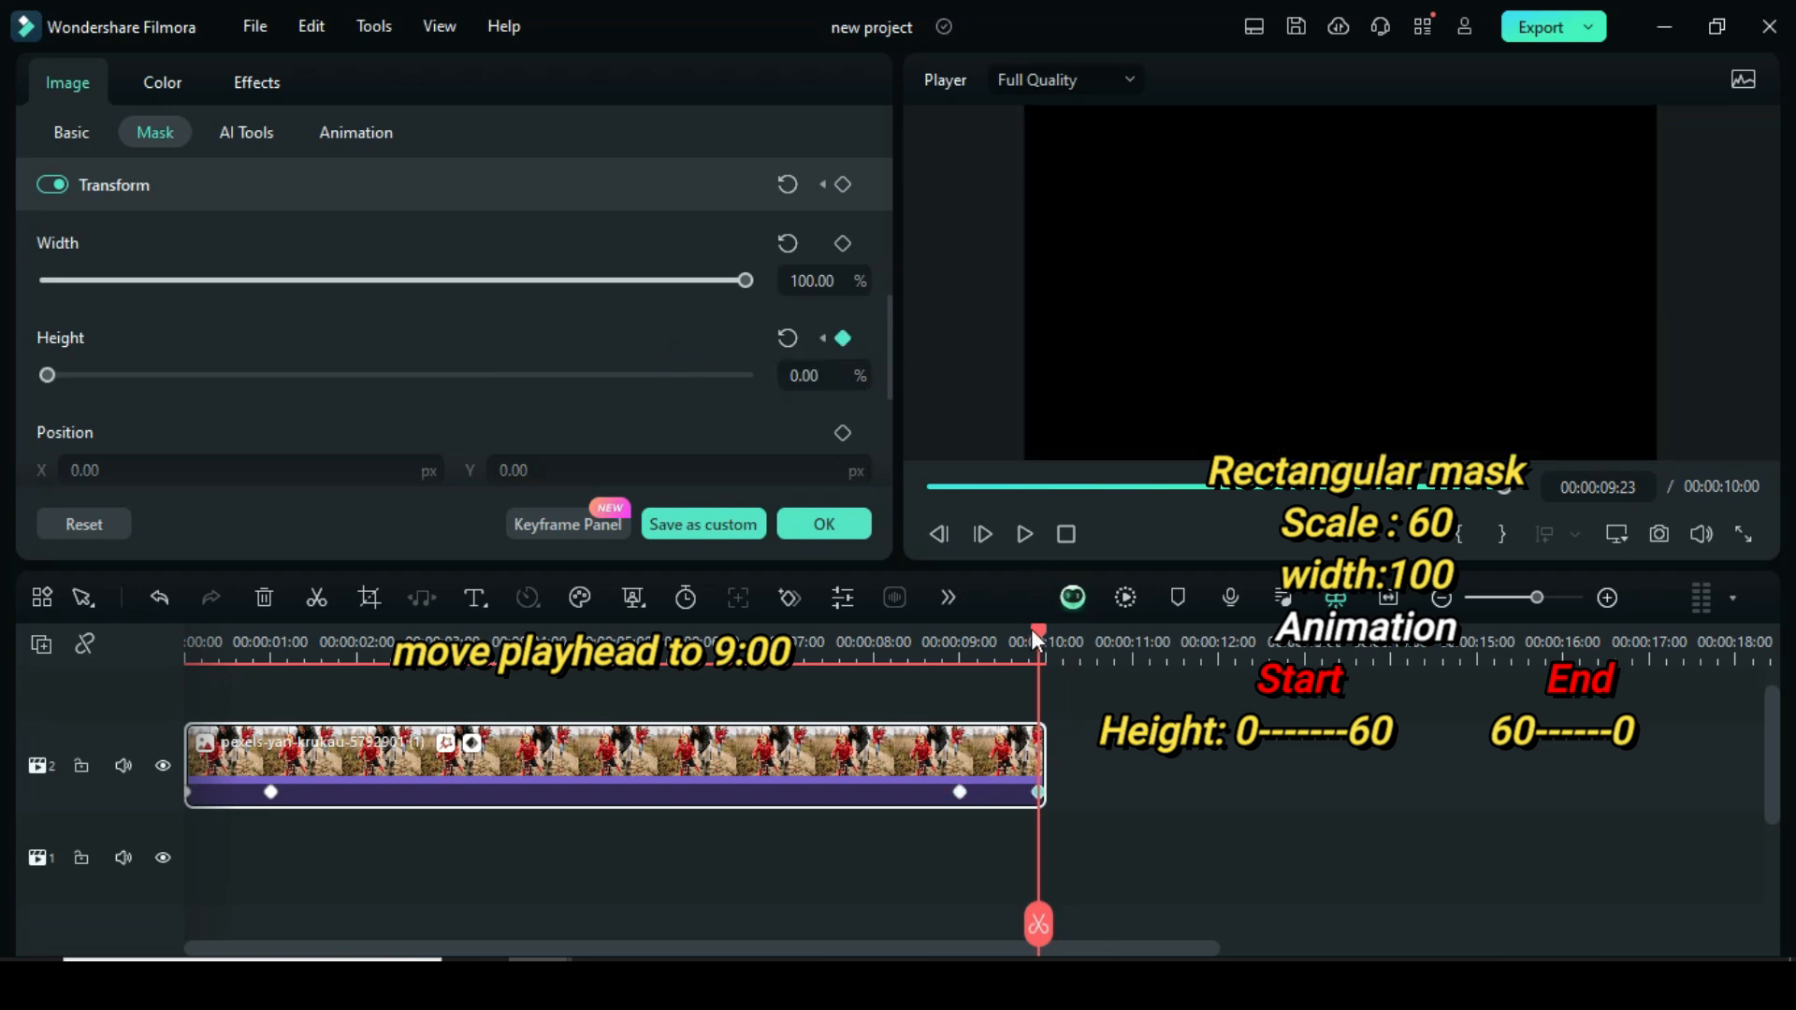
click(1022, 534)
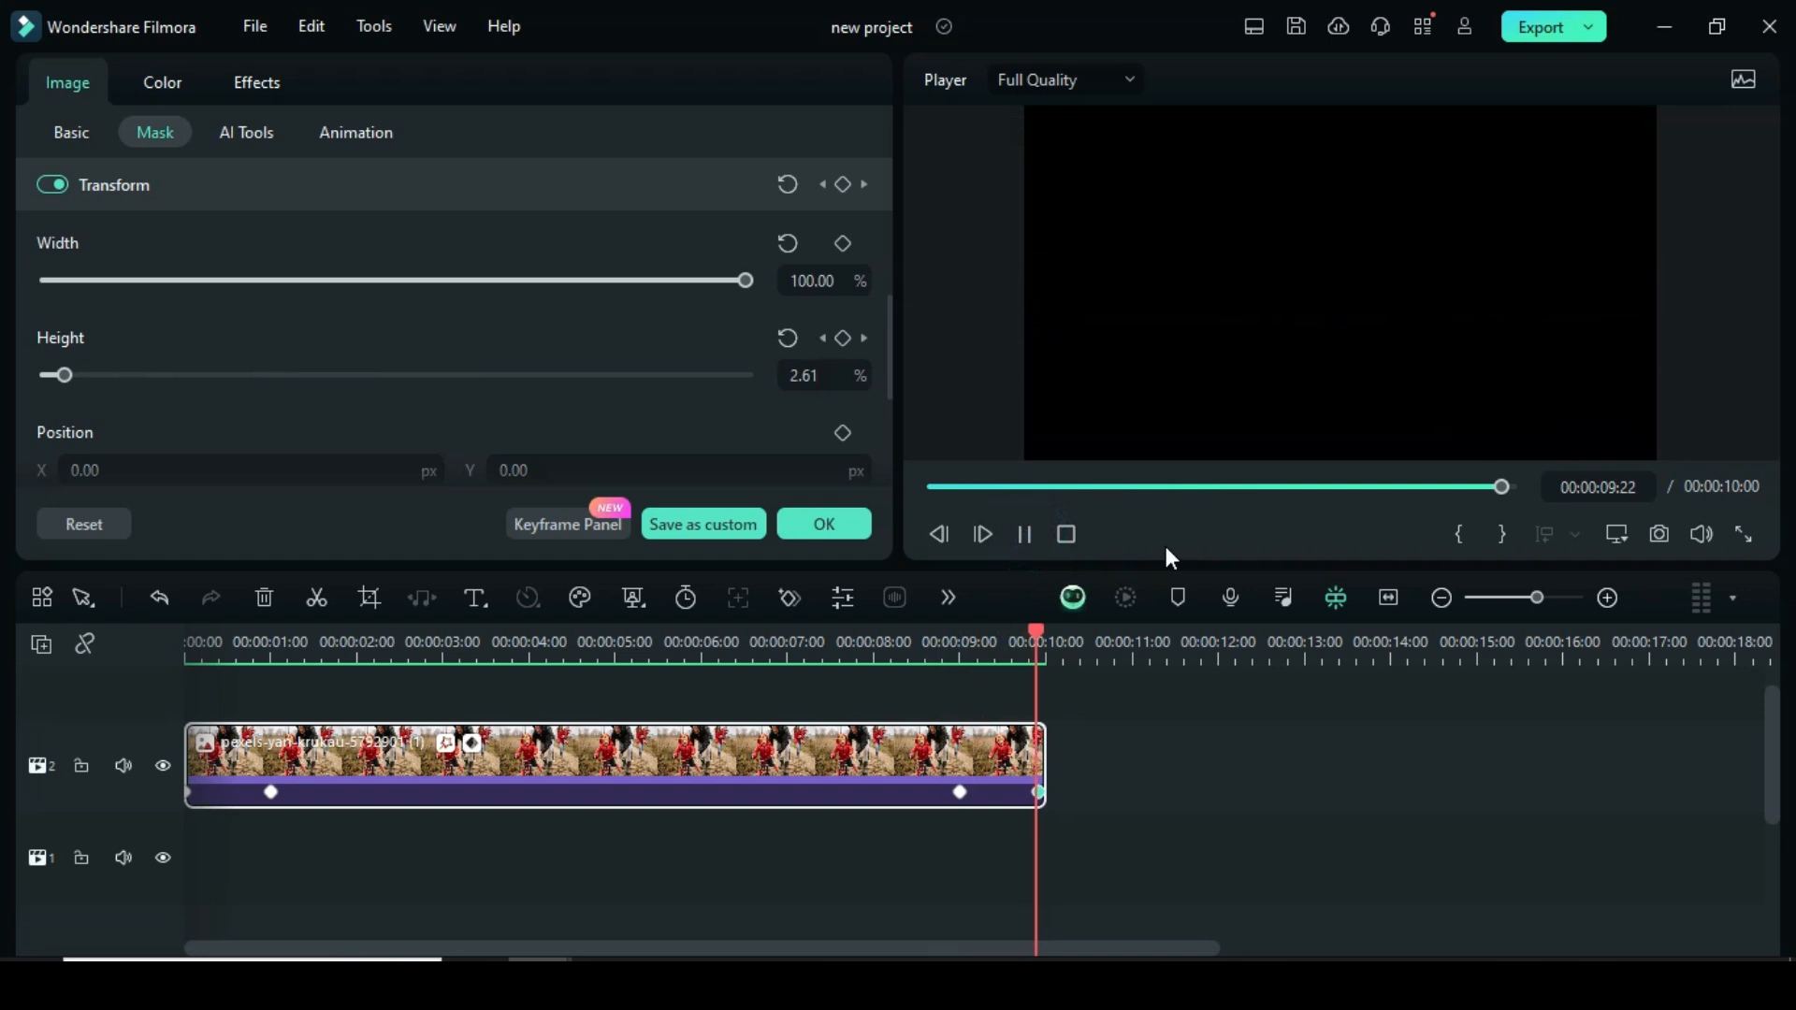
drag(63, 374, 212, 374)
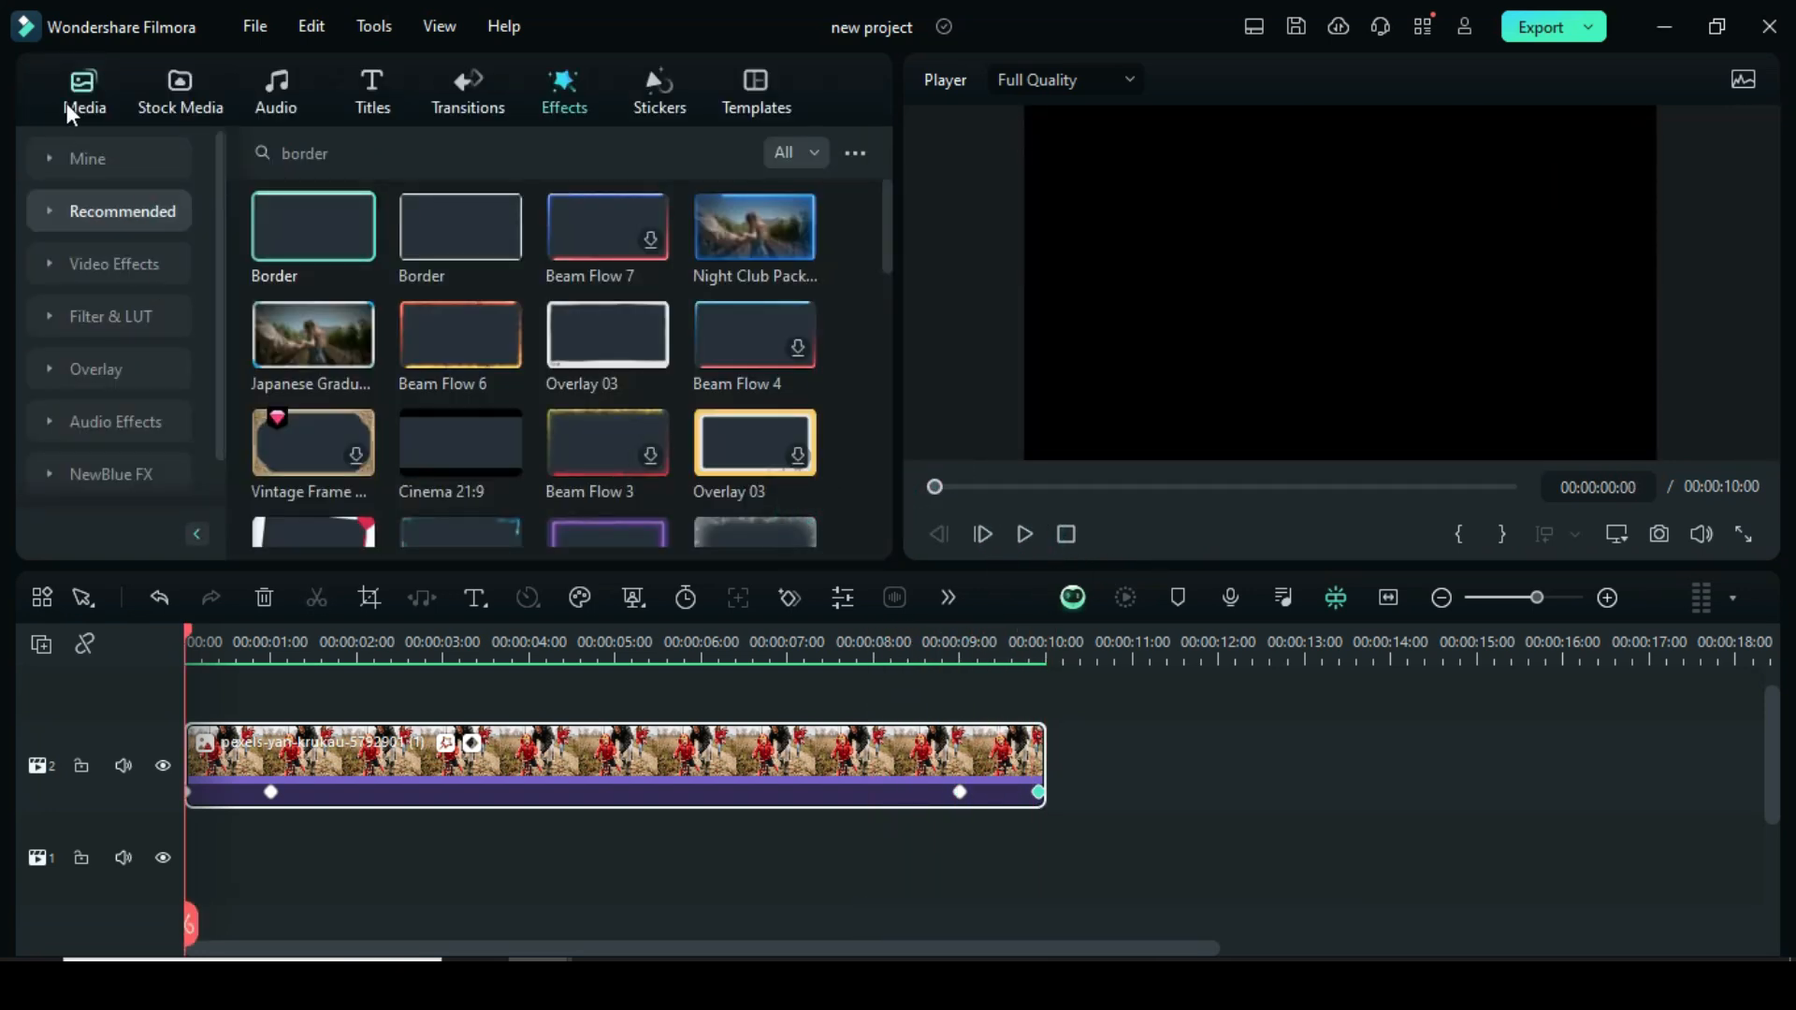
- Place Snapshot_2 above the photo for 10 seconds with Position Y keyframed 0 to -592 at 1 second
click(84, 92)
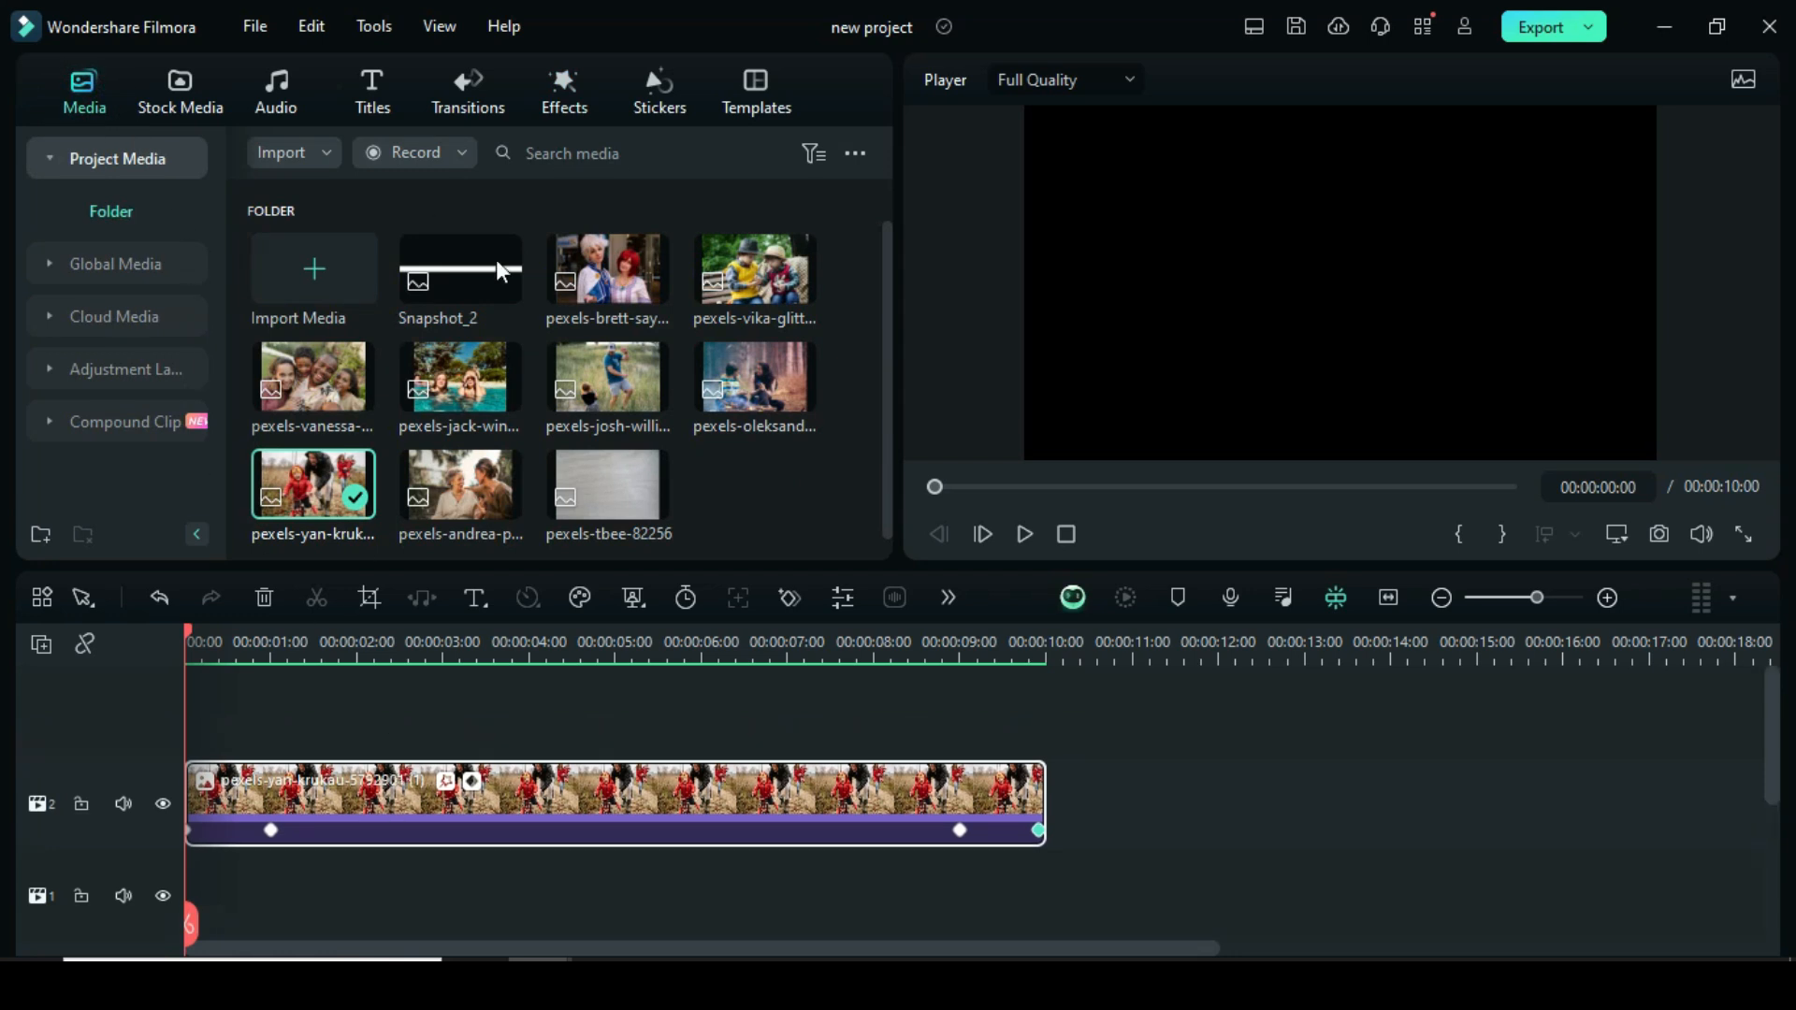
drag(460, 265, 399, 762)
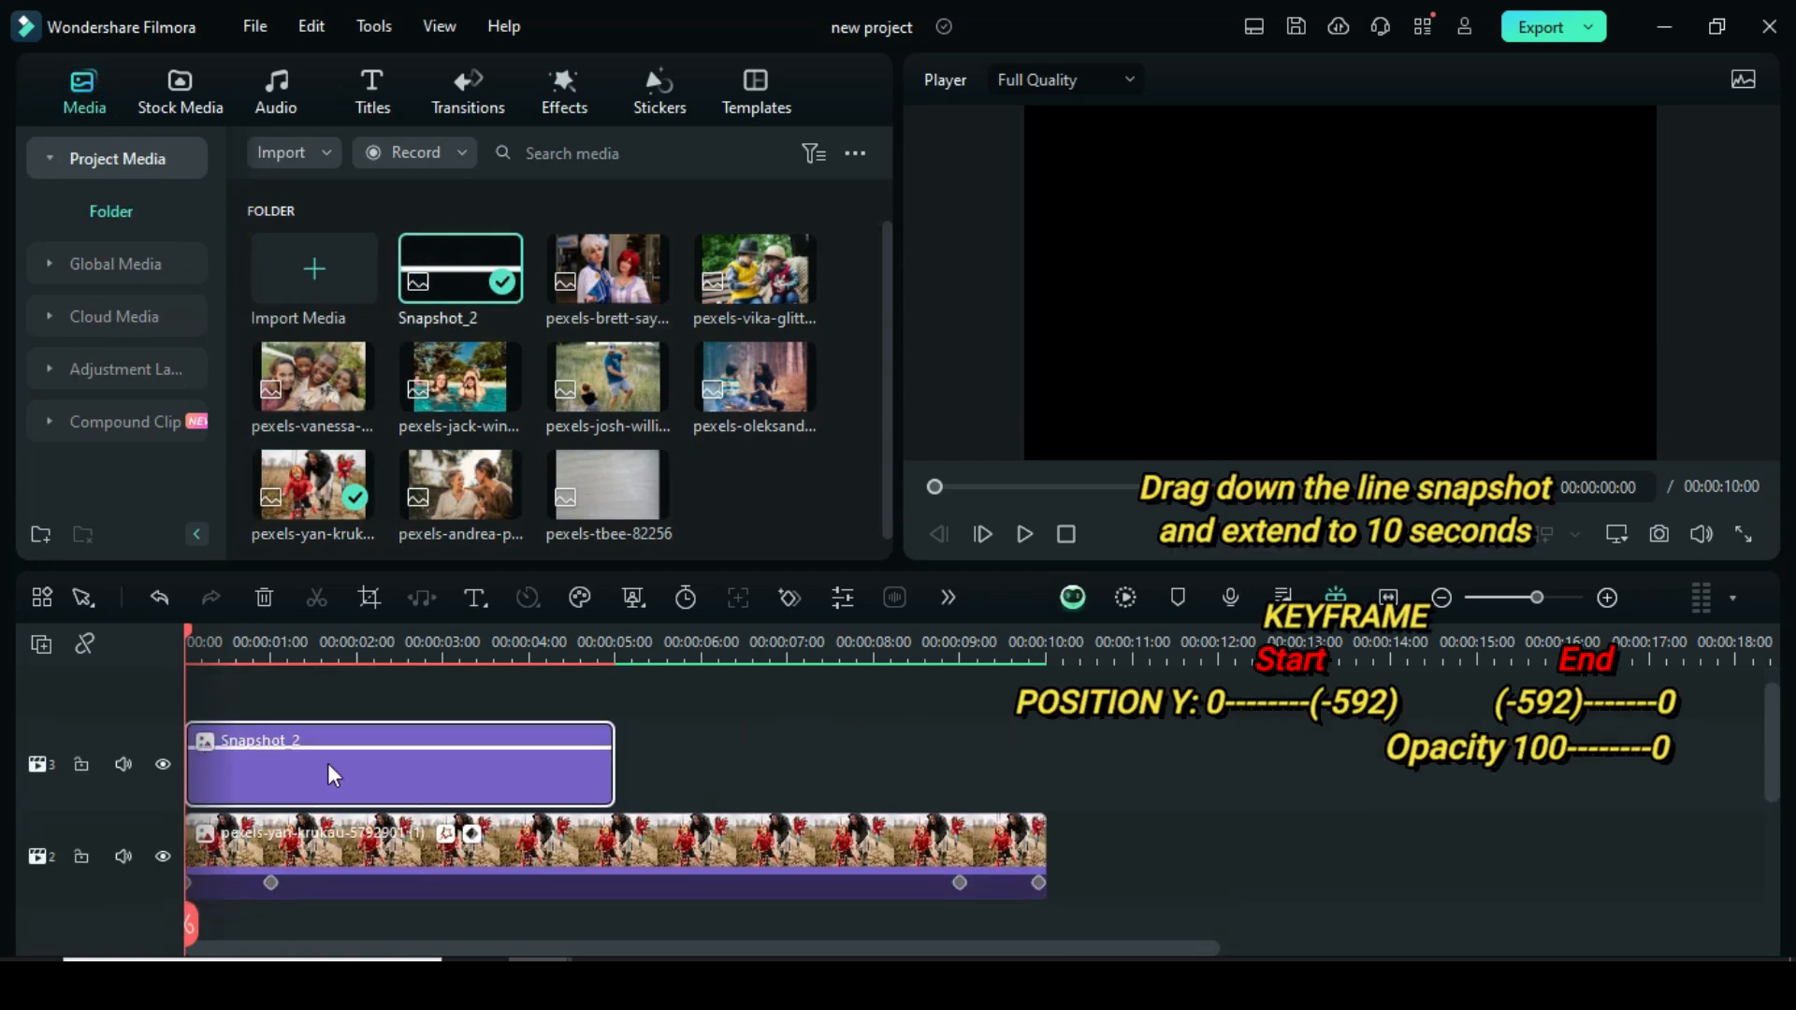
drag(611, 765, 974, 765)
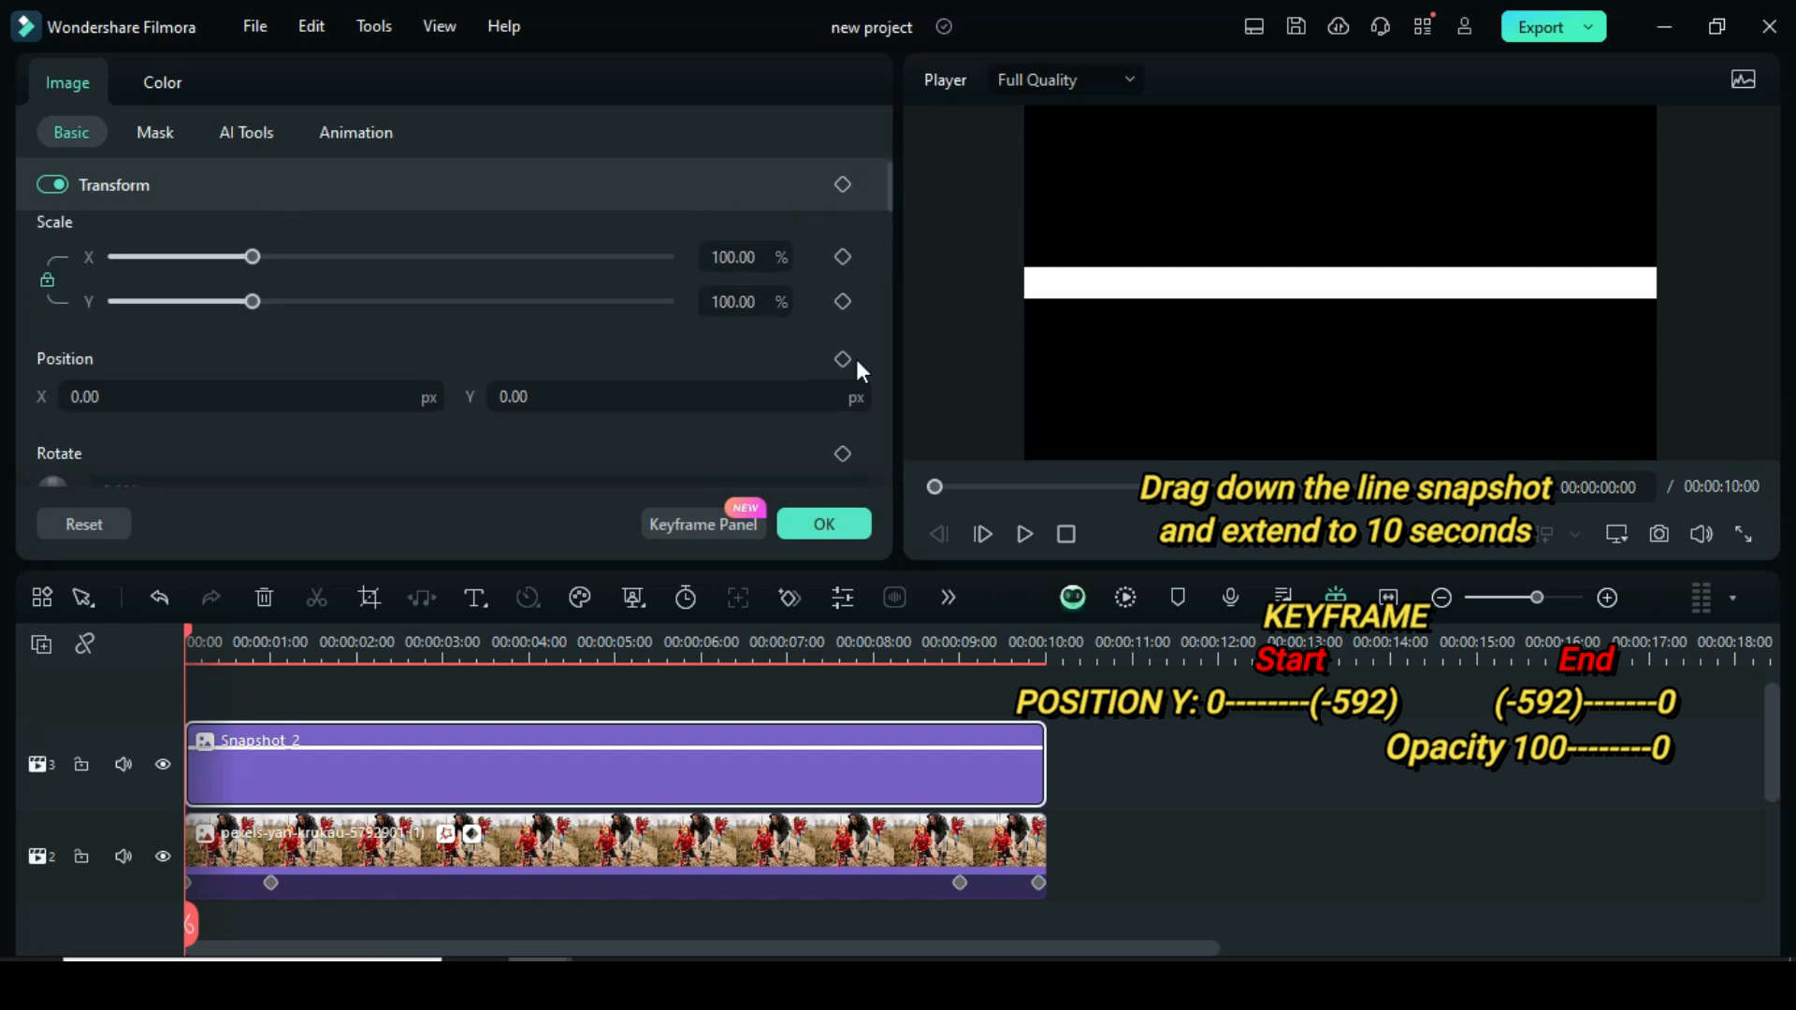
click(842, 359)
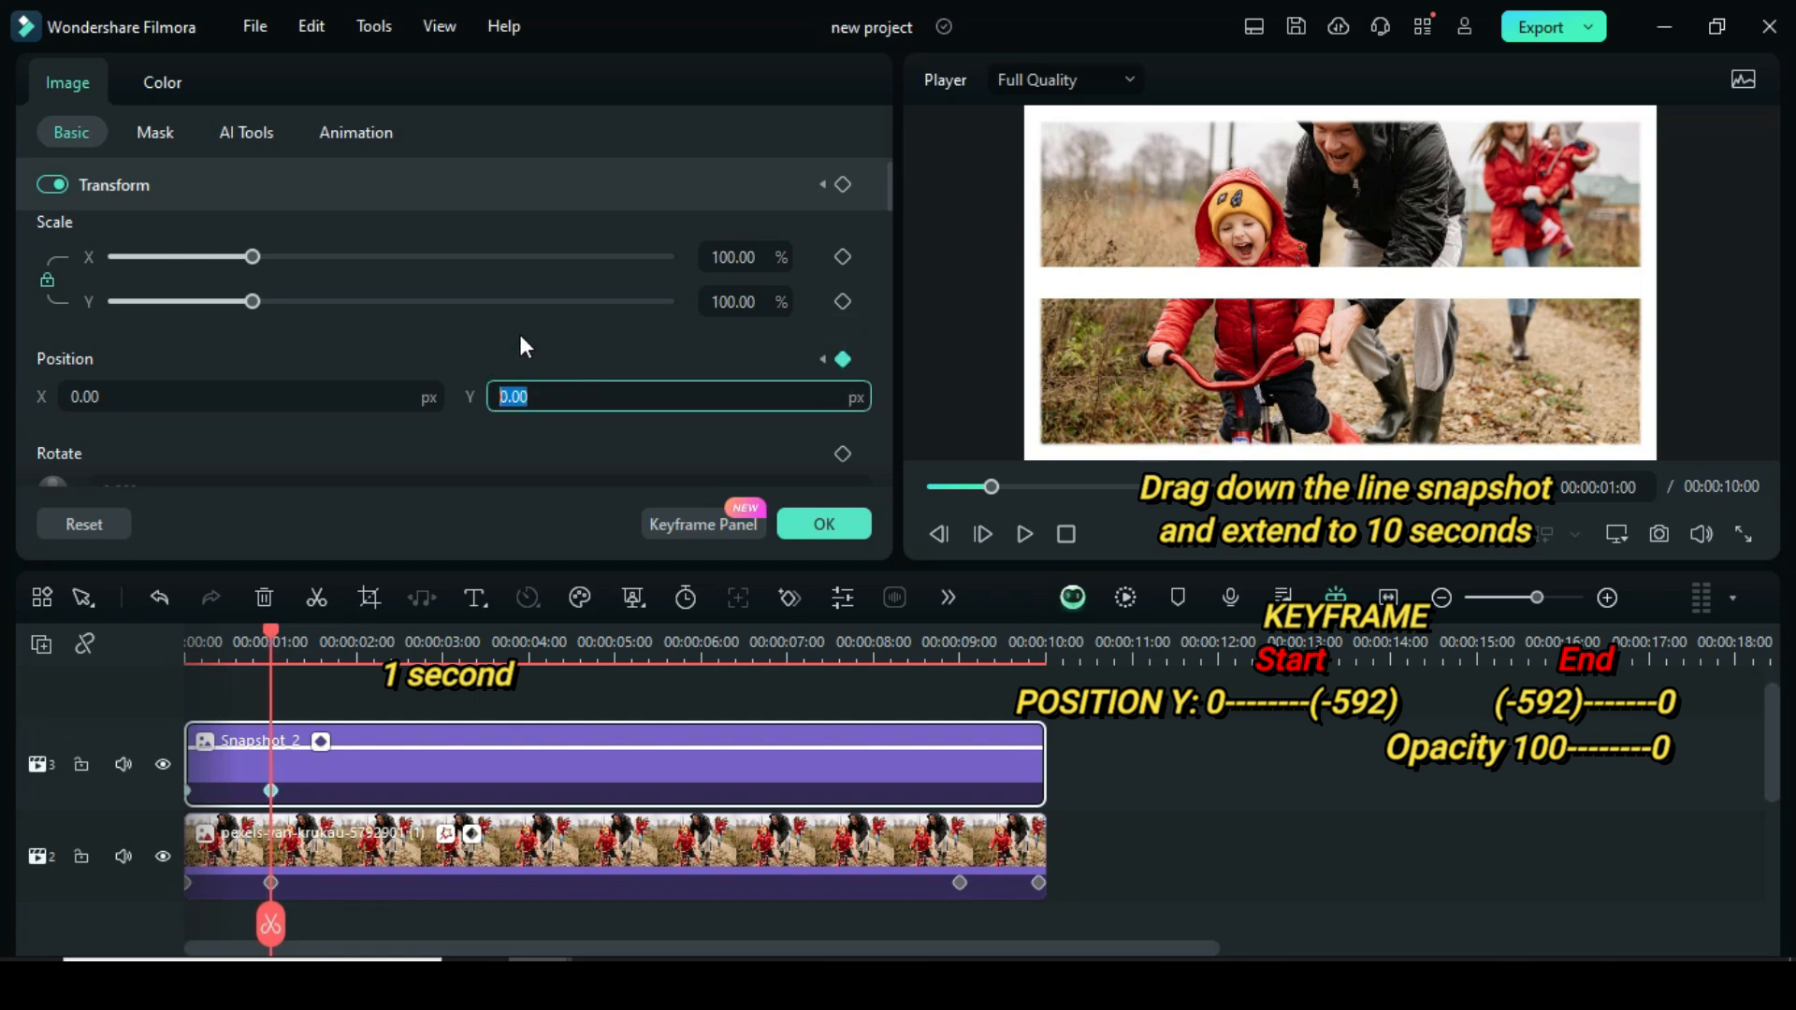
text(-592.00)
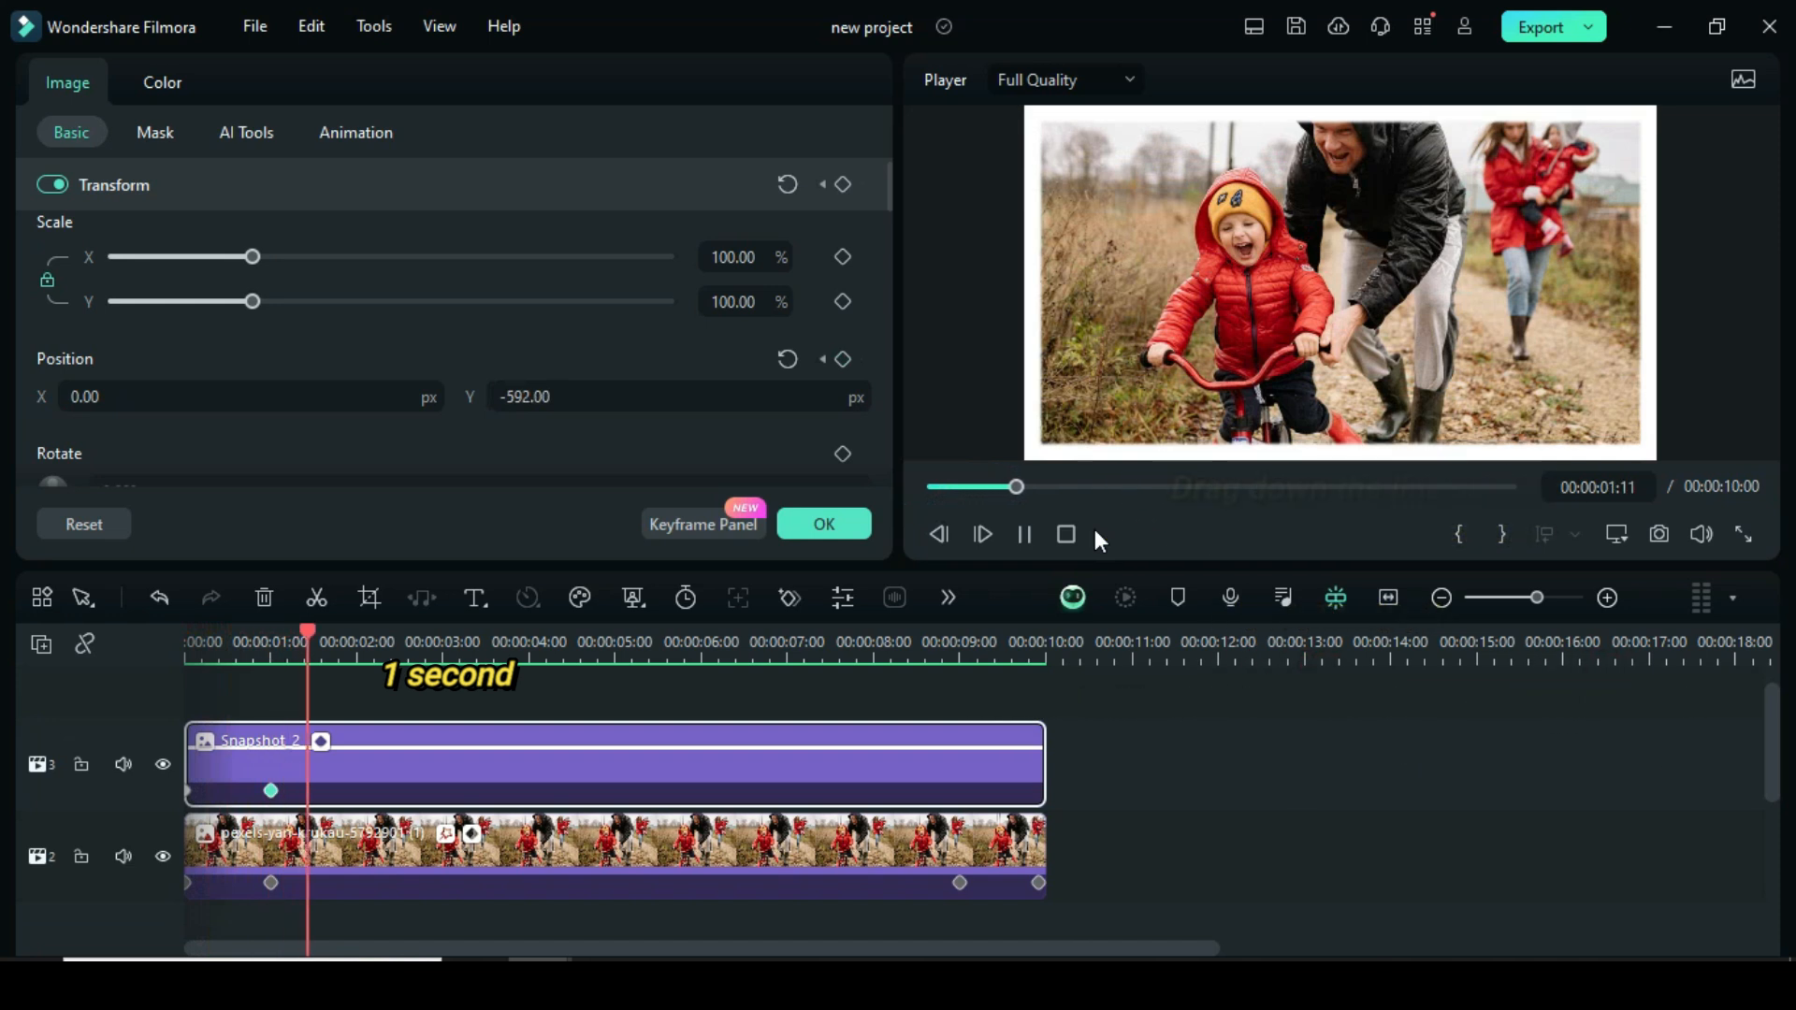
- Keyframe the line back from Y -592 to 0 at the clip end and preview the slide animation
drag(306, 642, 959, 642)
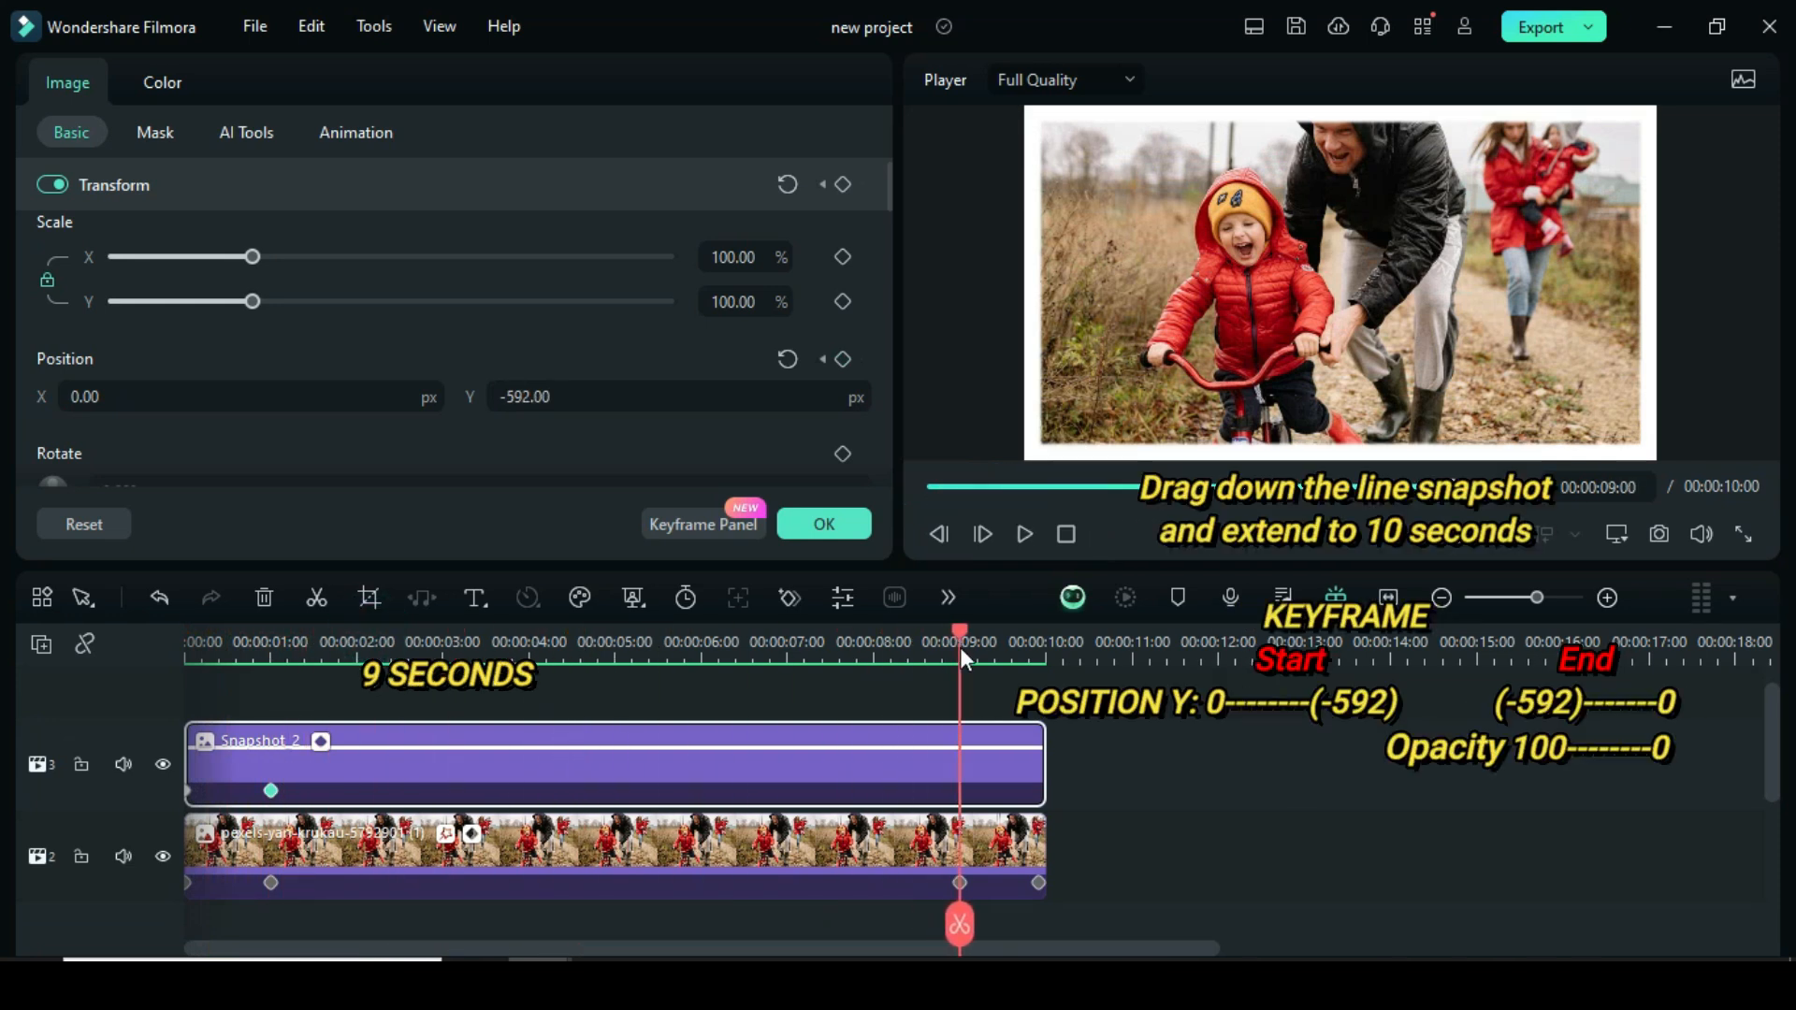
click(843, 358)
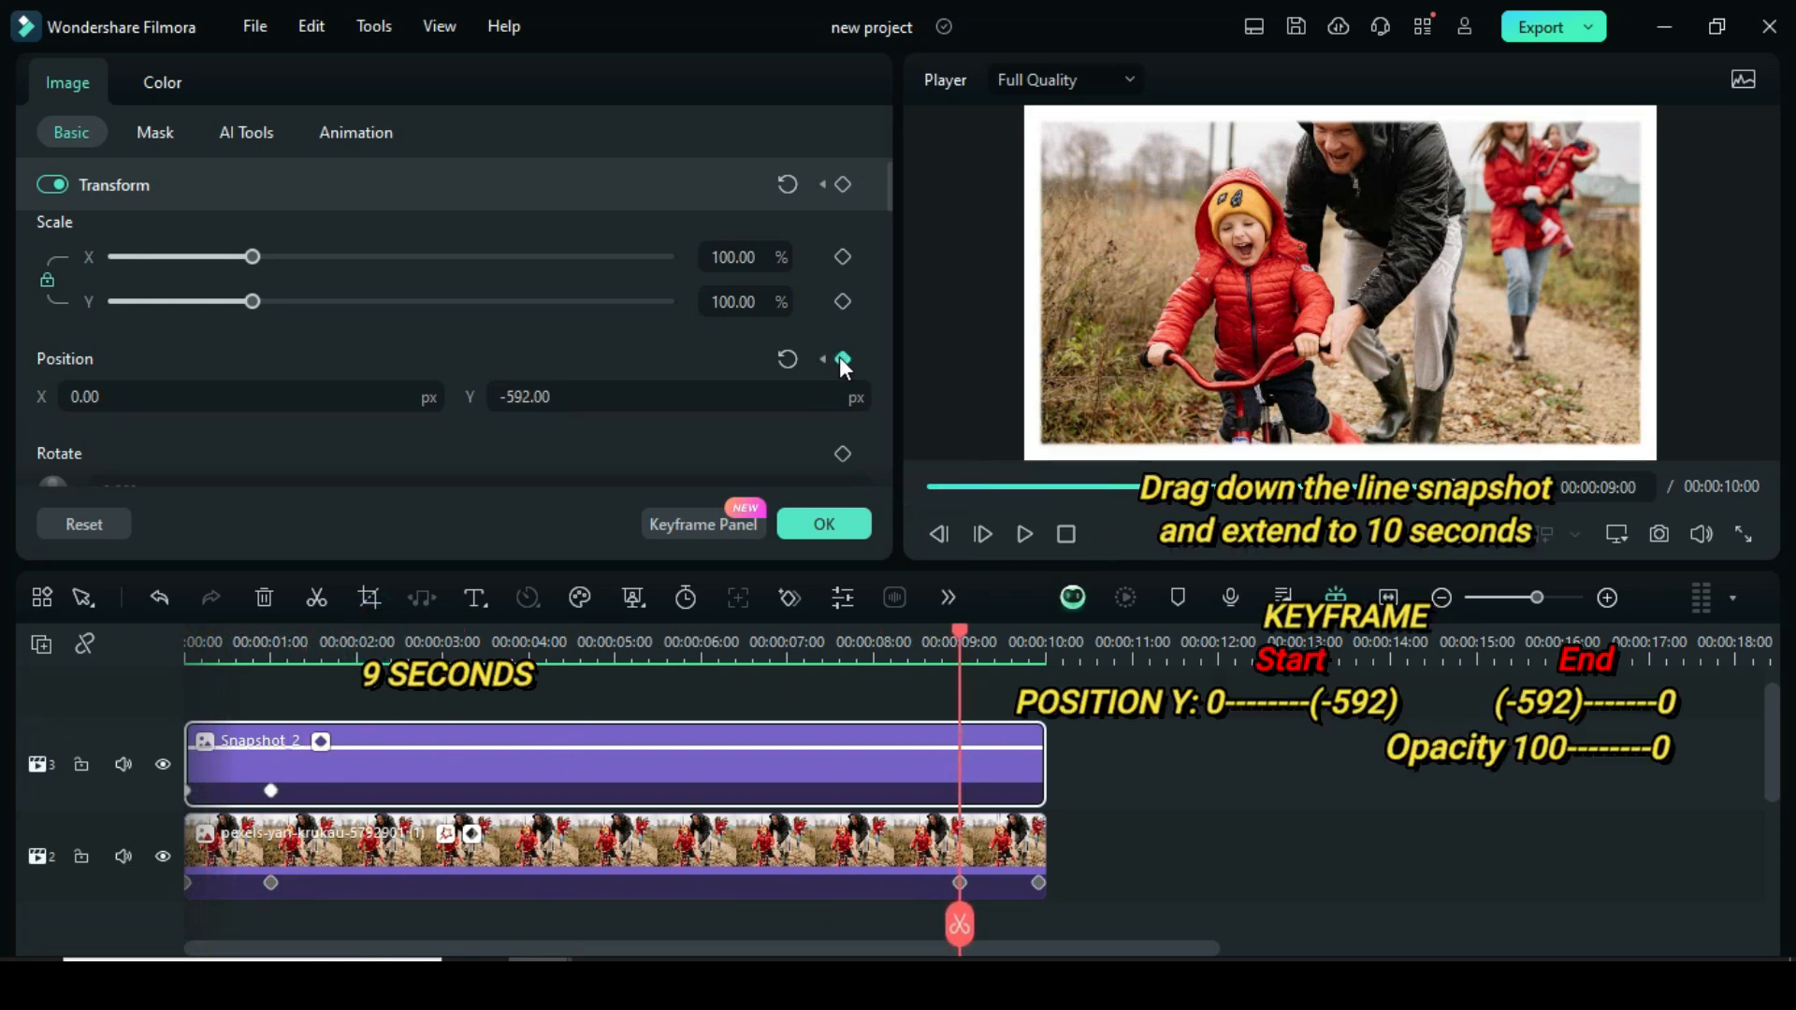
click(843, 359)
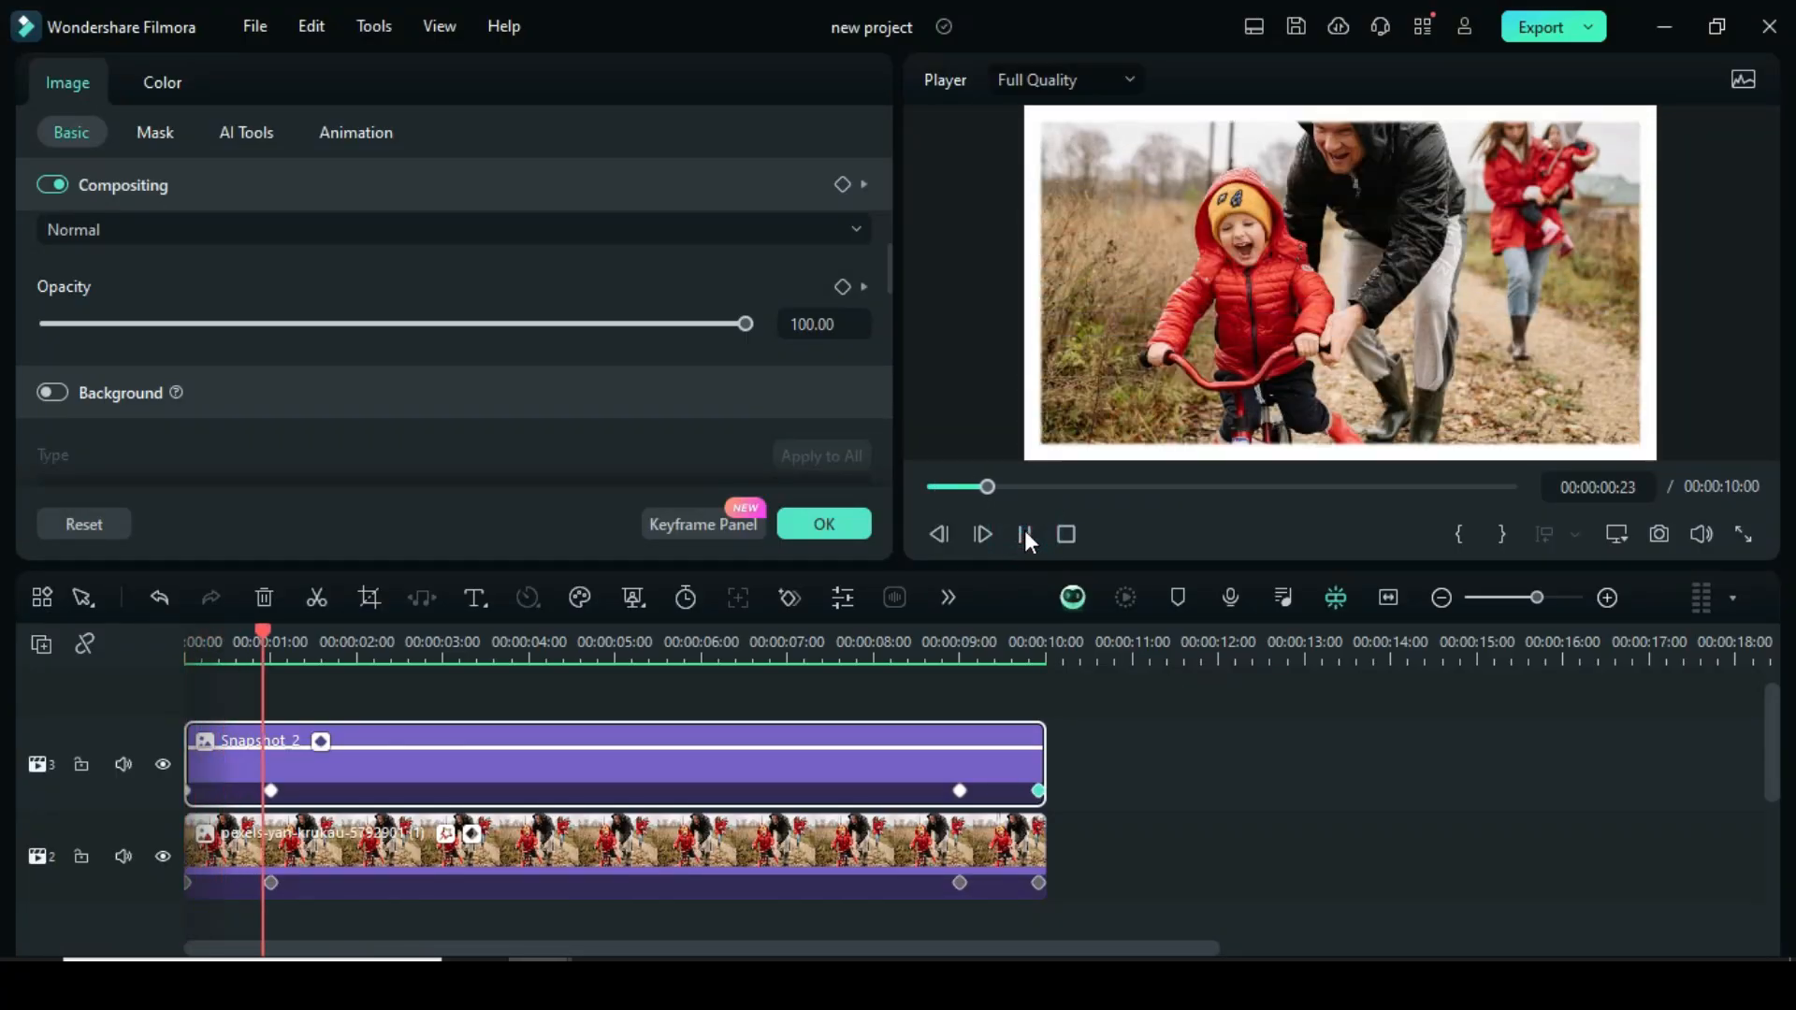
click(982, 535)
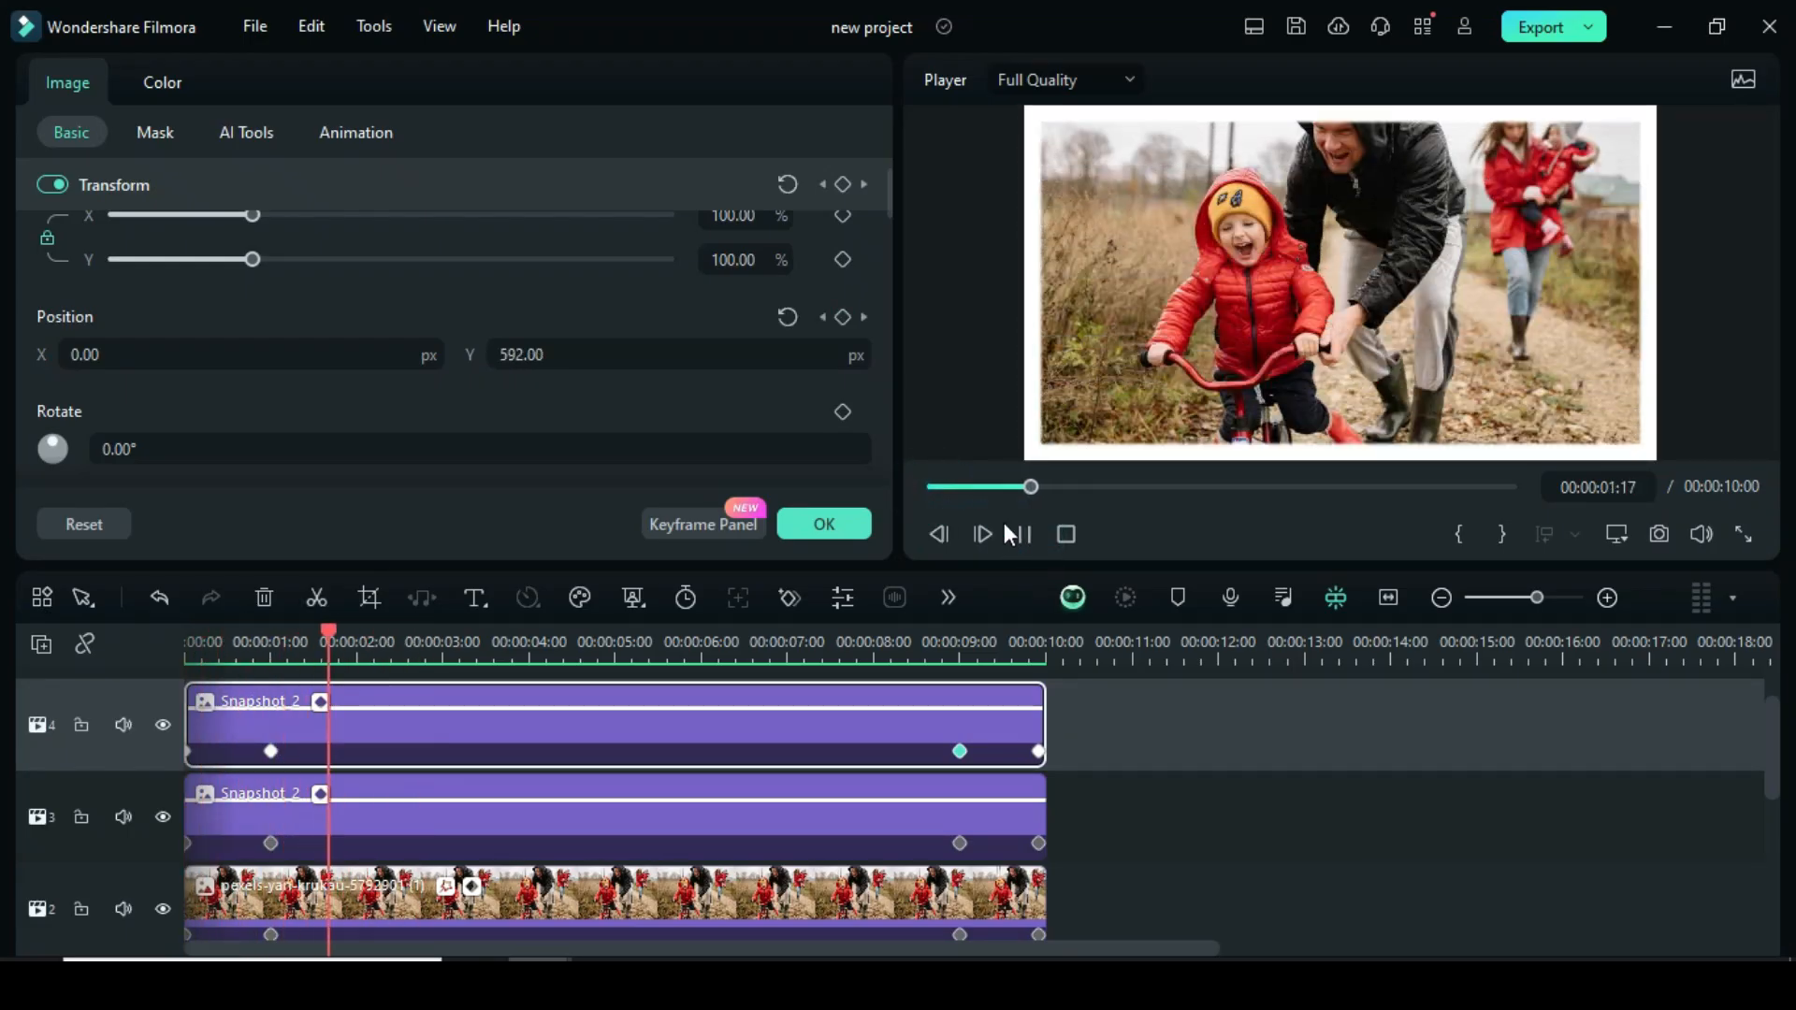
click(981, 534)
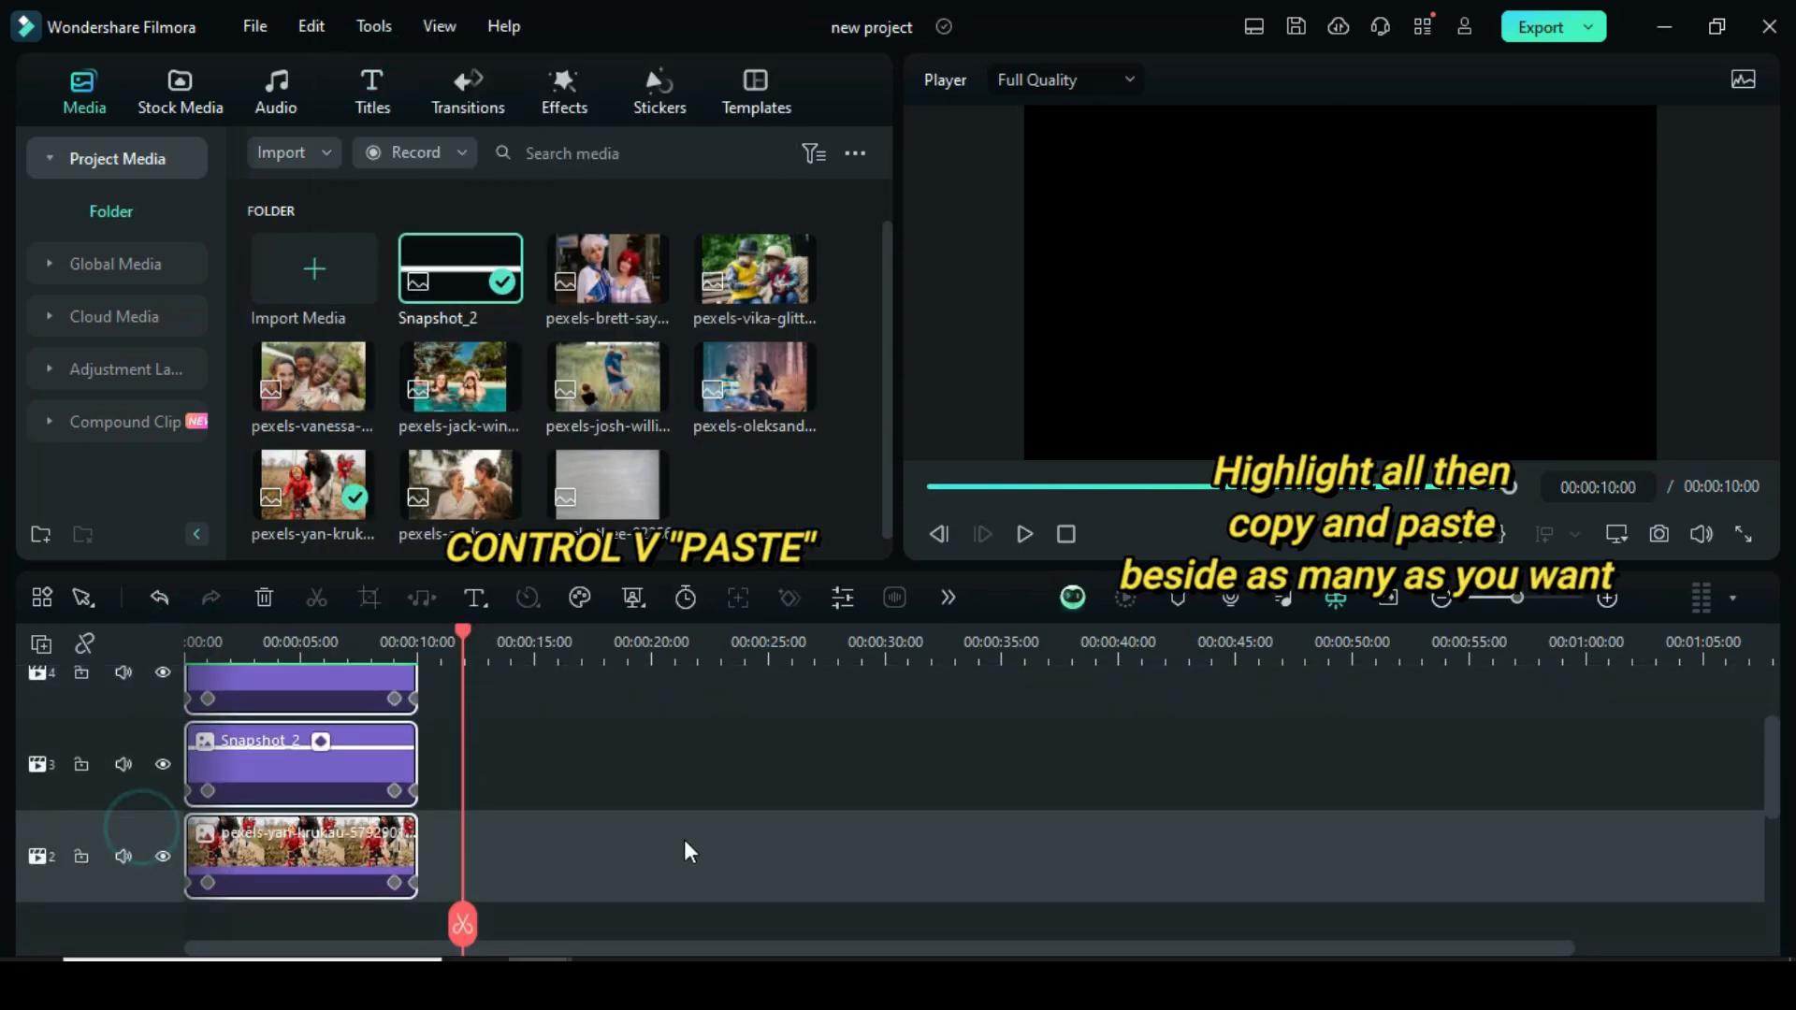
- Paste another copy of the photo-and-lines set beside the existing ones
key(ctrl+v)
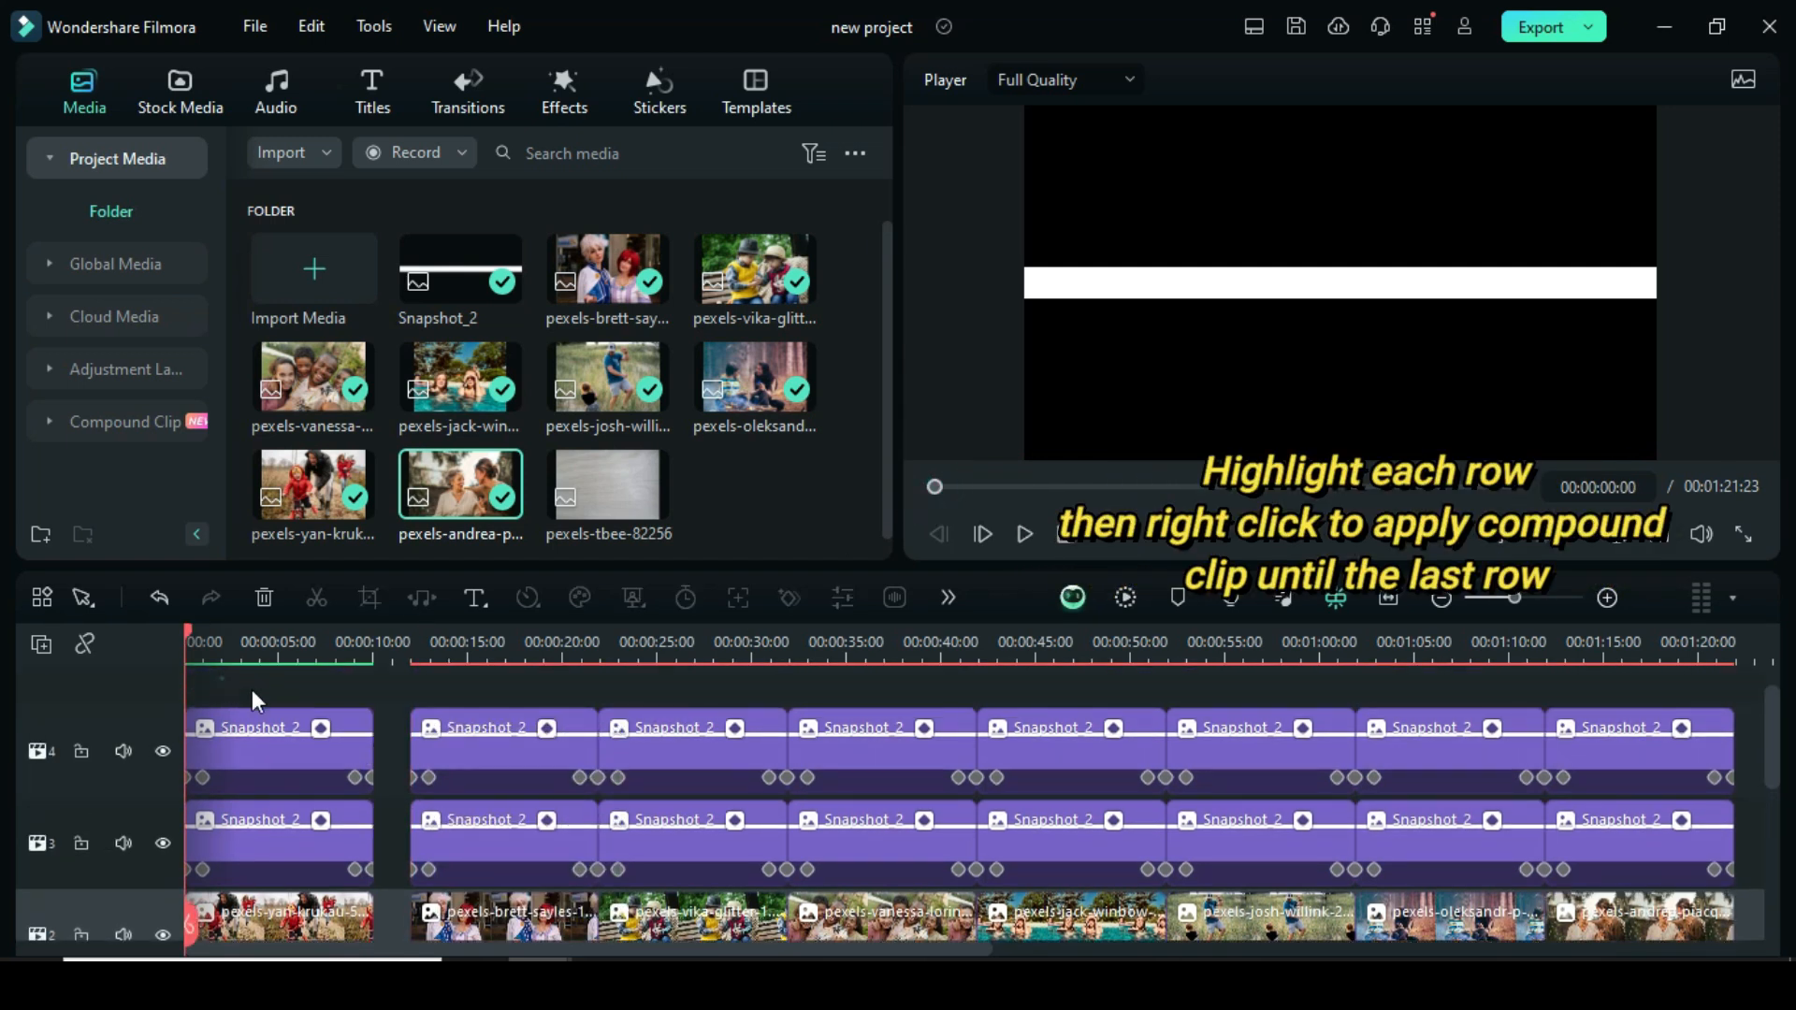
- Create a compound clip from each selected photo-and-lines set in turn
right_click(259, 699)
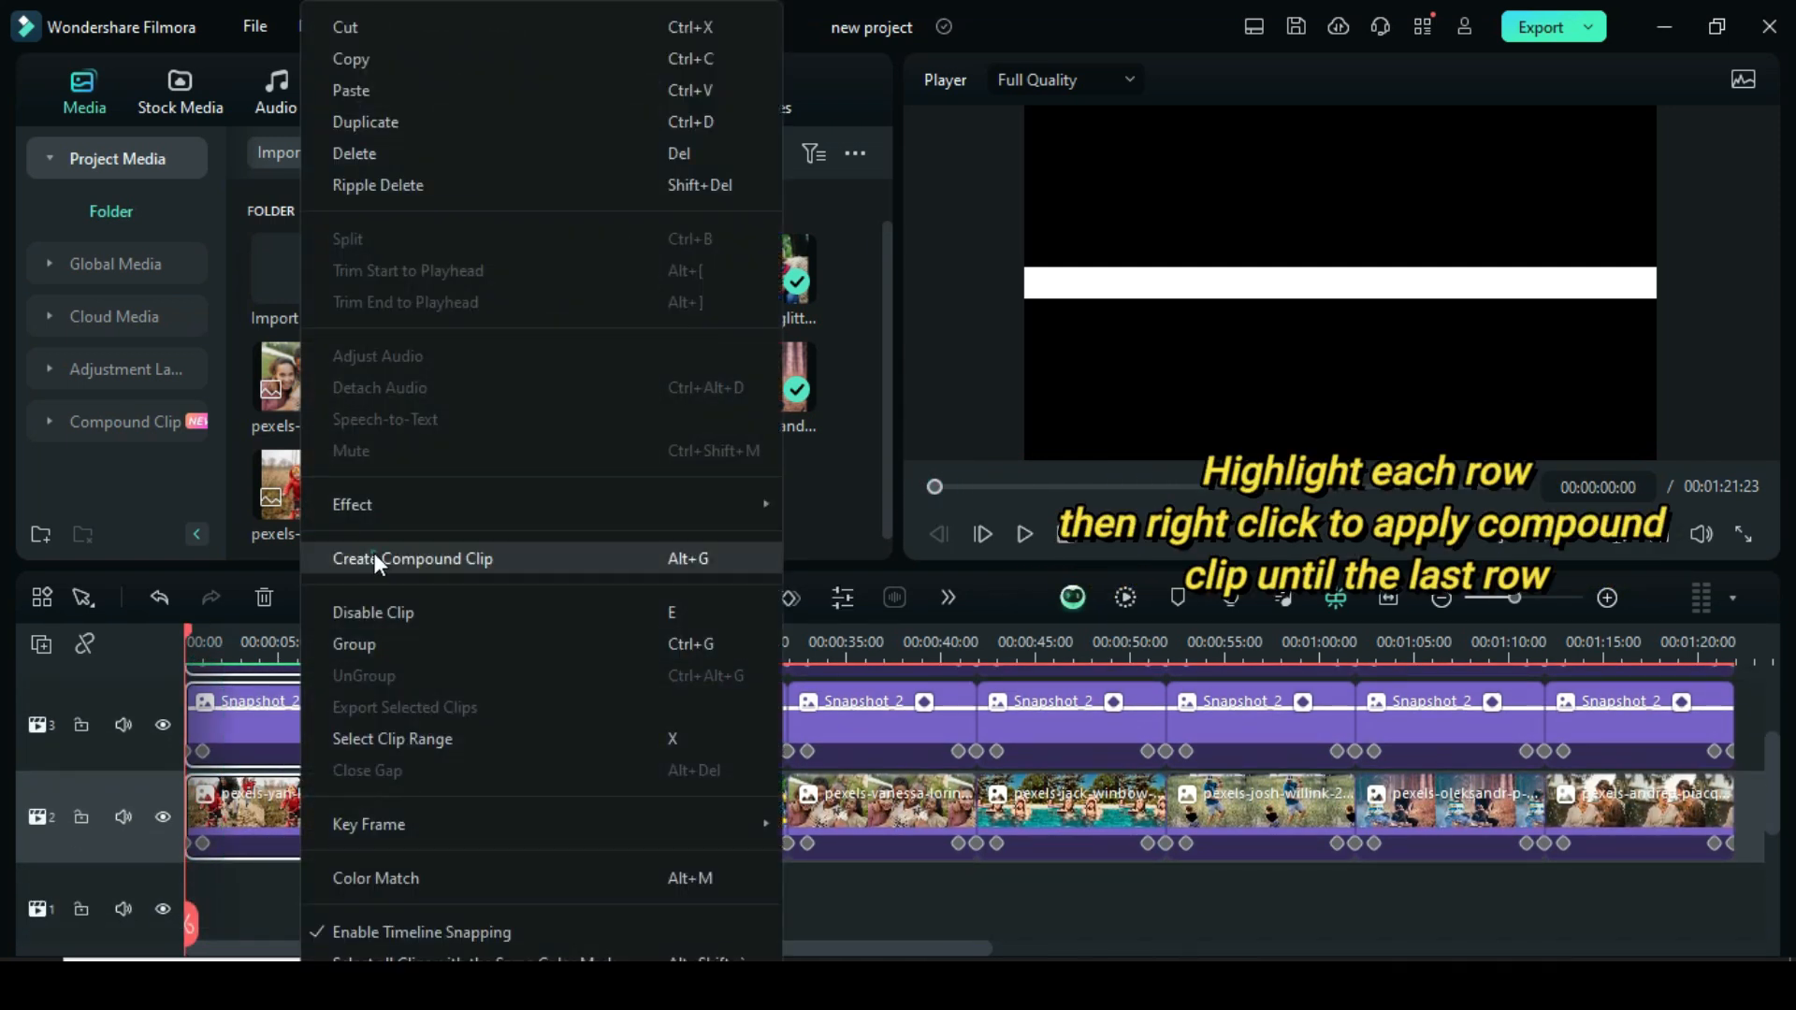
click(413, 560)
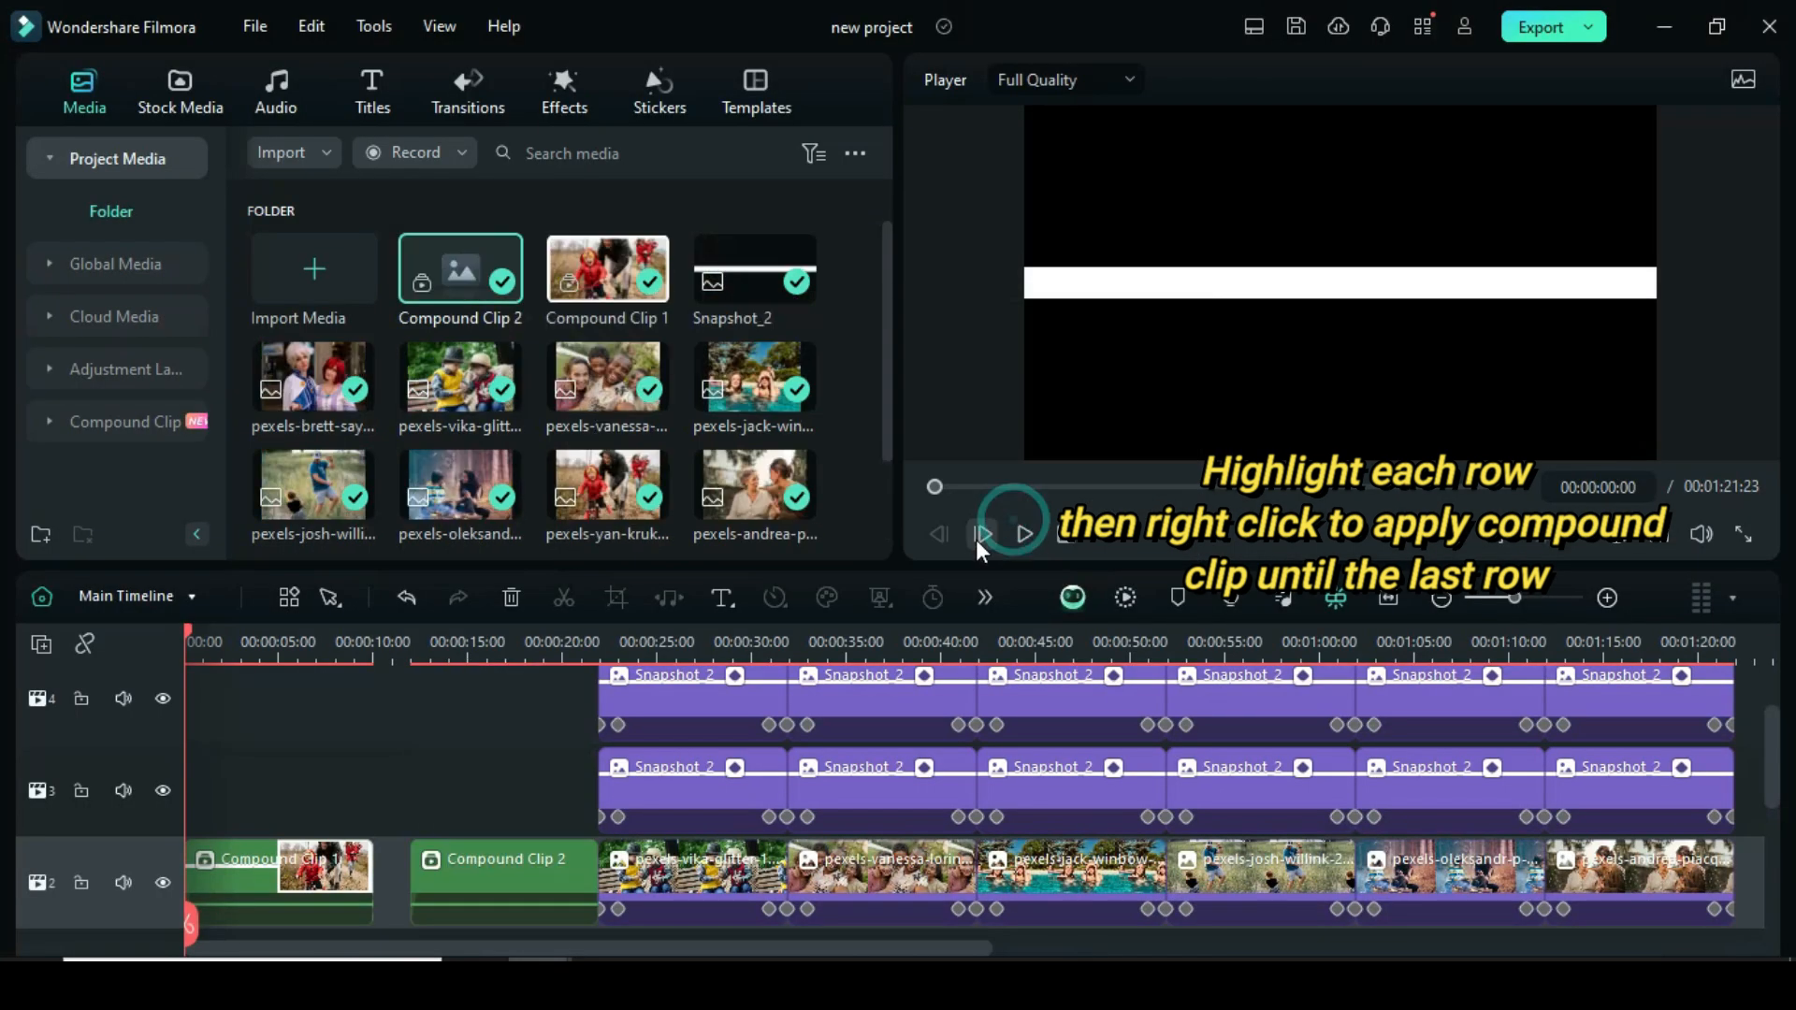
right_click(653, 710)
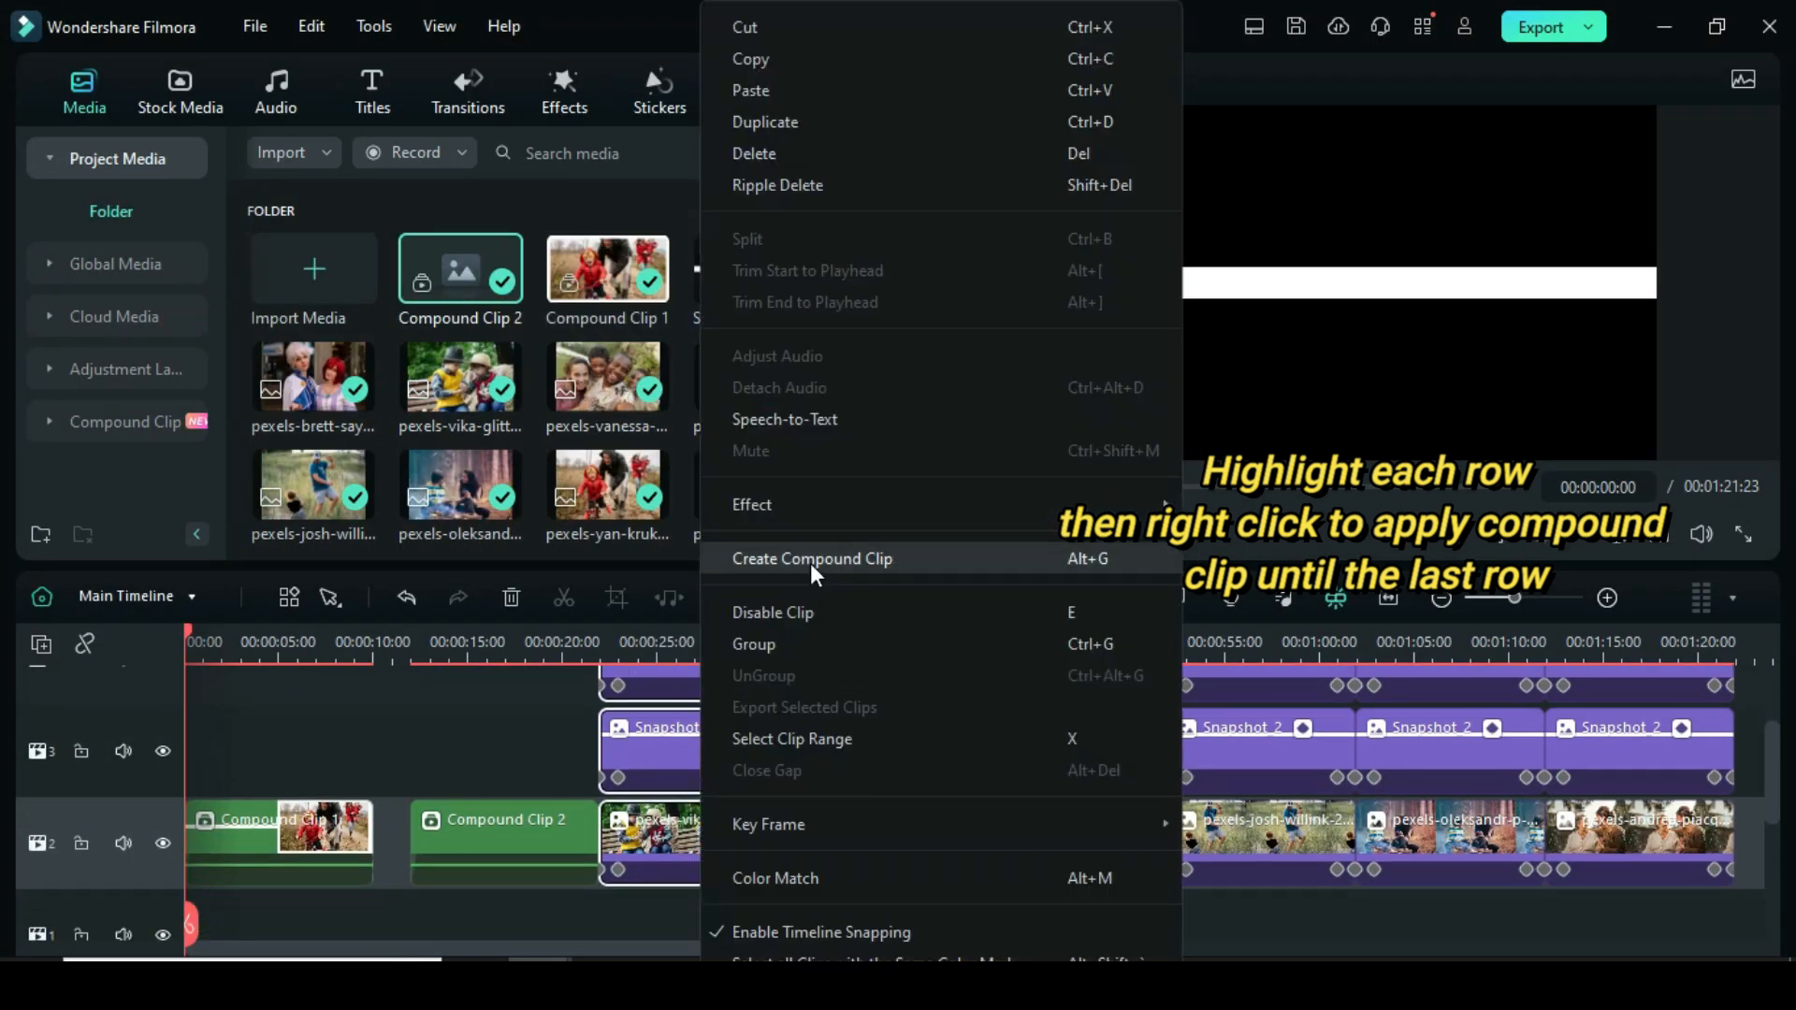
click(811, 558)
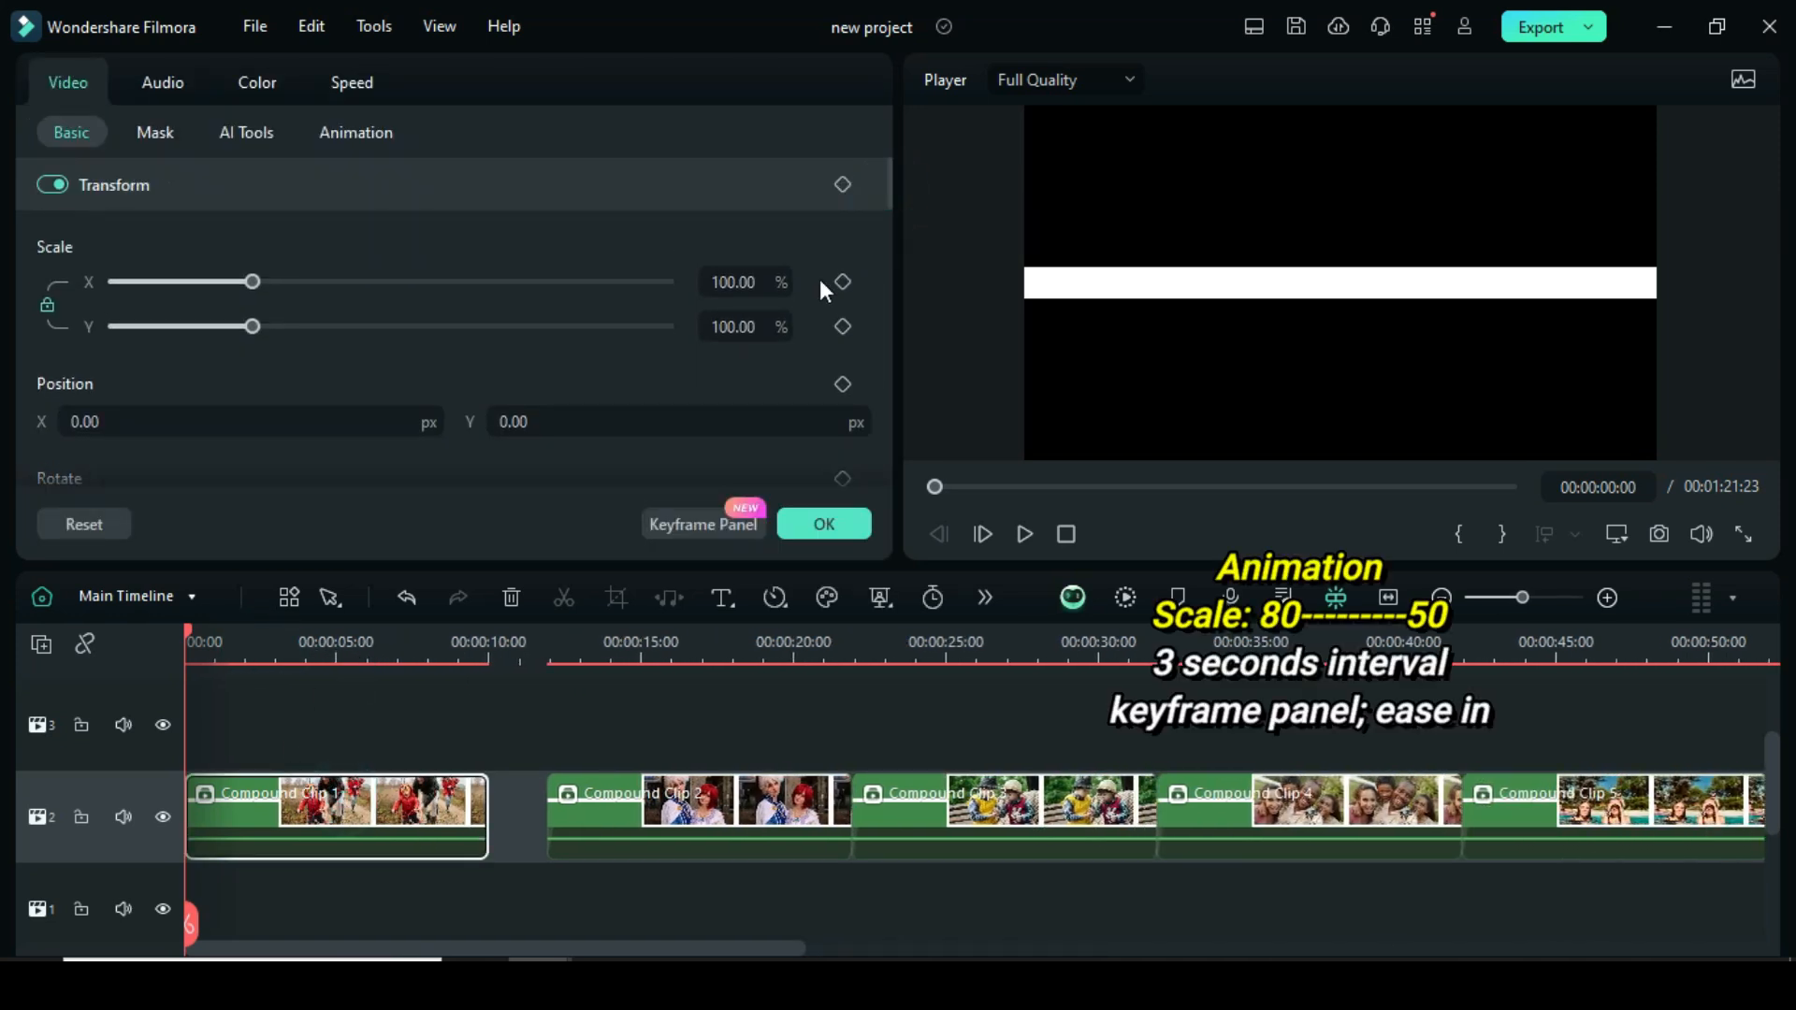
- Keyframe Scale 80 at start and 50 at 3 seconds, then copy both keyframes
click(745, 282)
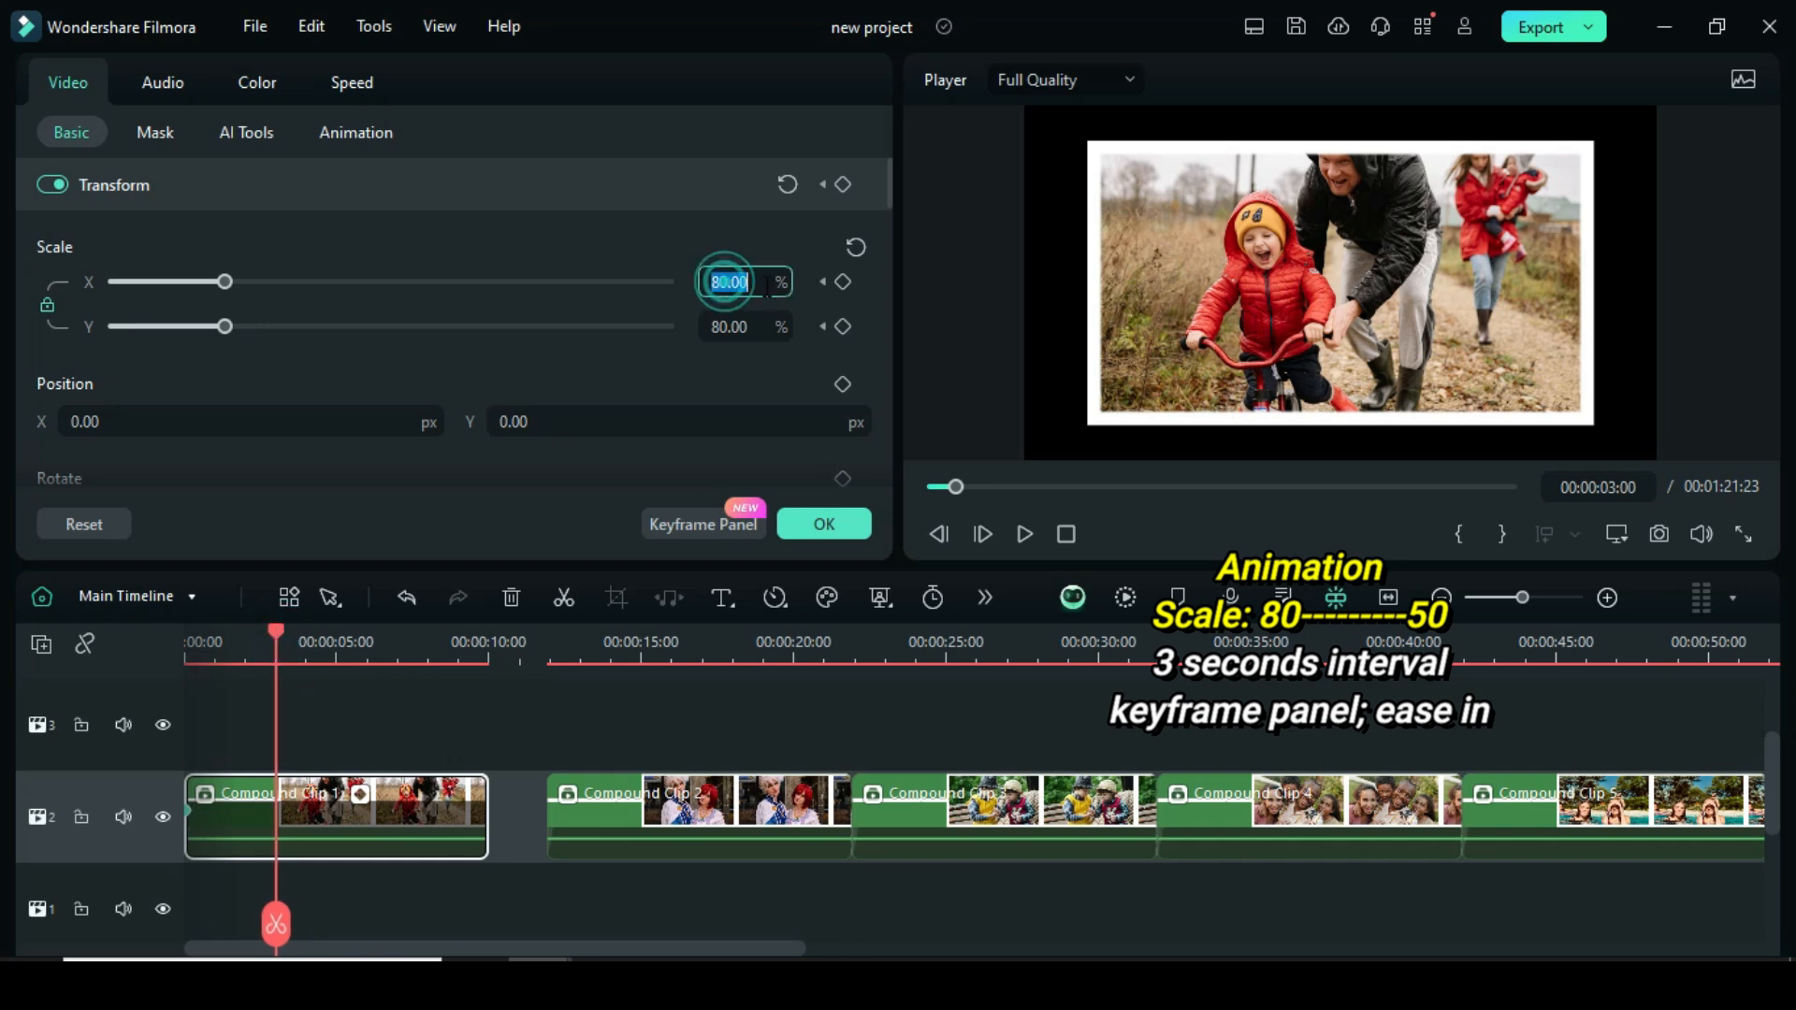
text(50.00)
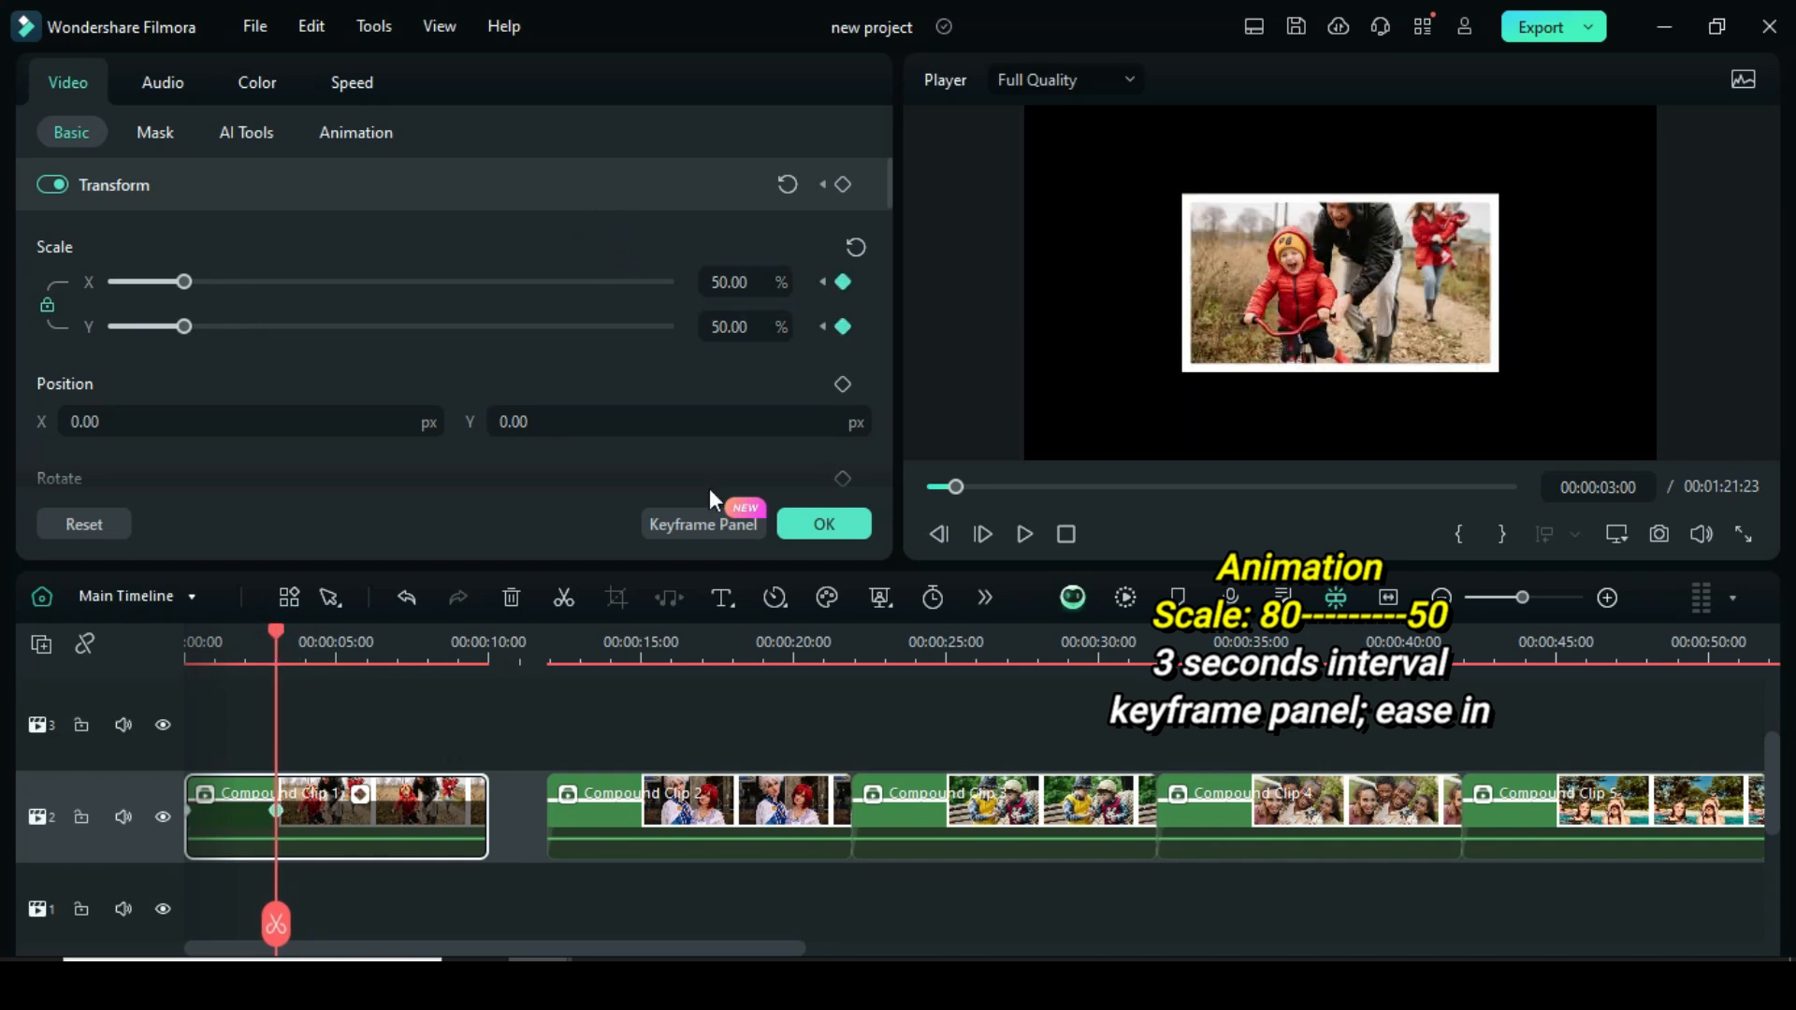
click(704, 524)
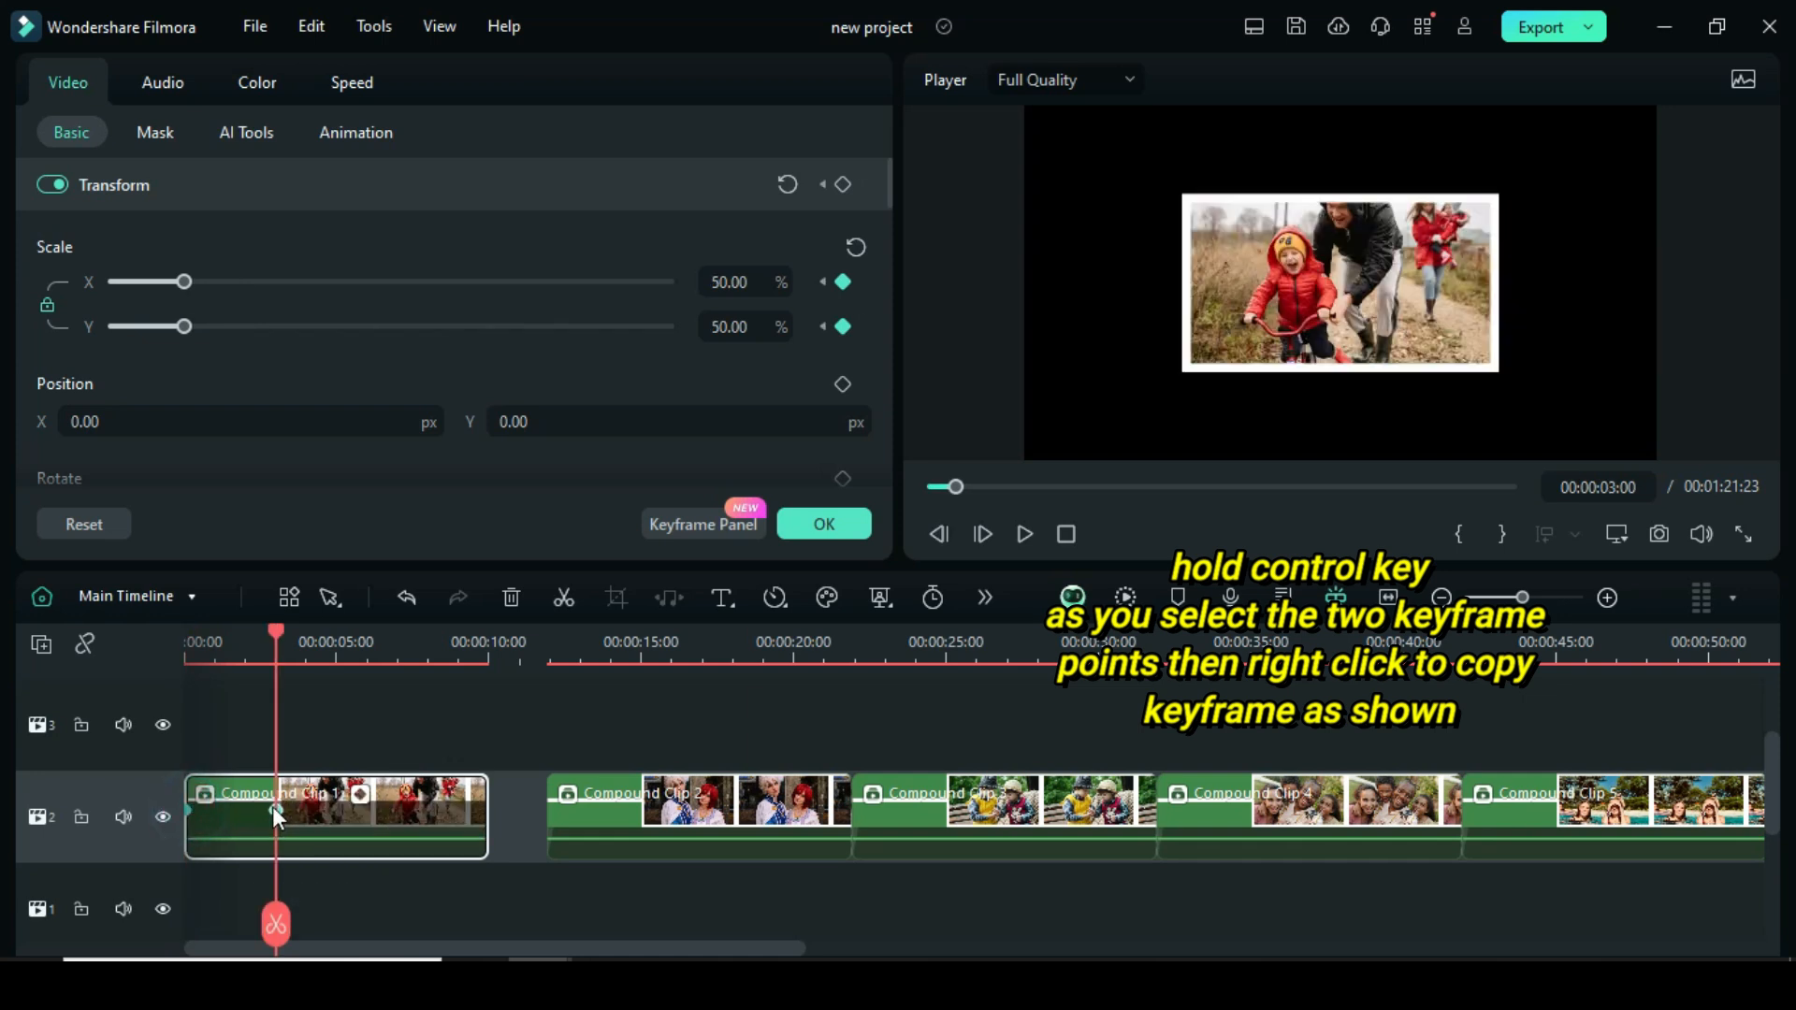
right_click(275, 817)
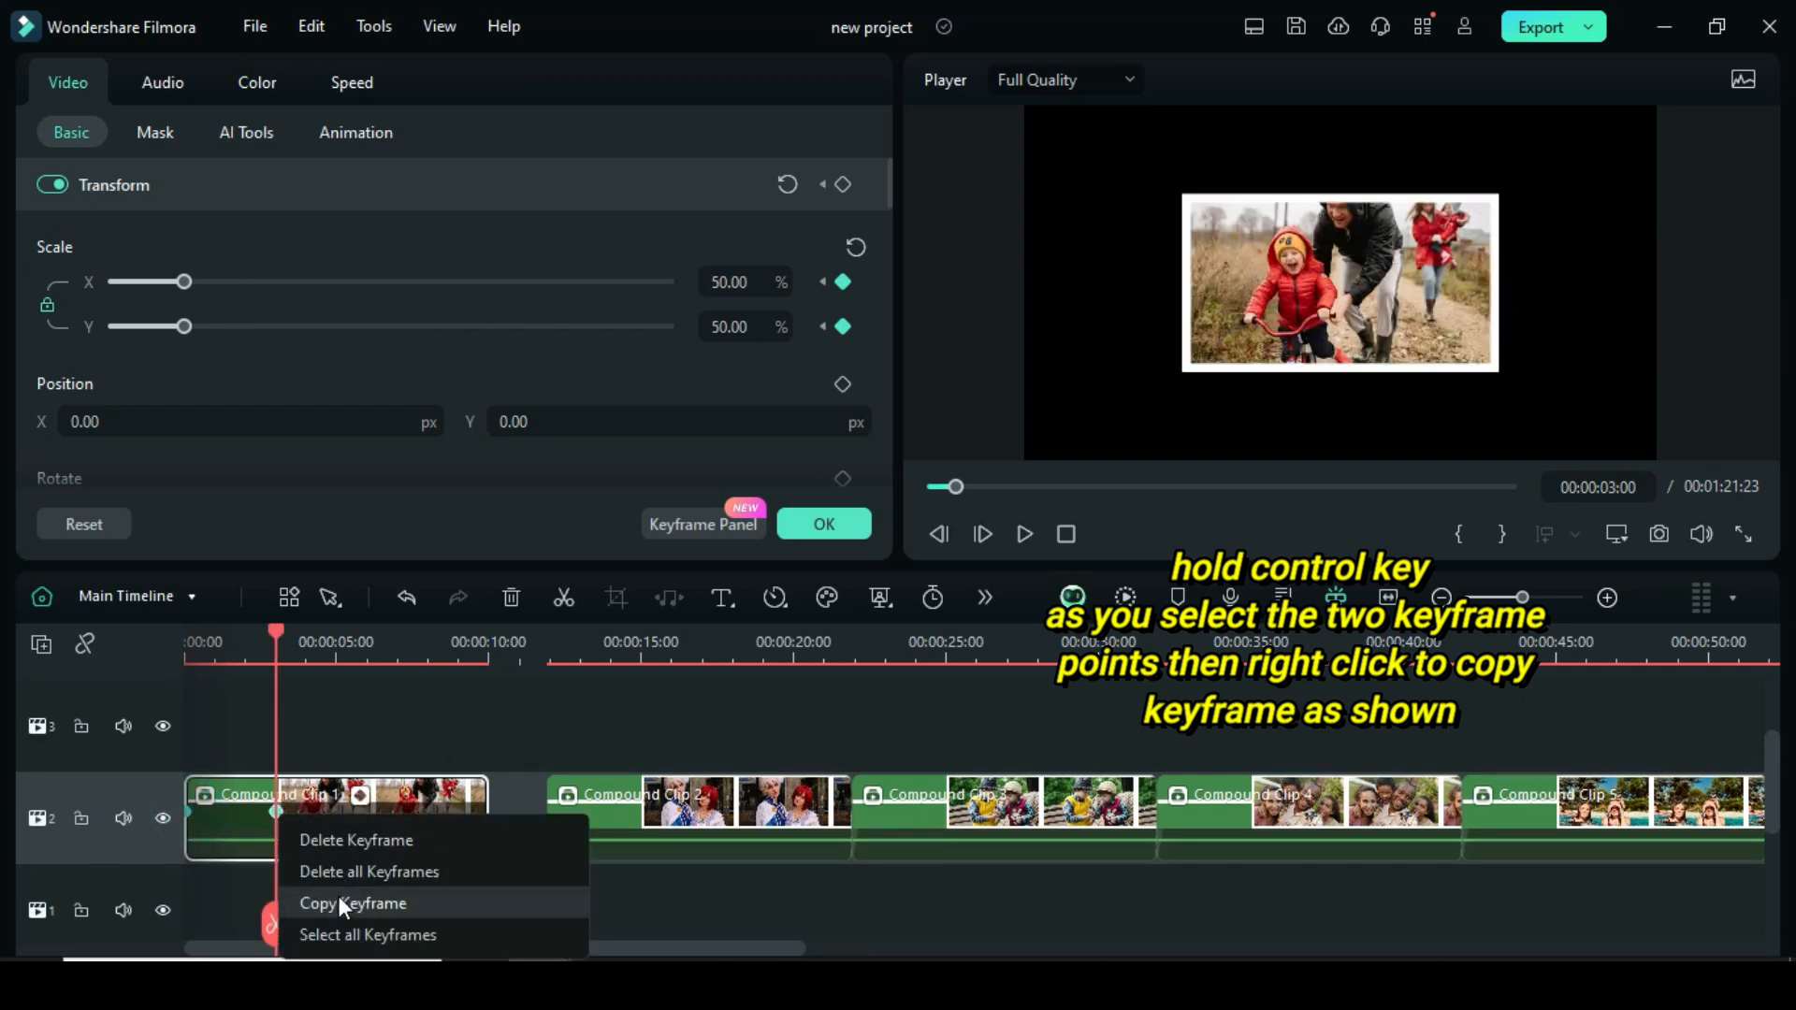
click(353, 903)
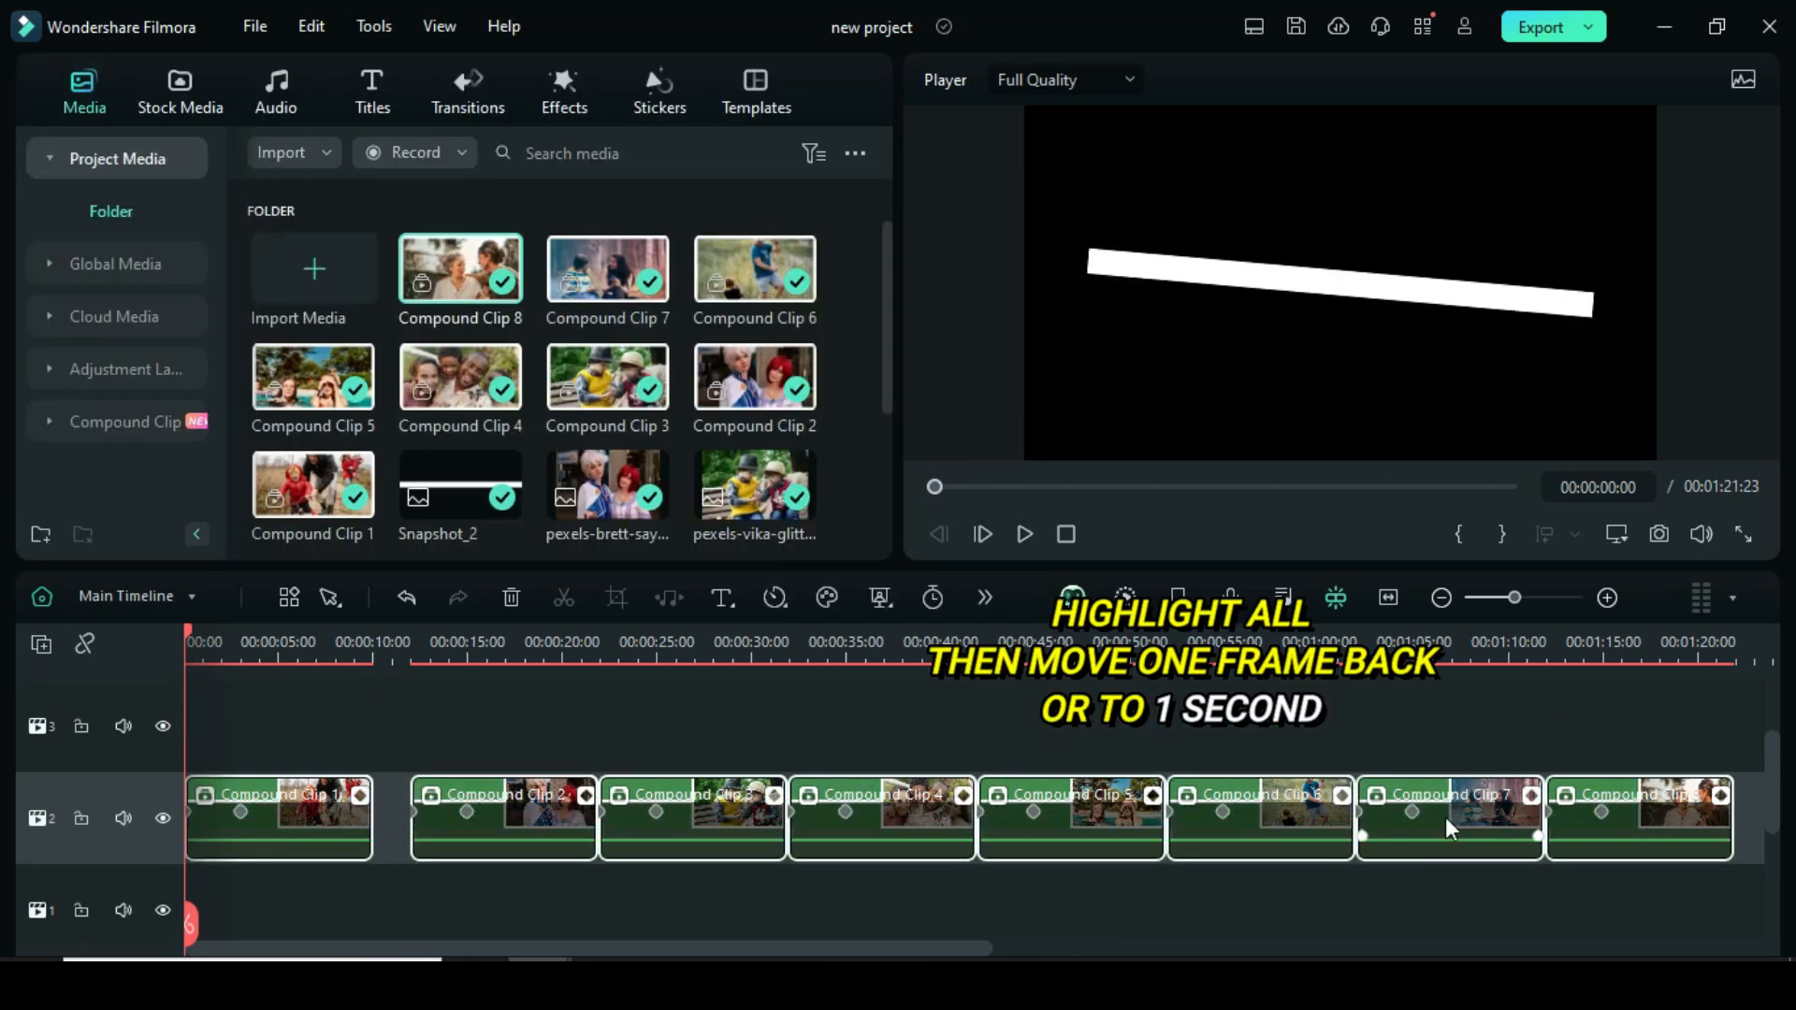
- Move Compound Clips 2, 3 and 4 onto their own higher tracks, each starting about a second later
click(204, 643)
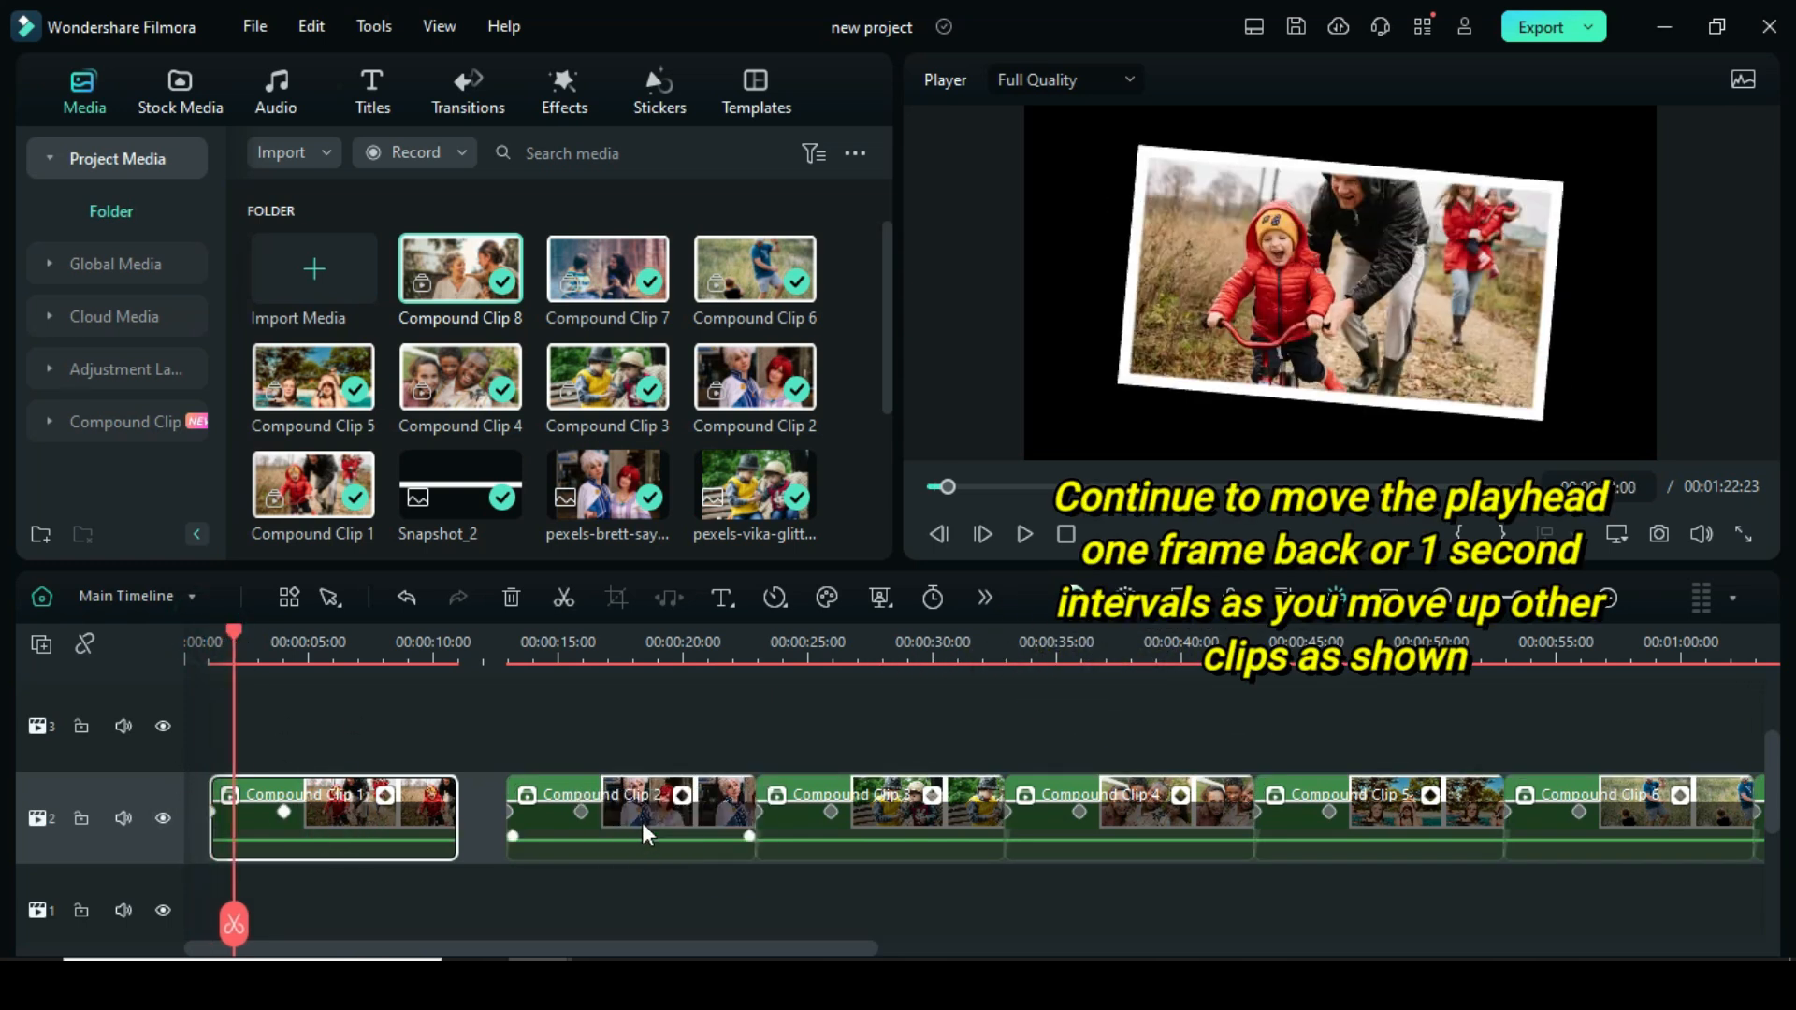
drag(629, 817, 358, 725)
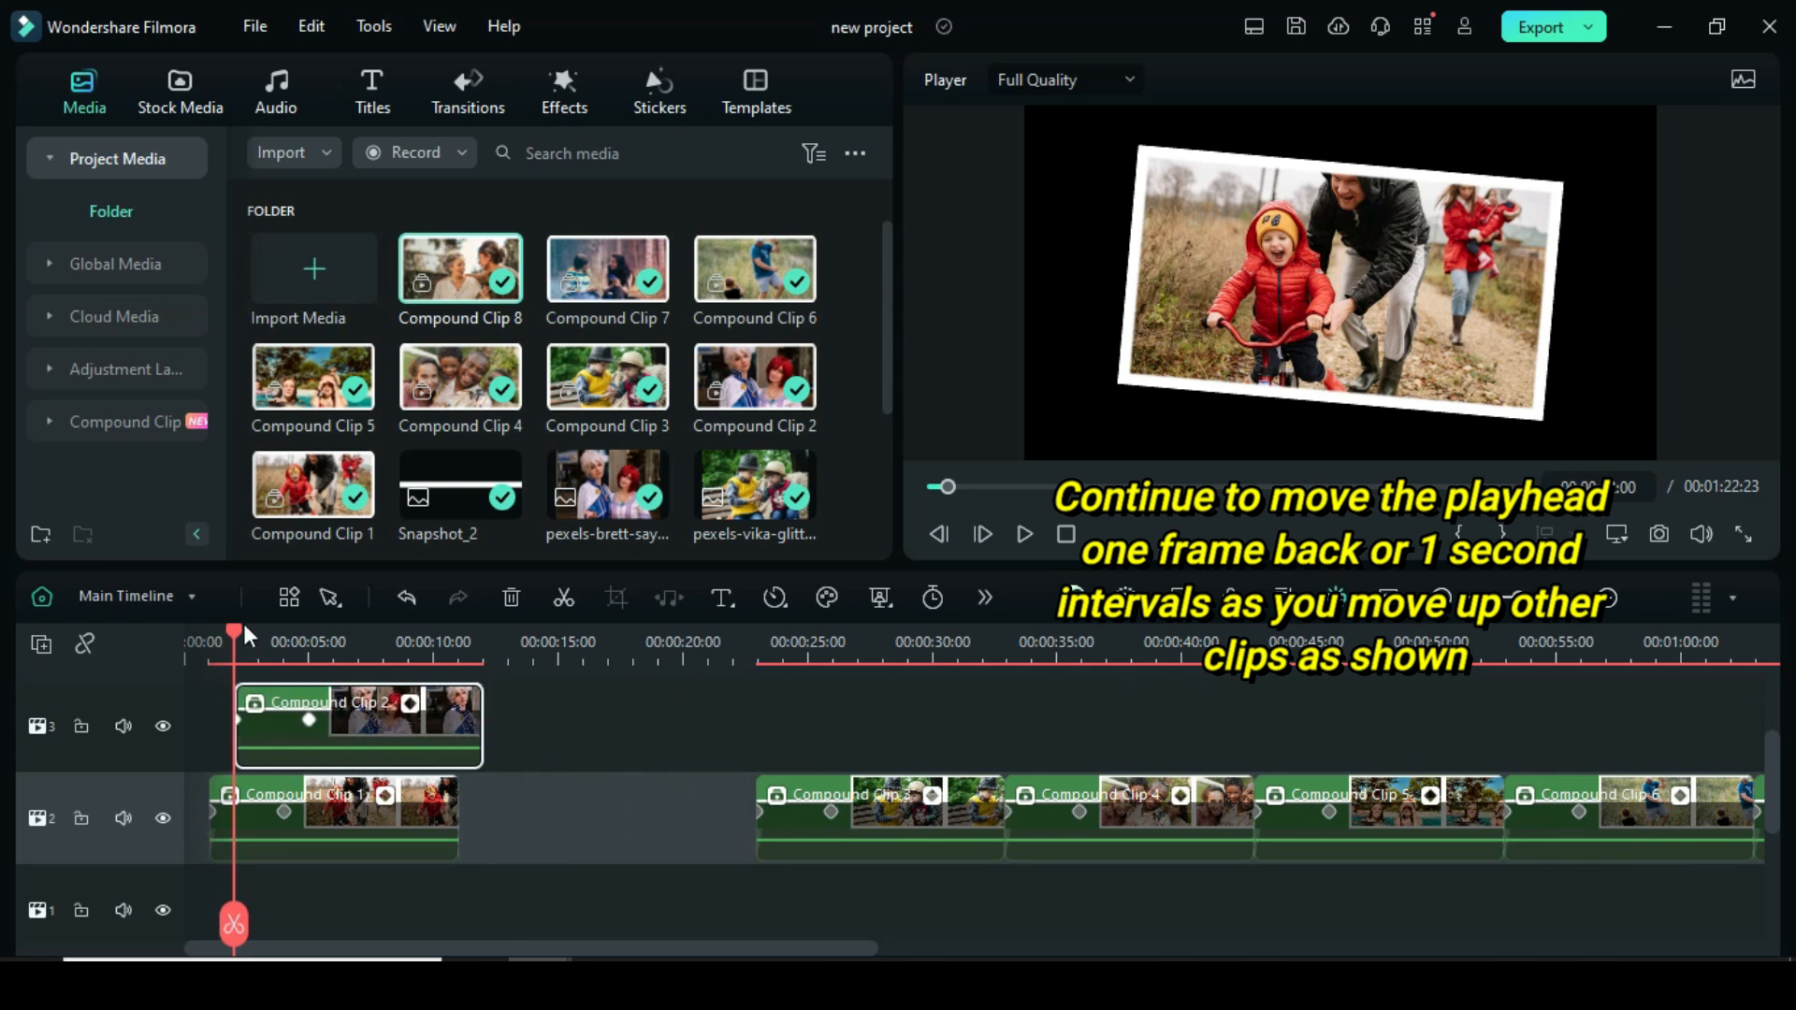
drag(882, 802, 583, 710)
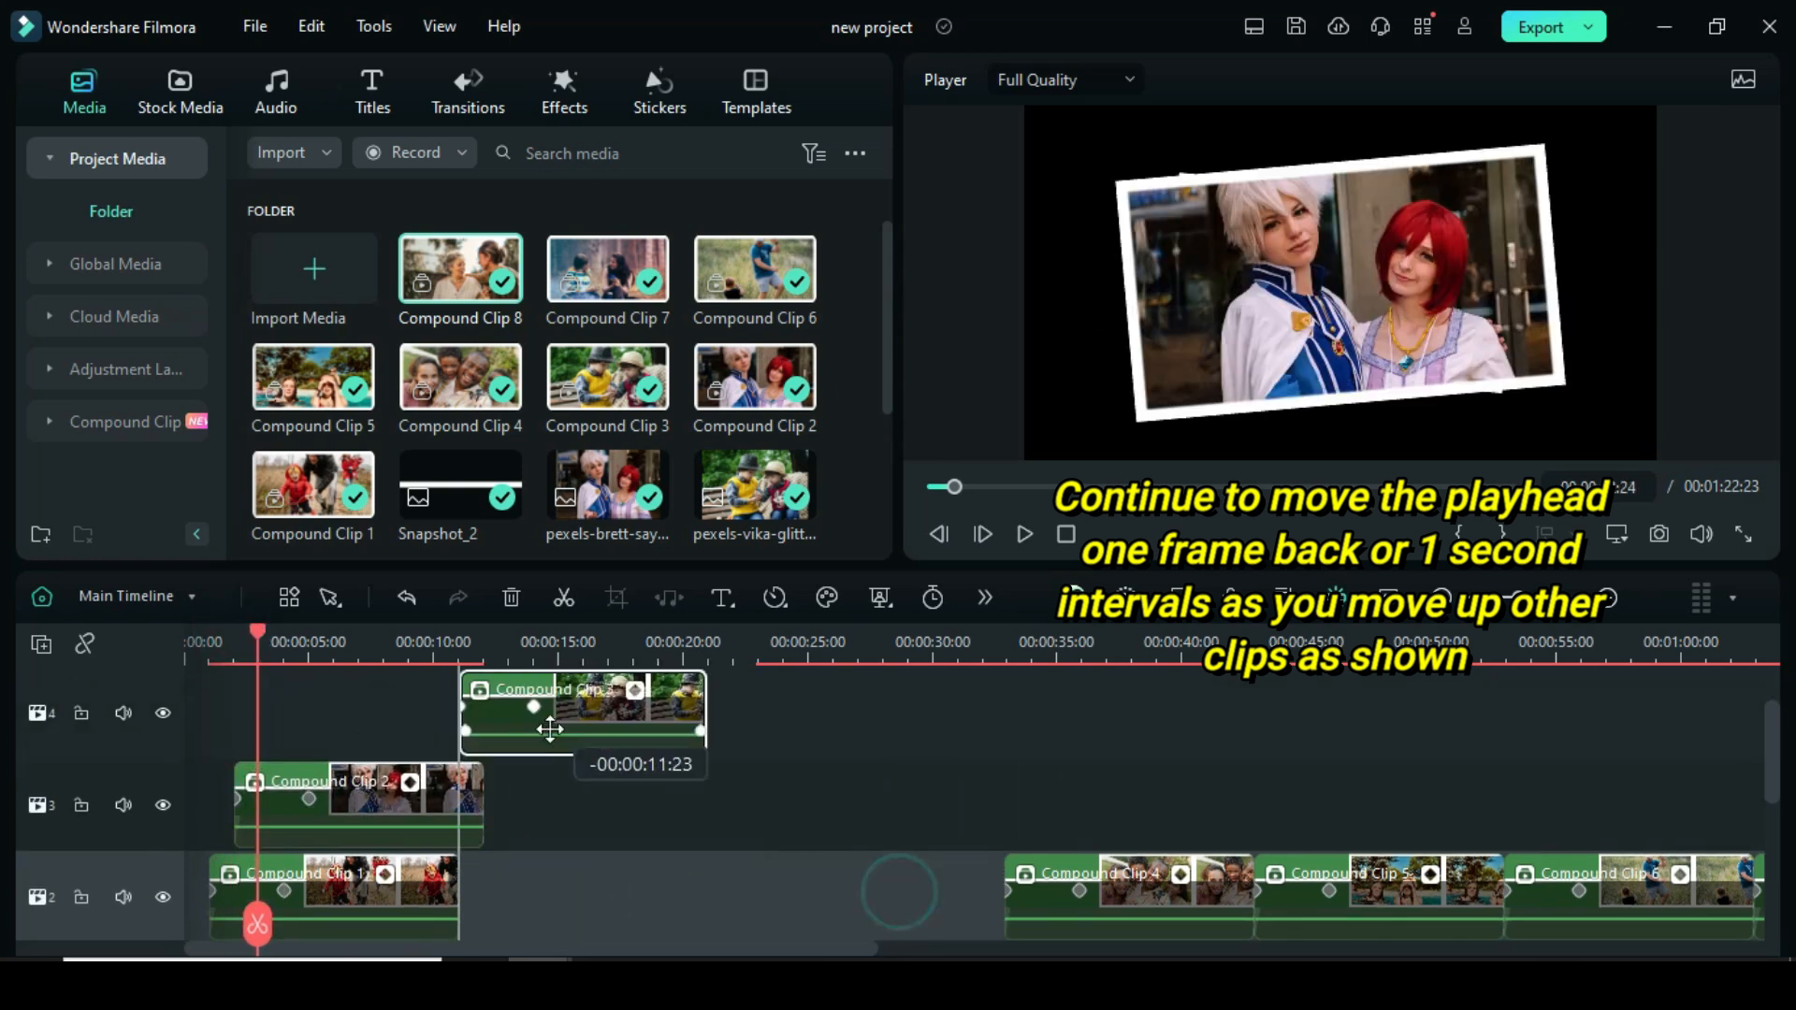
drag(582, 708, 383, 707)
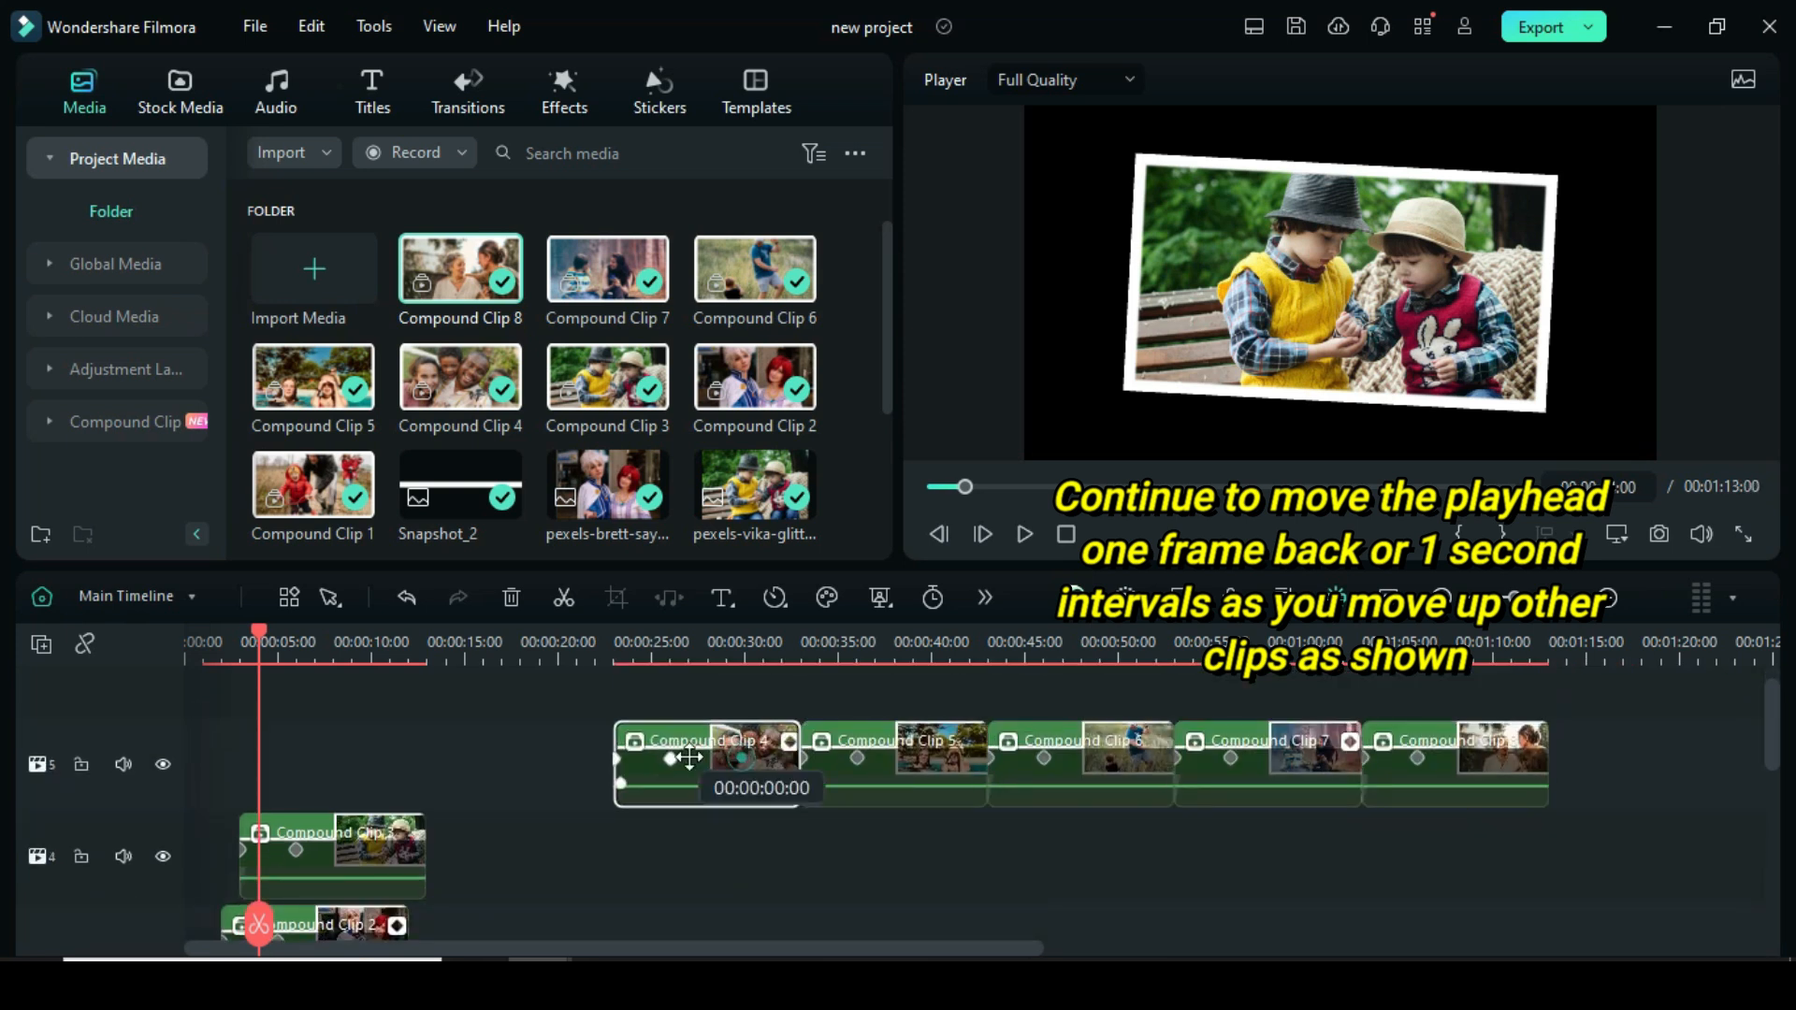
drag(704, 762, 353, 802)
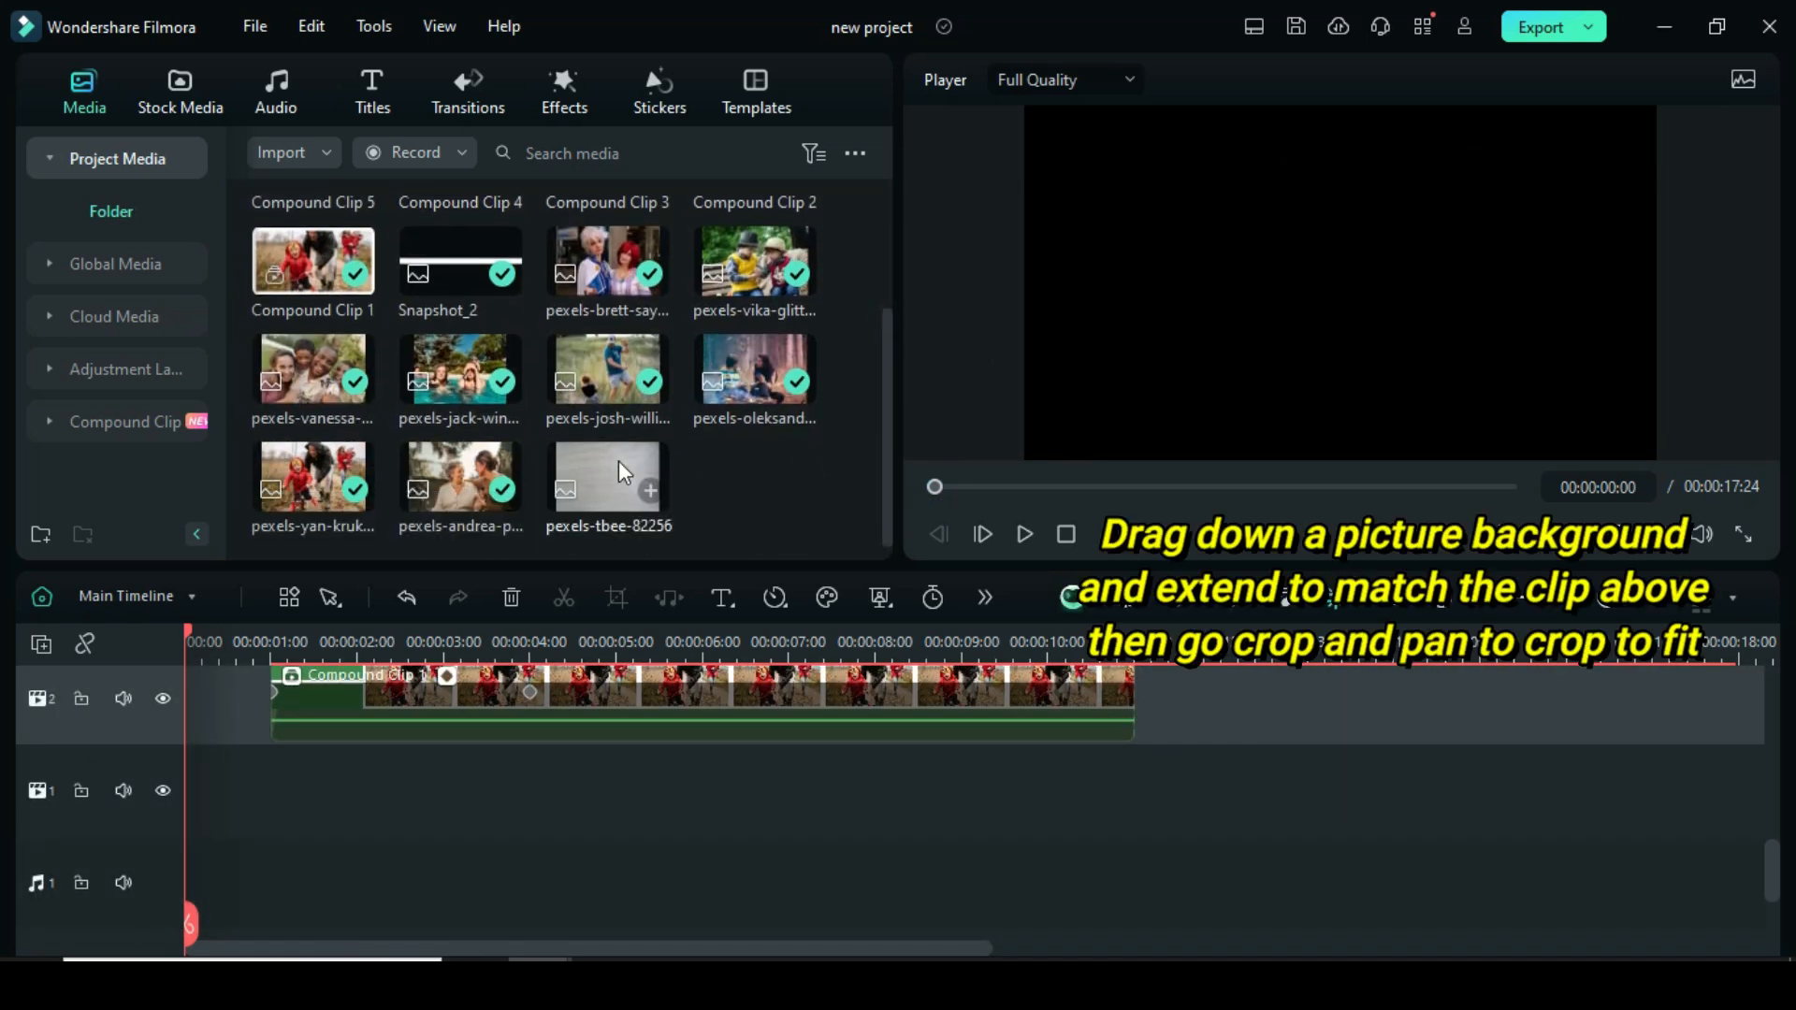
- Lay the pexels-tbee-82256 wood photo on track 1 for the full 18 seconds and render a preview
drag(608, 475, 398, 785)
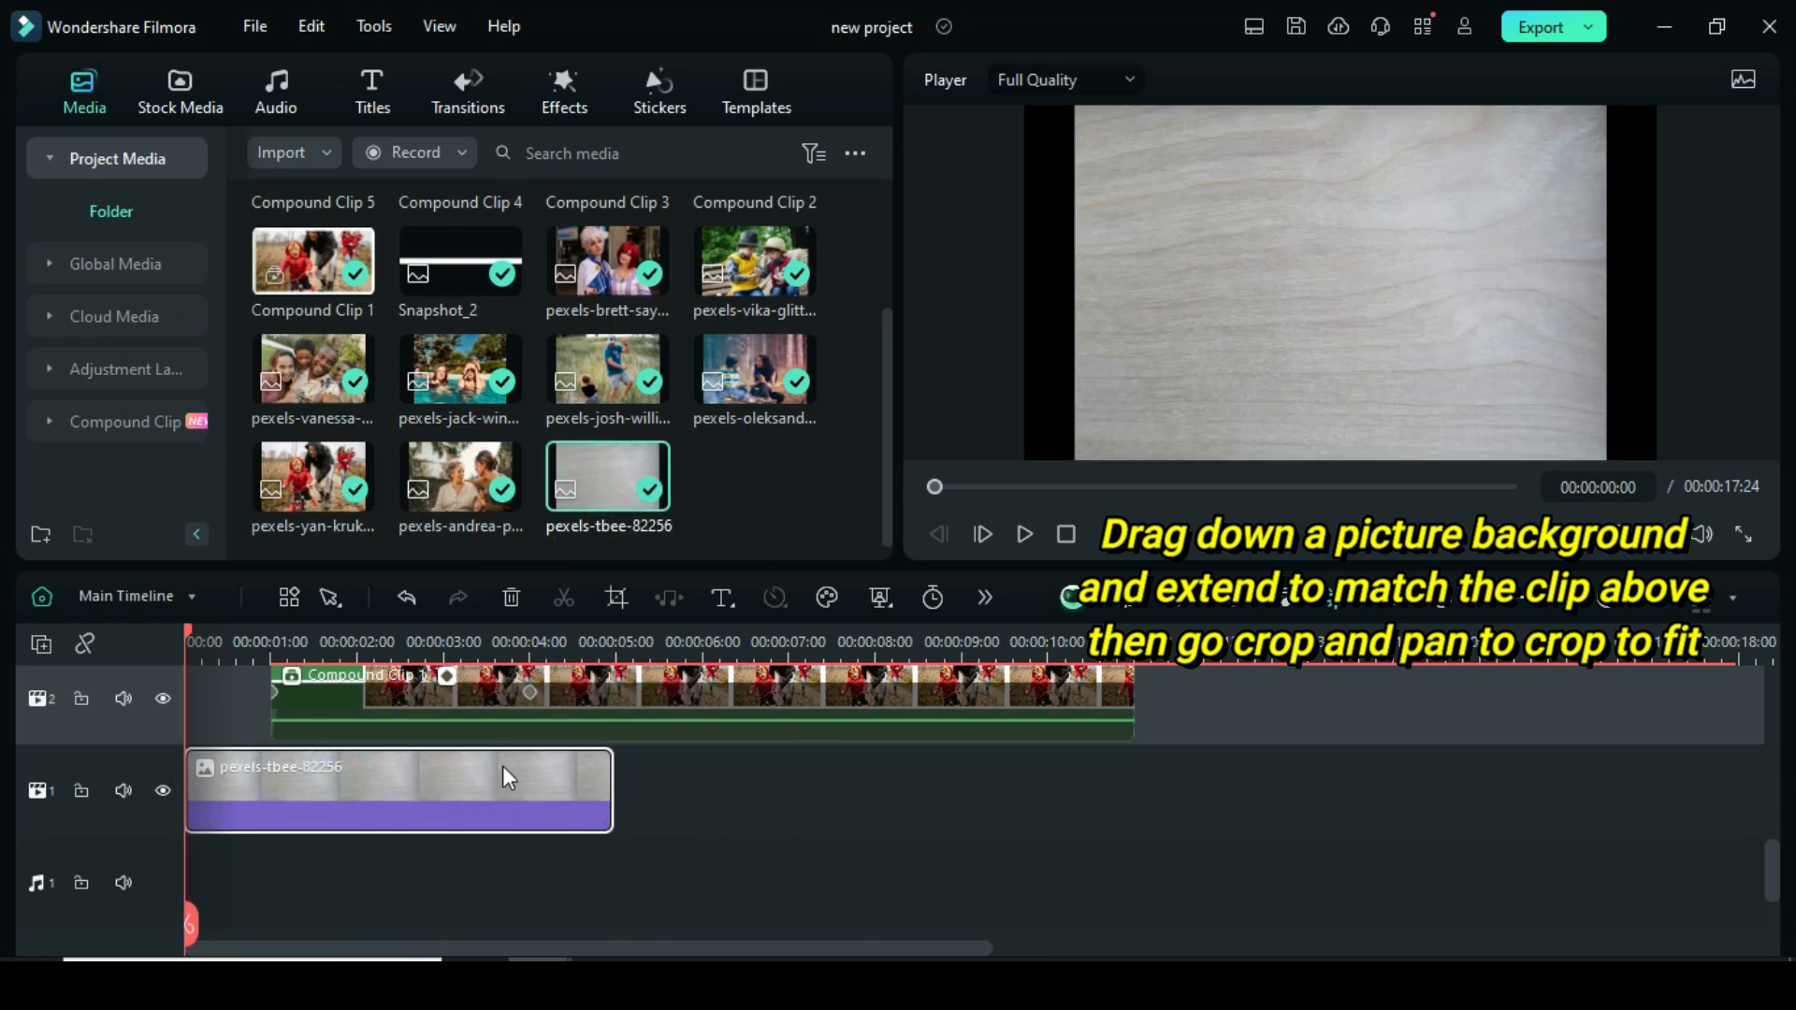
click(615, 597)
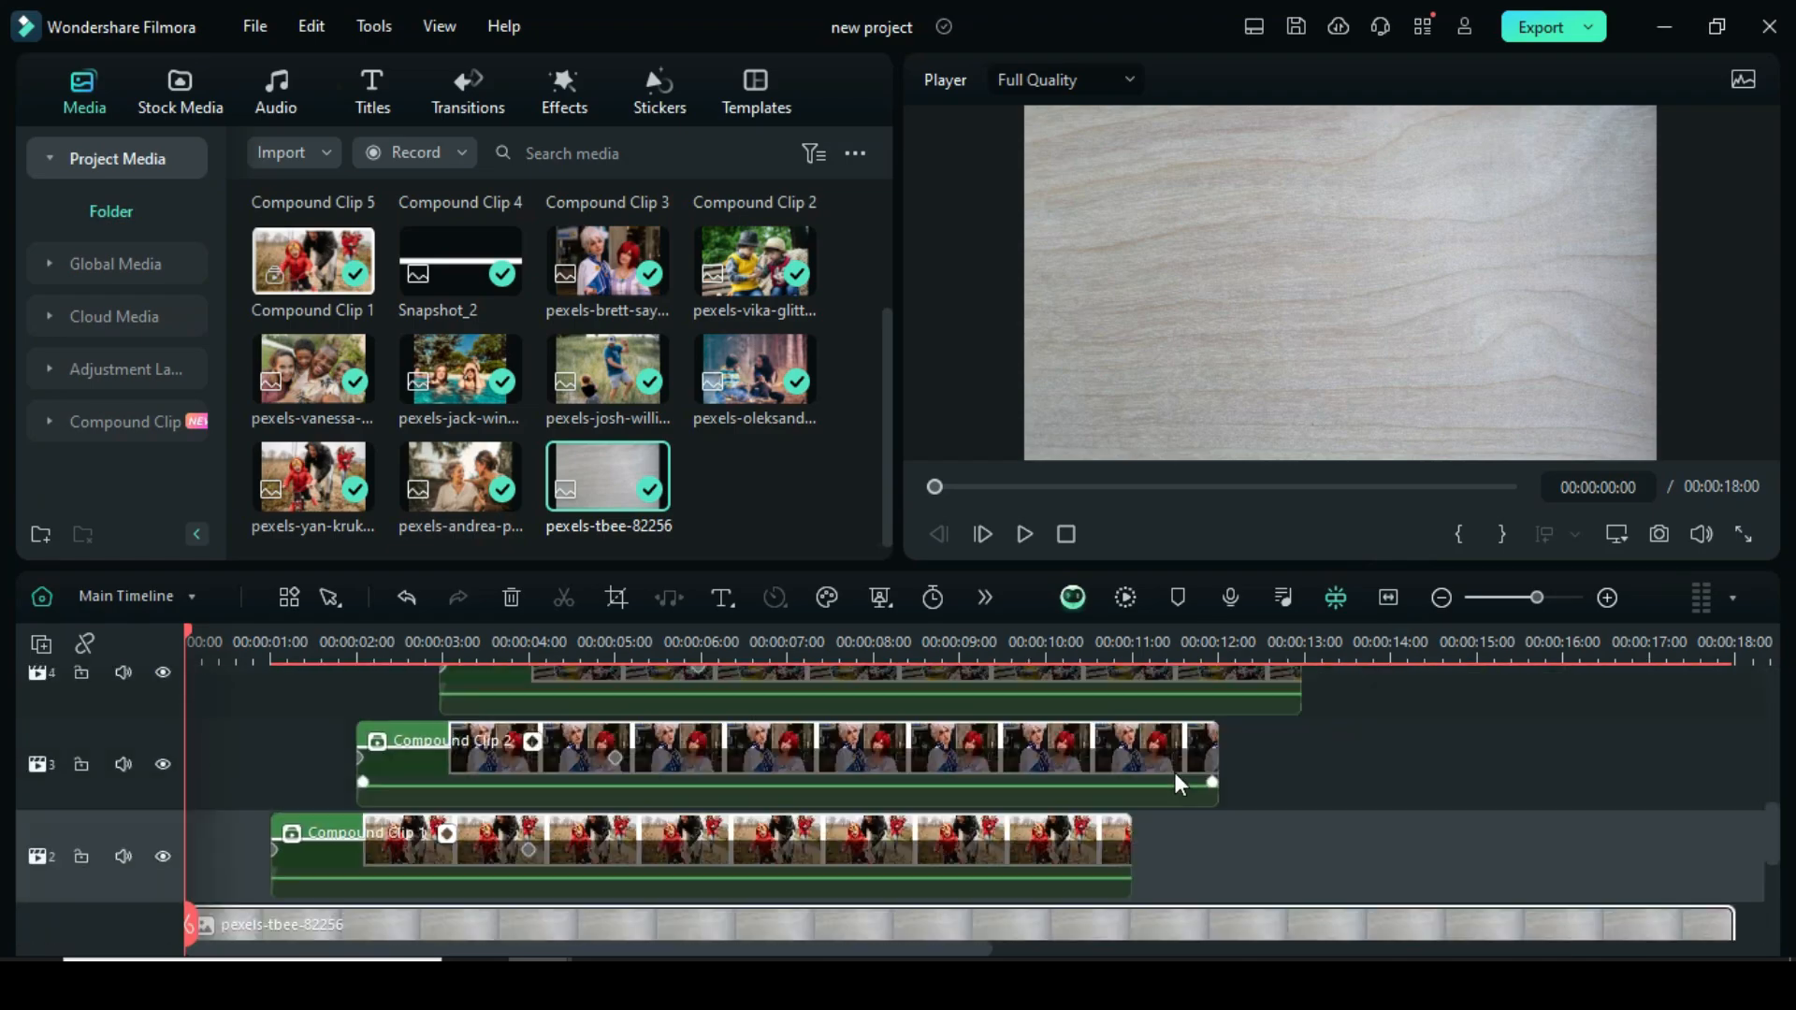
click(1072, 597)
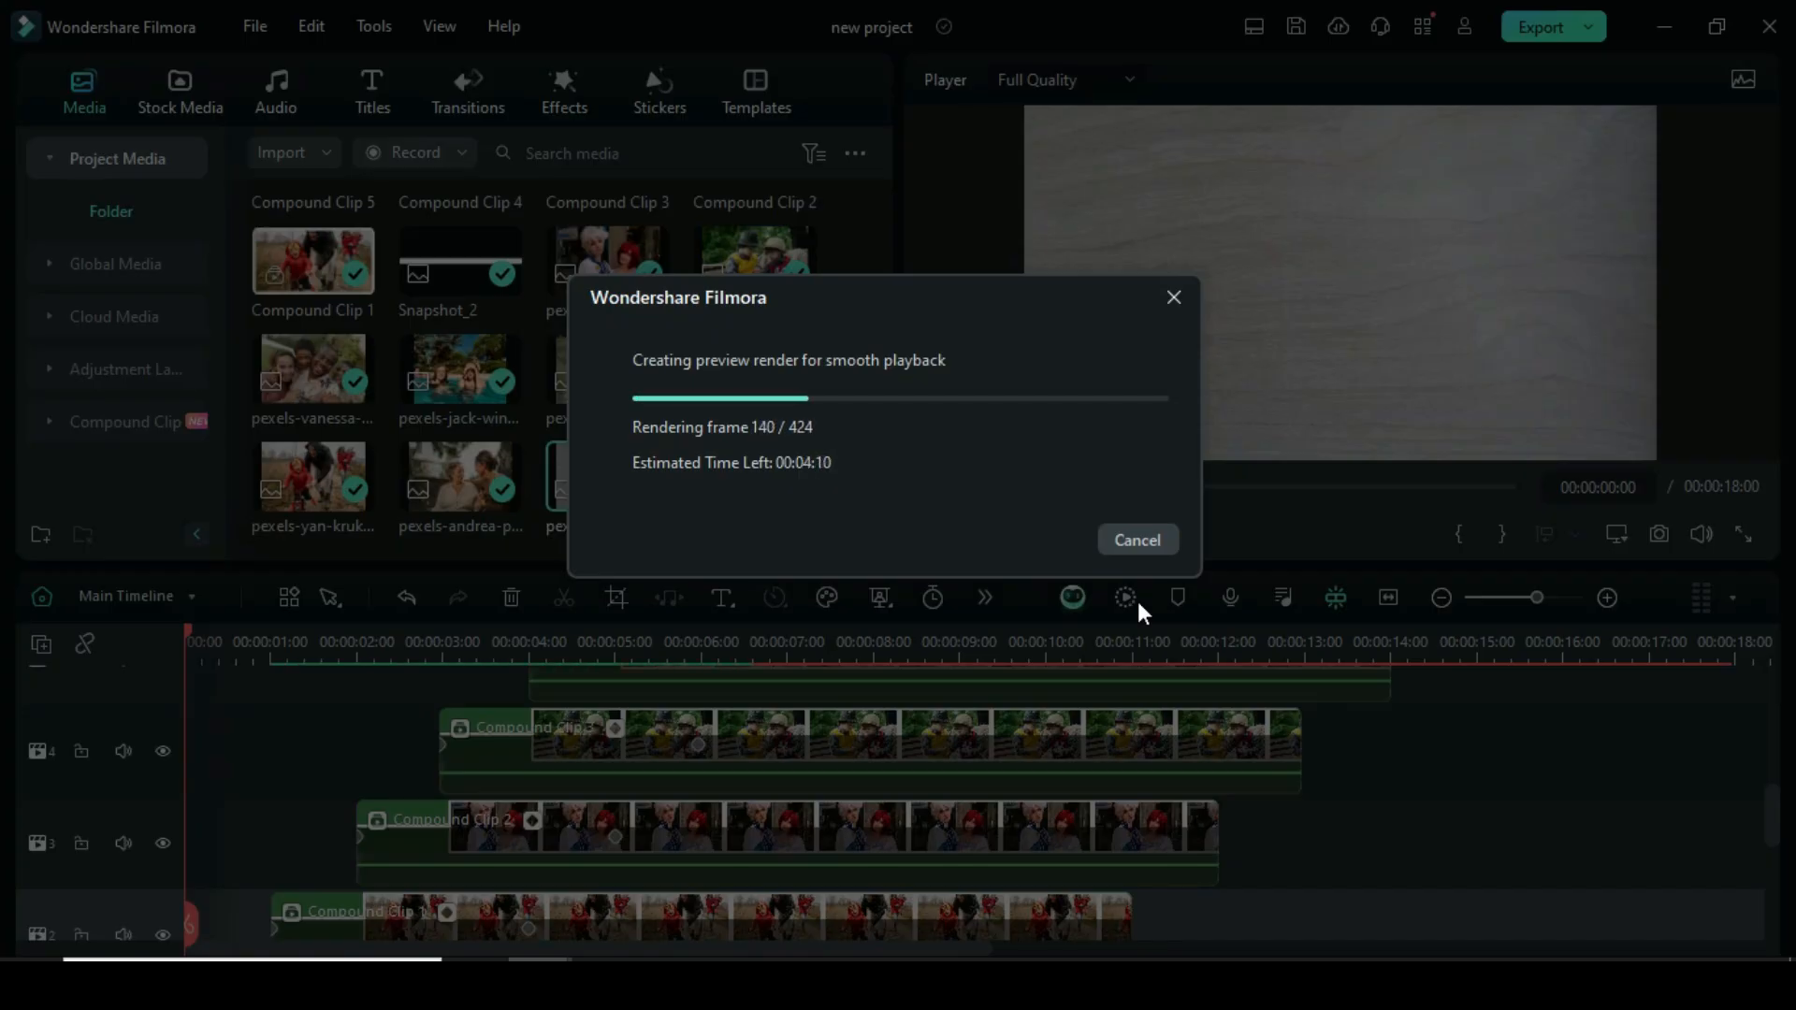
click(1137, 540)
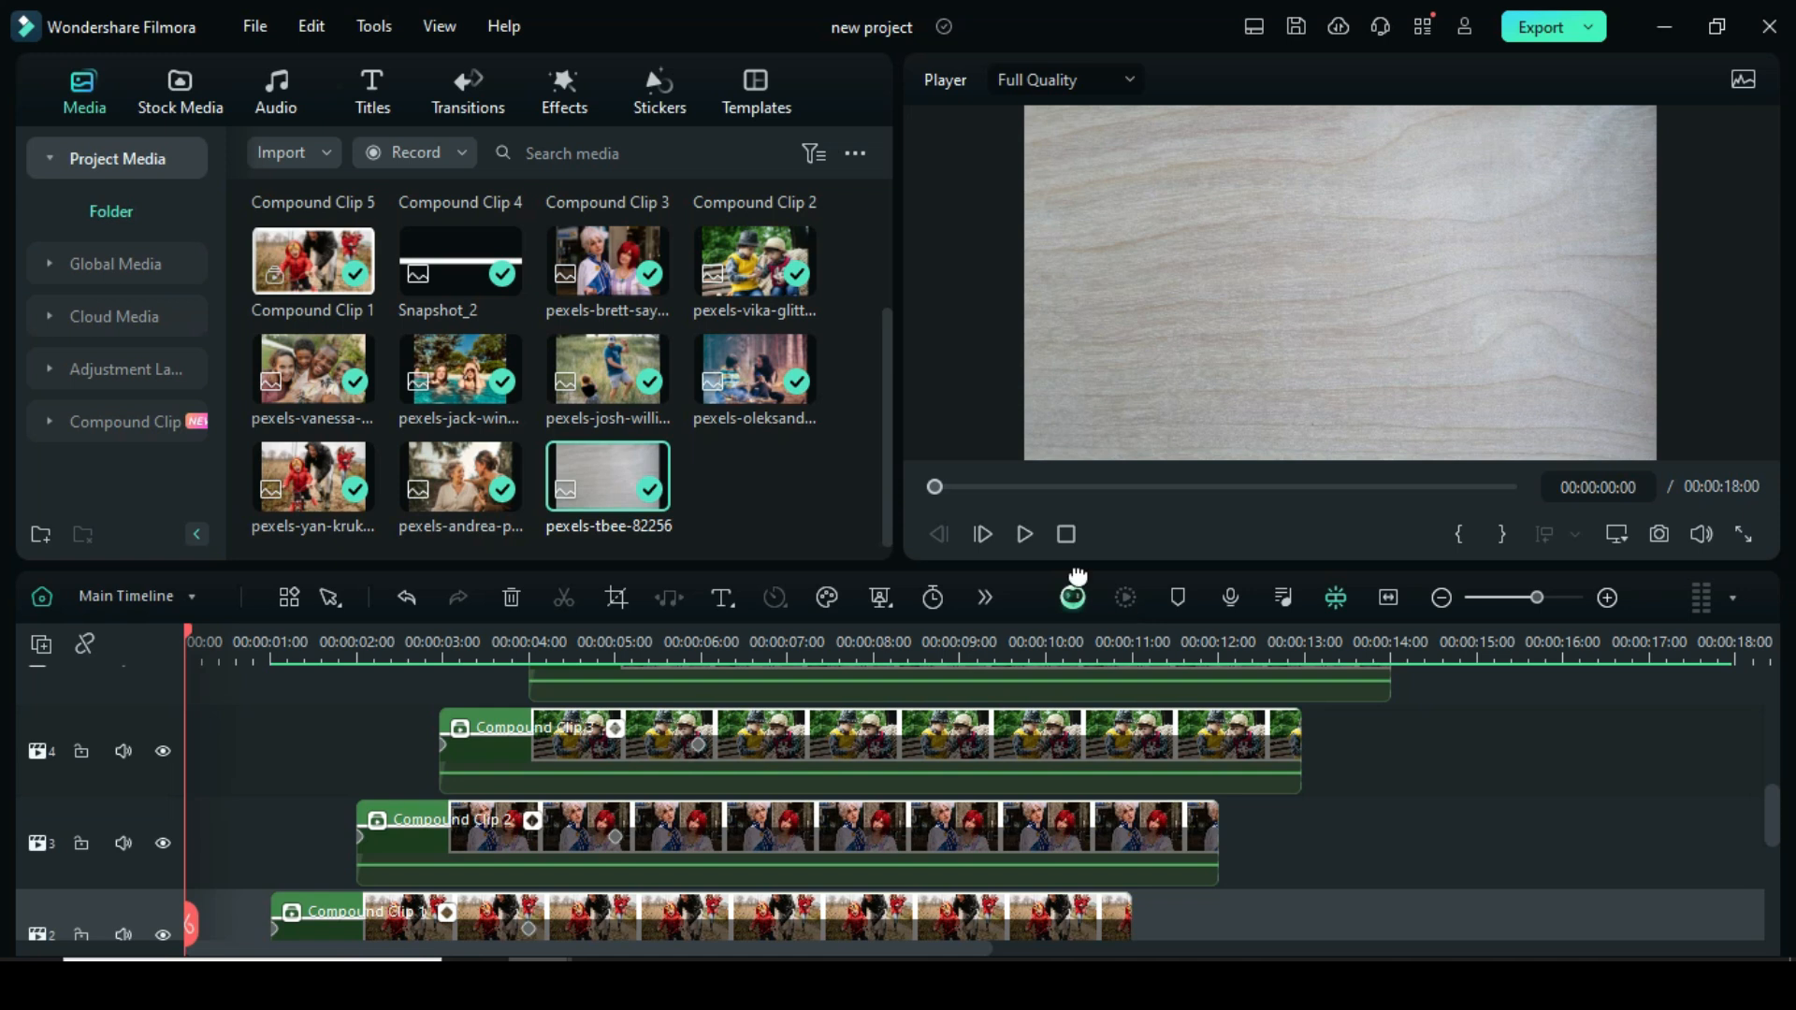
click(1023, 535)
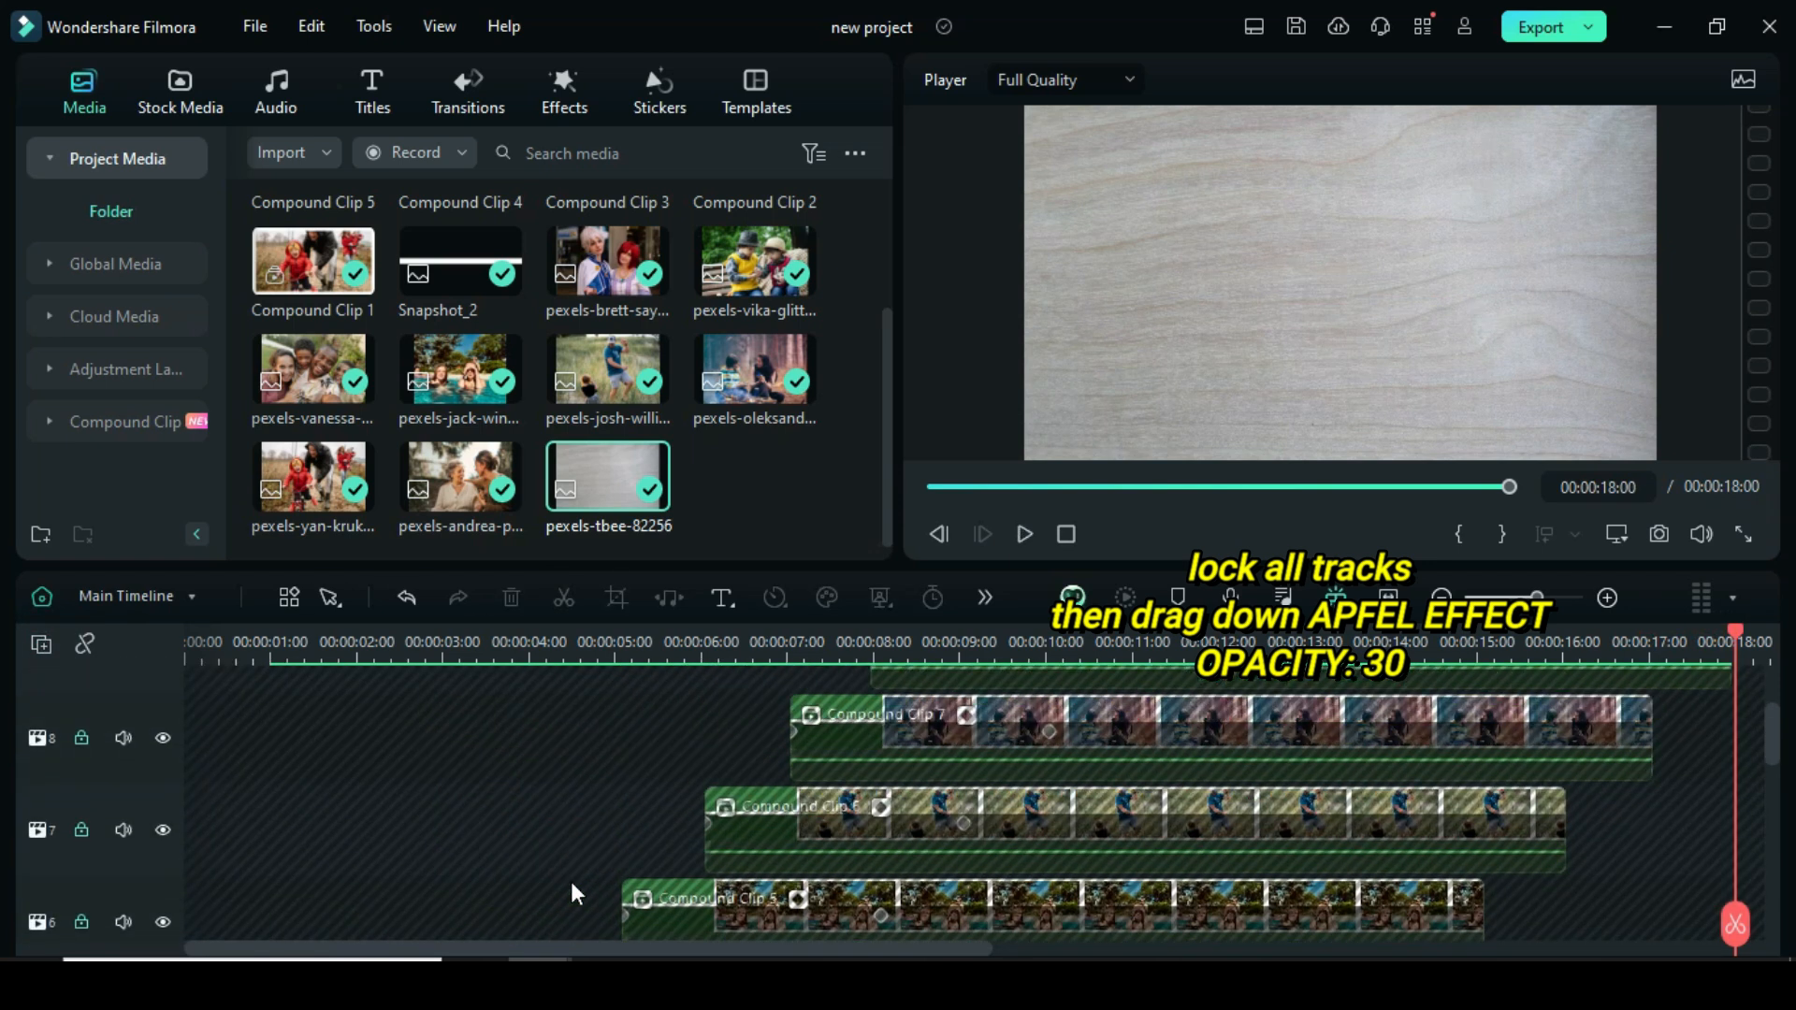
- Add the Apfel effect on a new top track and stretch it to the full 18 seconds
click(563, 90)
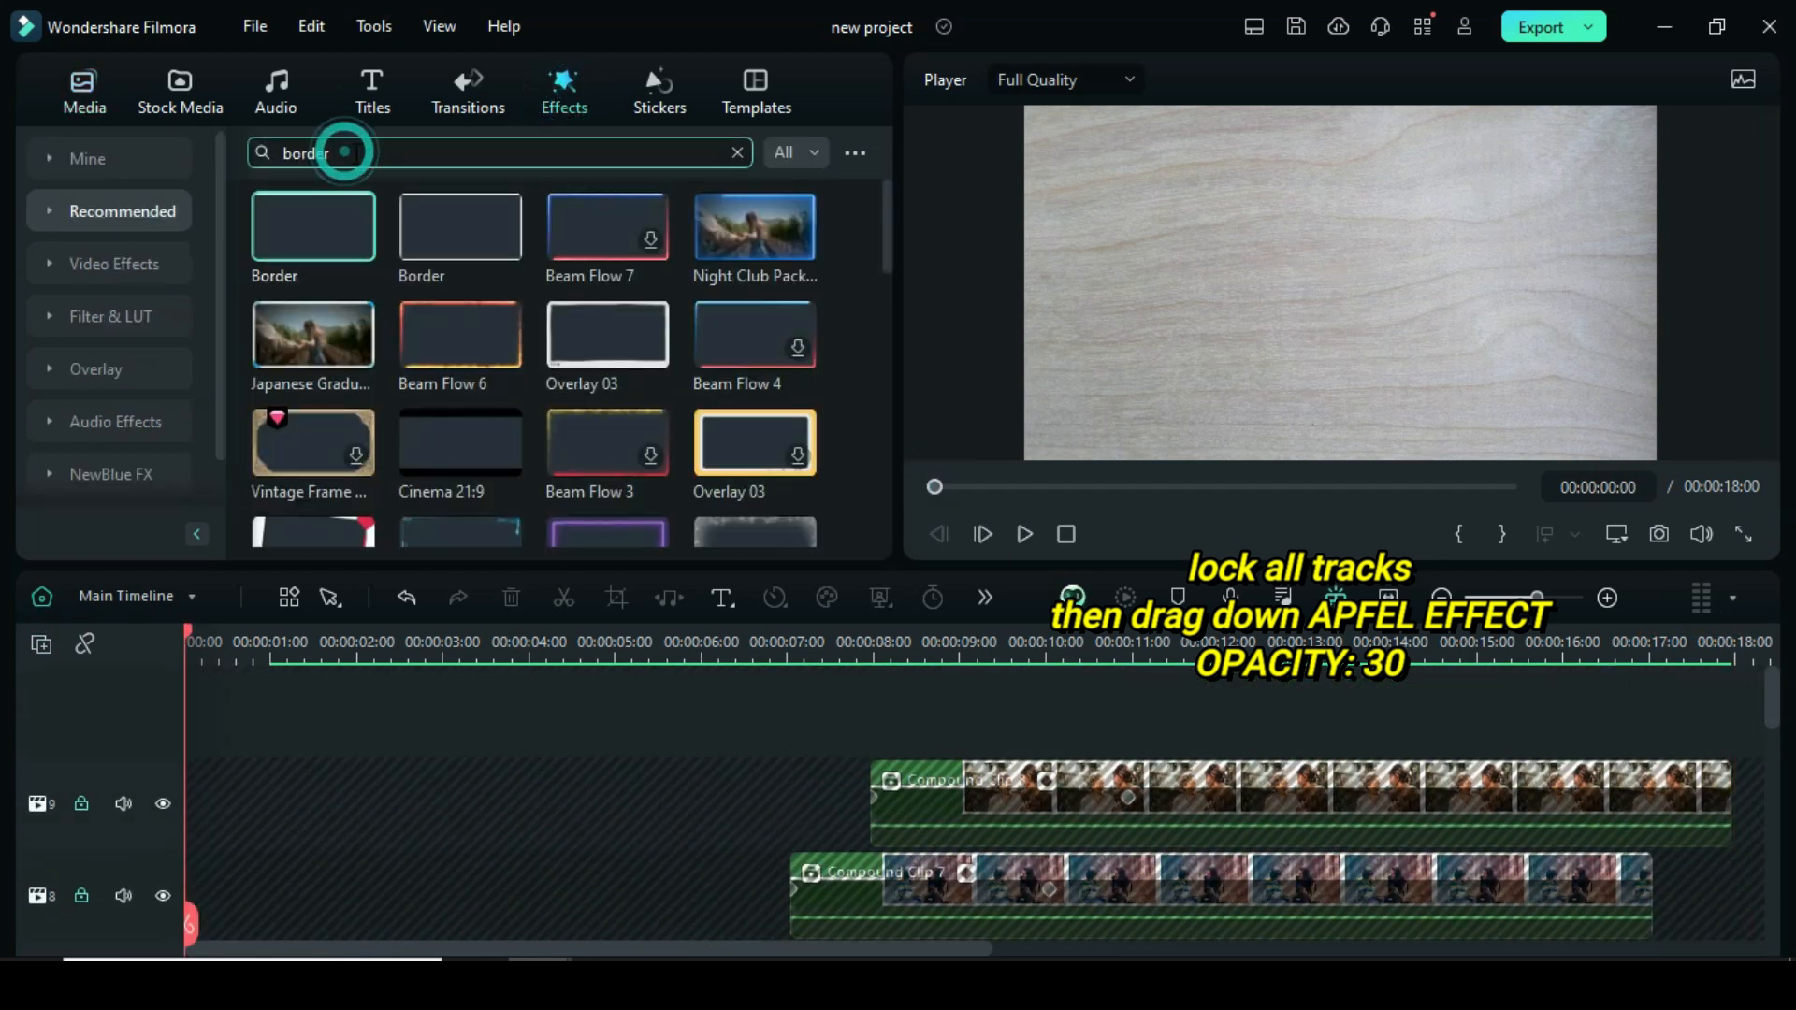
text(apfel)
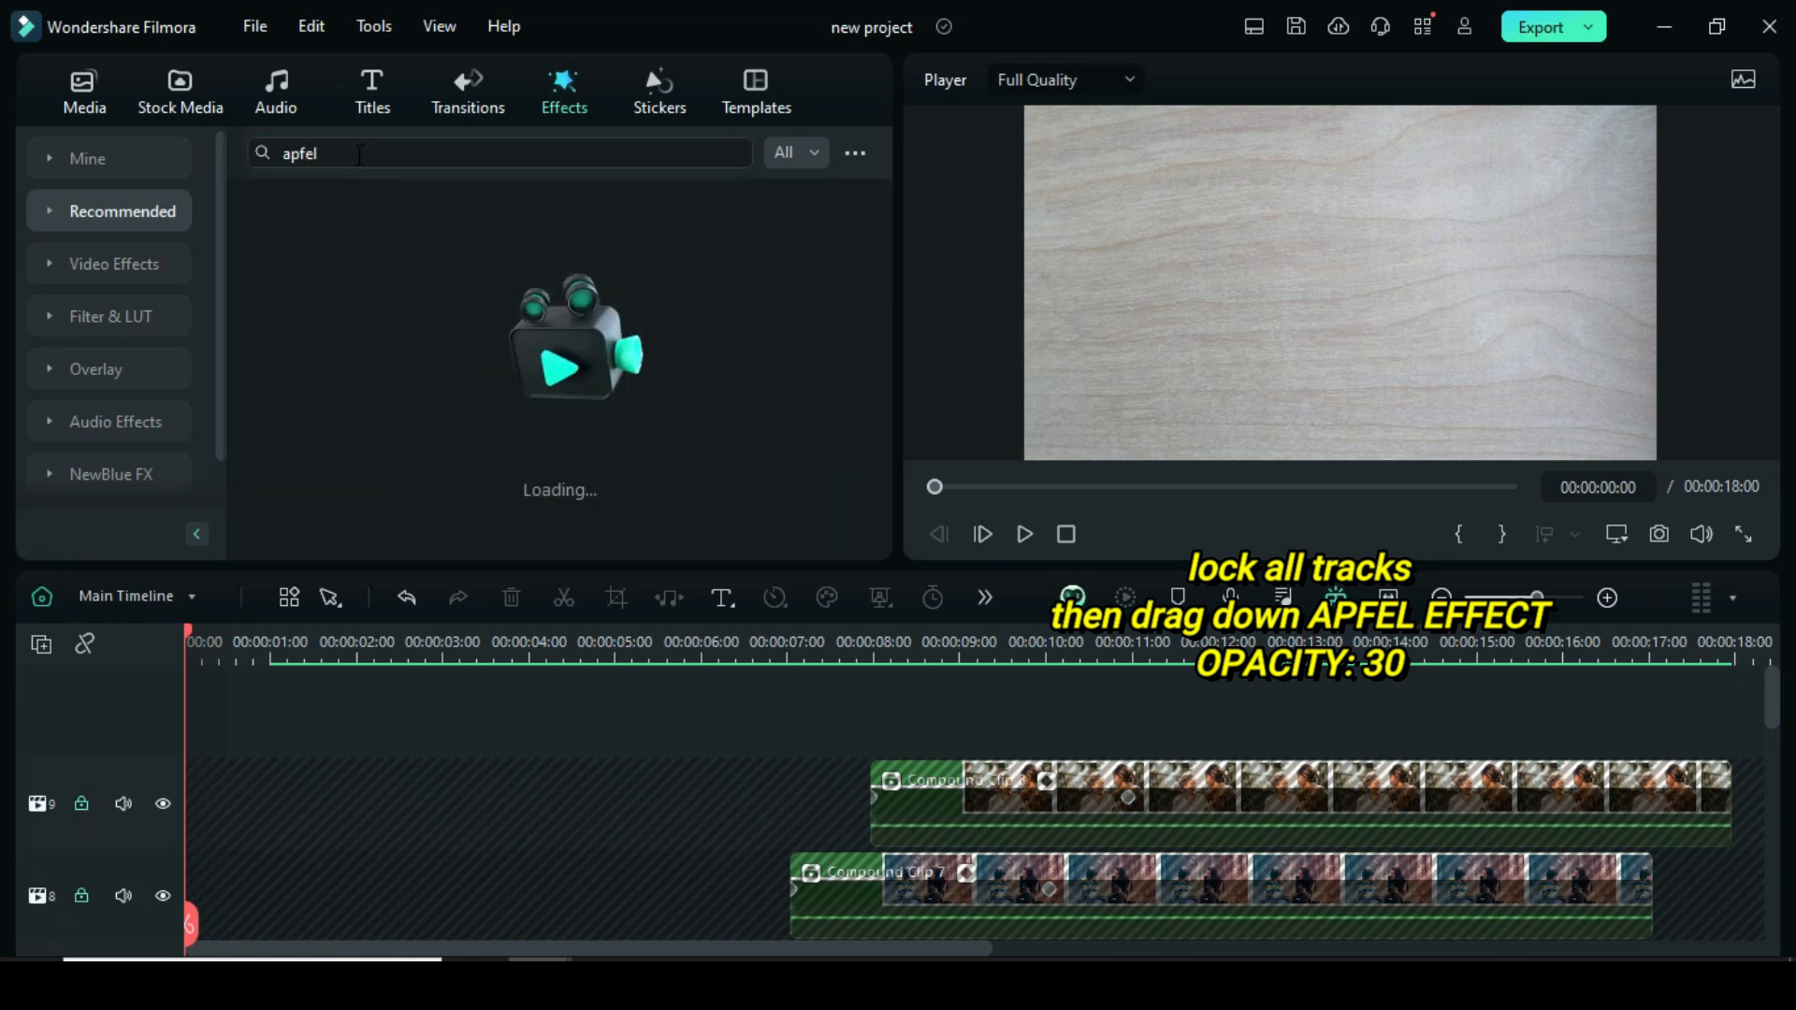
drag(312, 226, 212, 705)
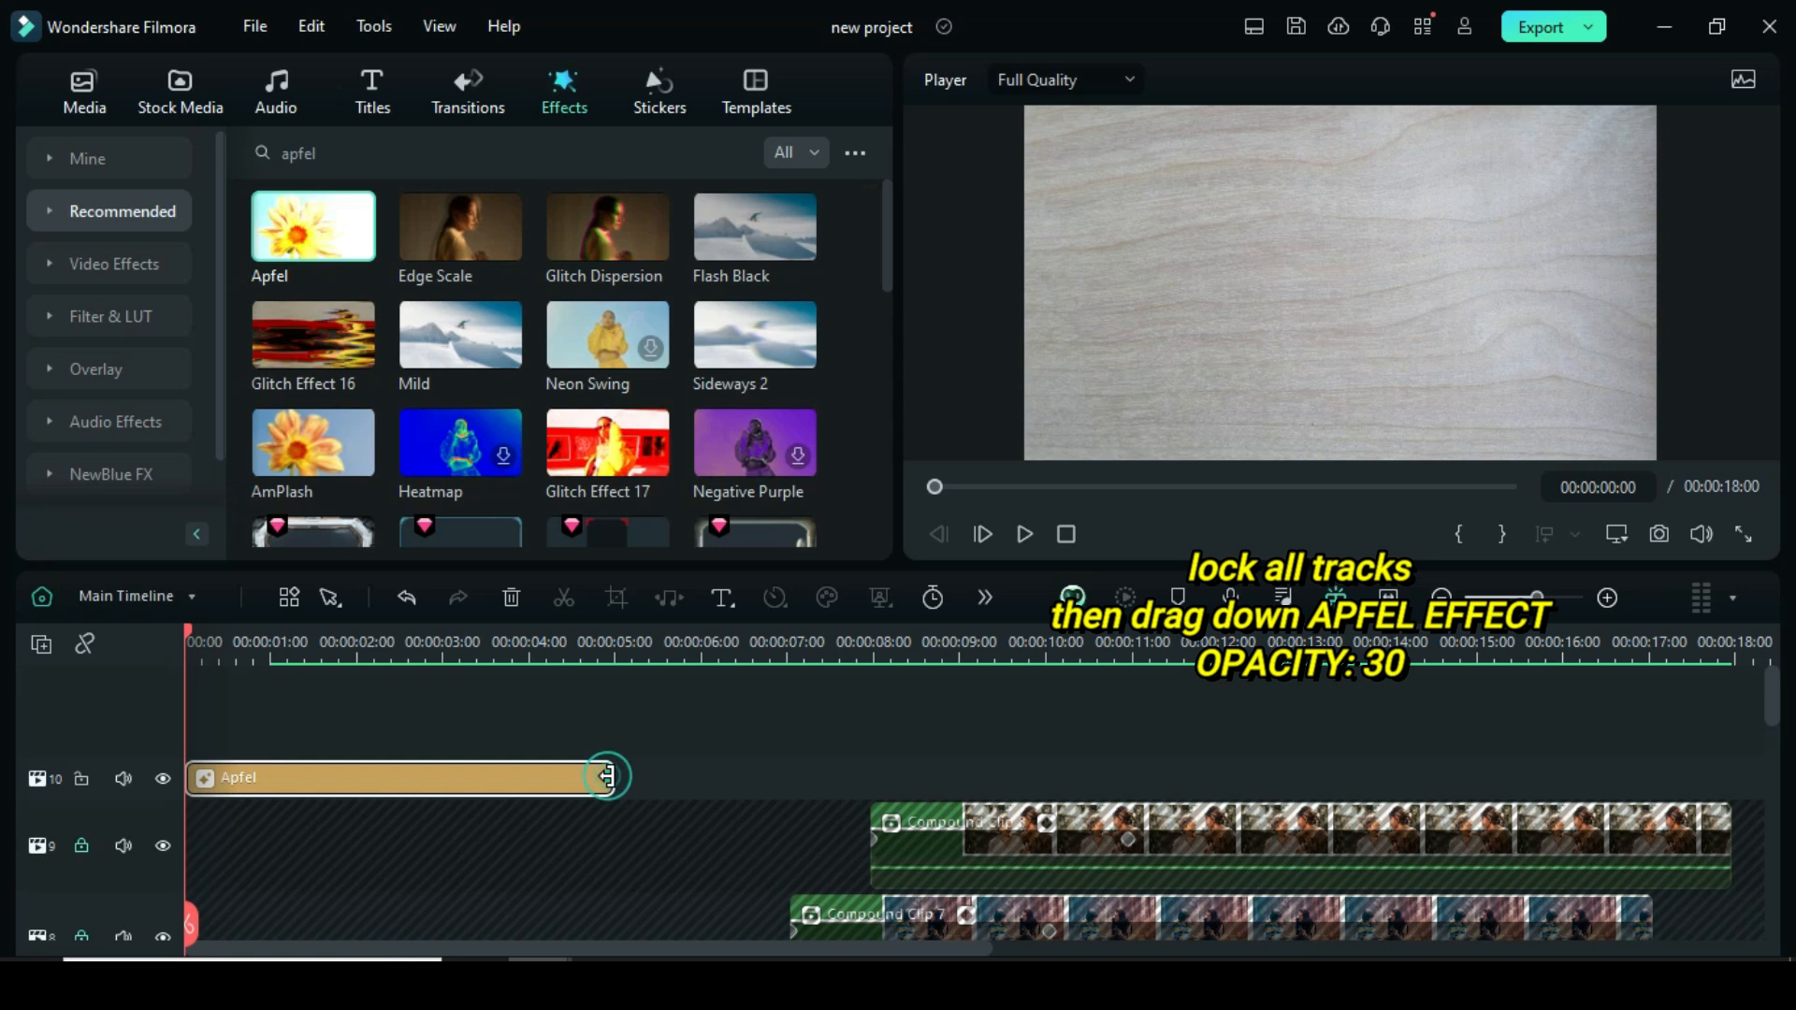
drag(607, 777, 945, 779)
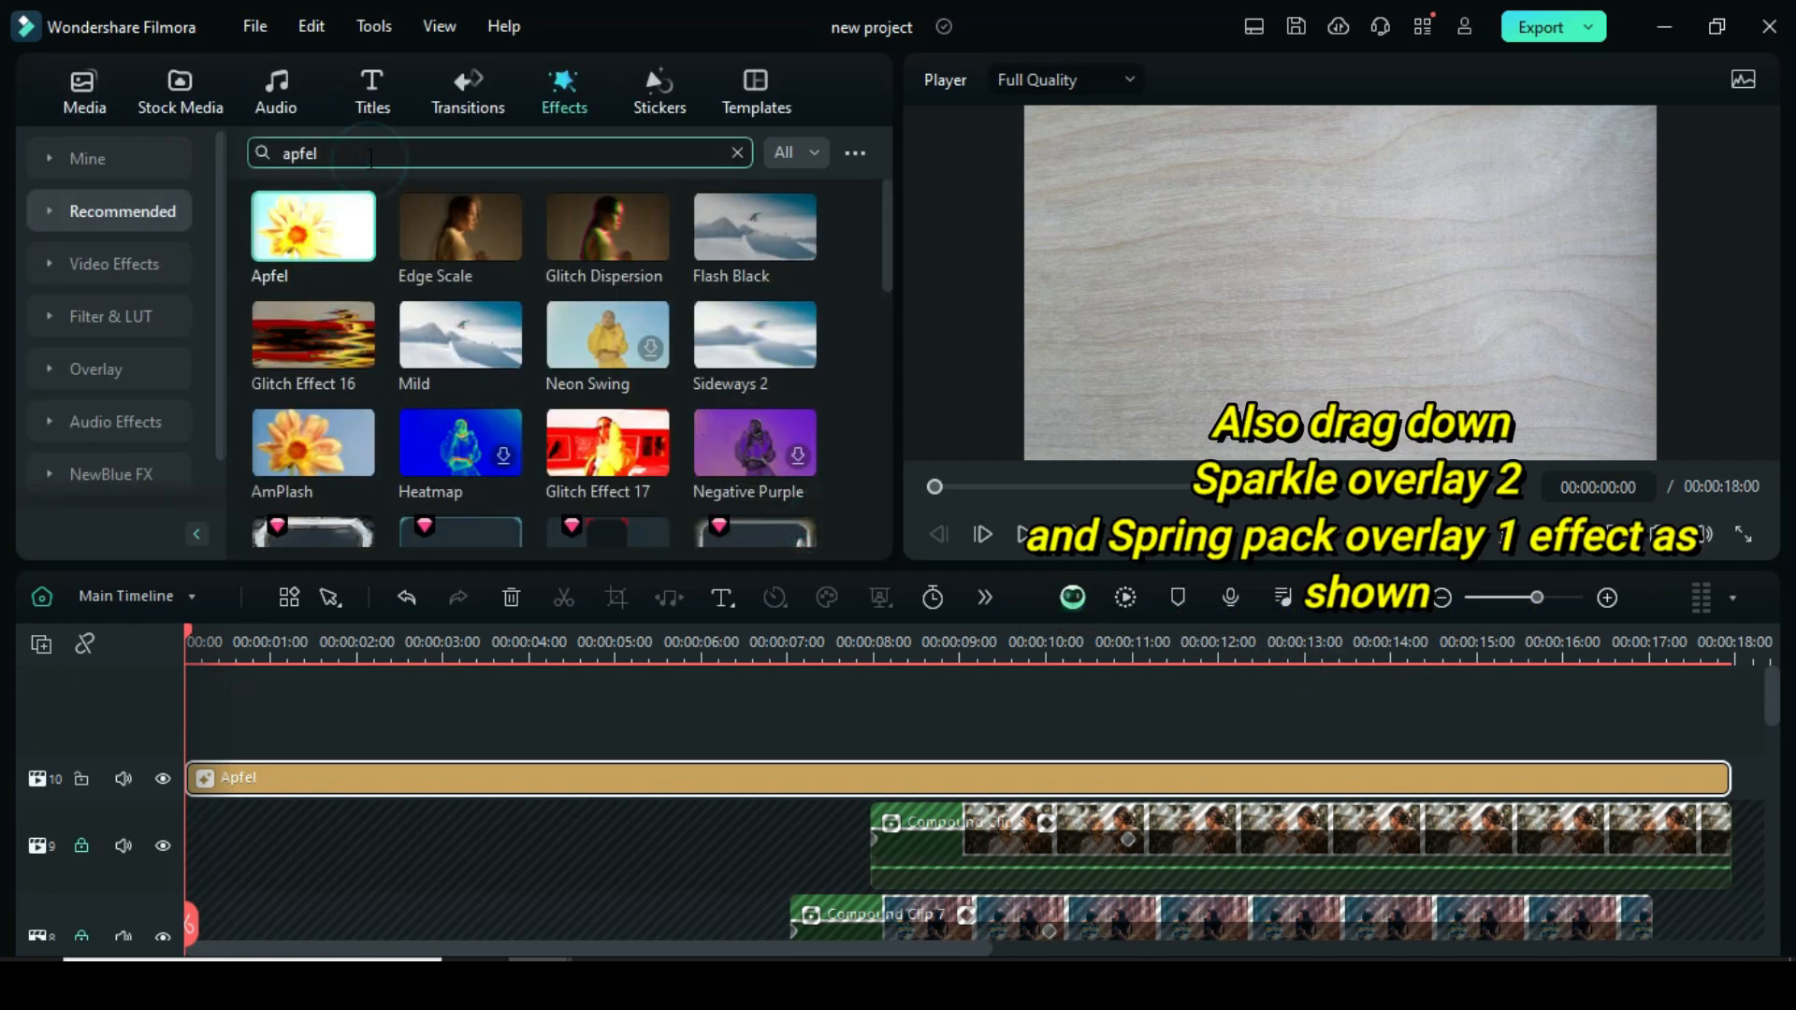
- Add Sparkle Overlay 2 on another track spanning to 18s, then search 'spring pack overlay 1'
text(sparkle overlay 2)
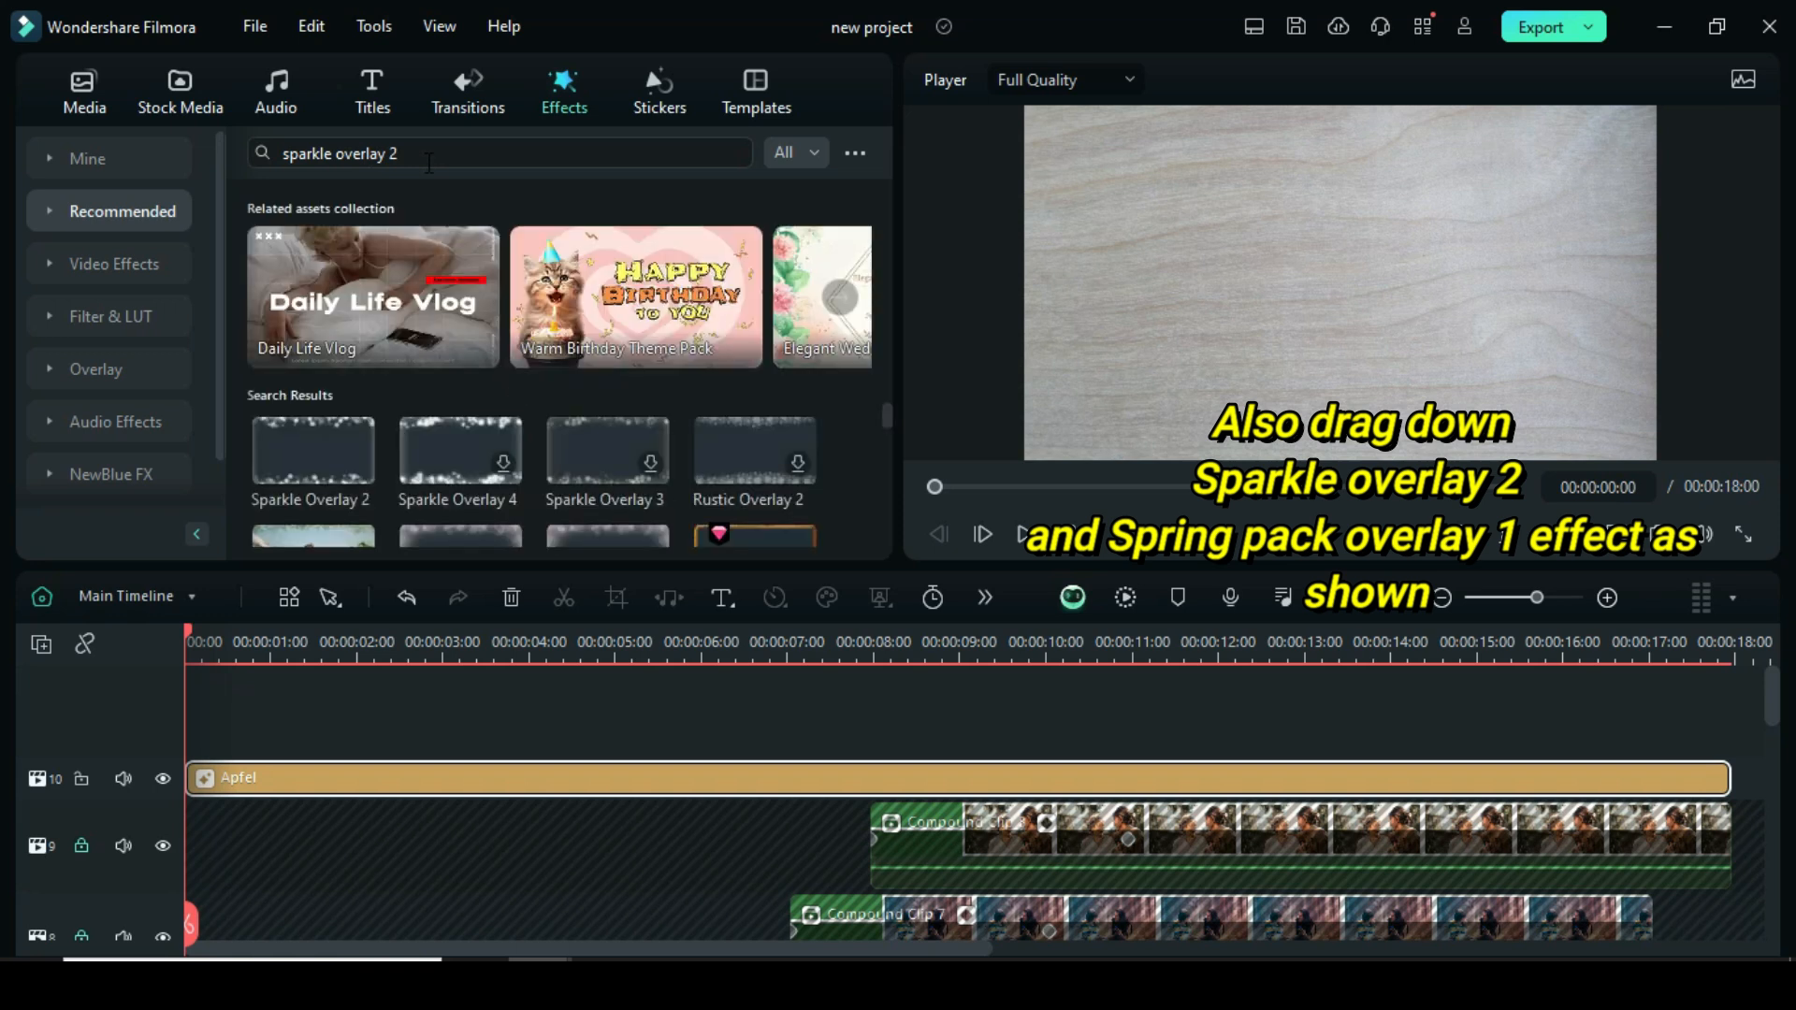
drag(312, 450, 230, 710)
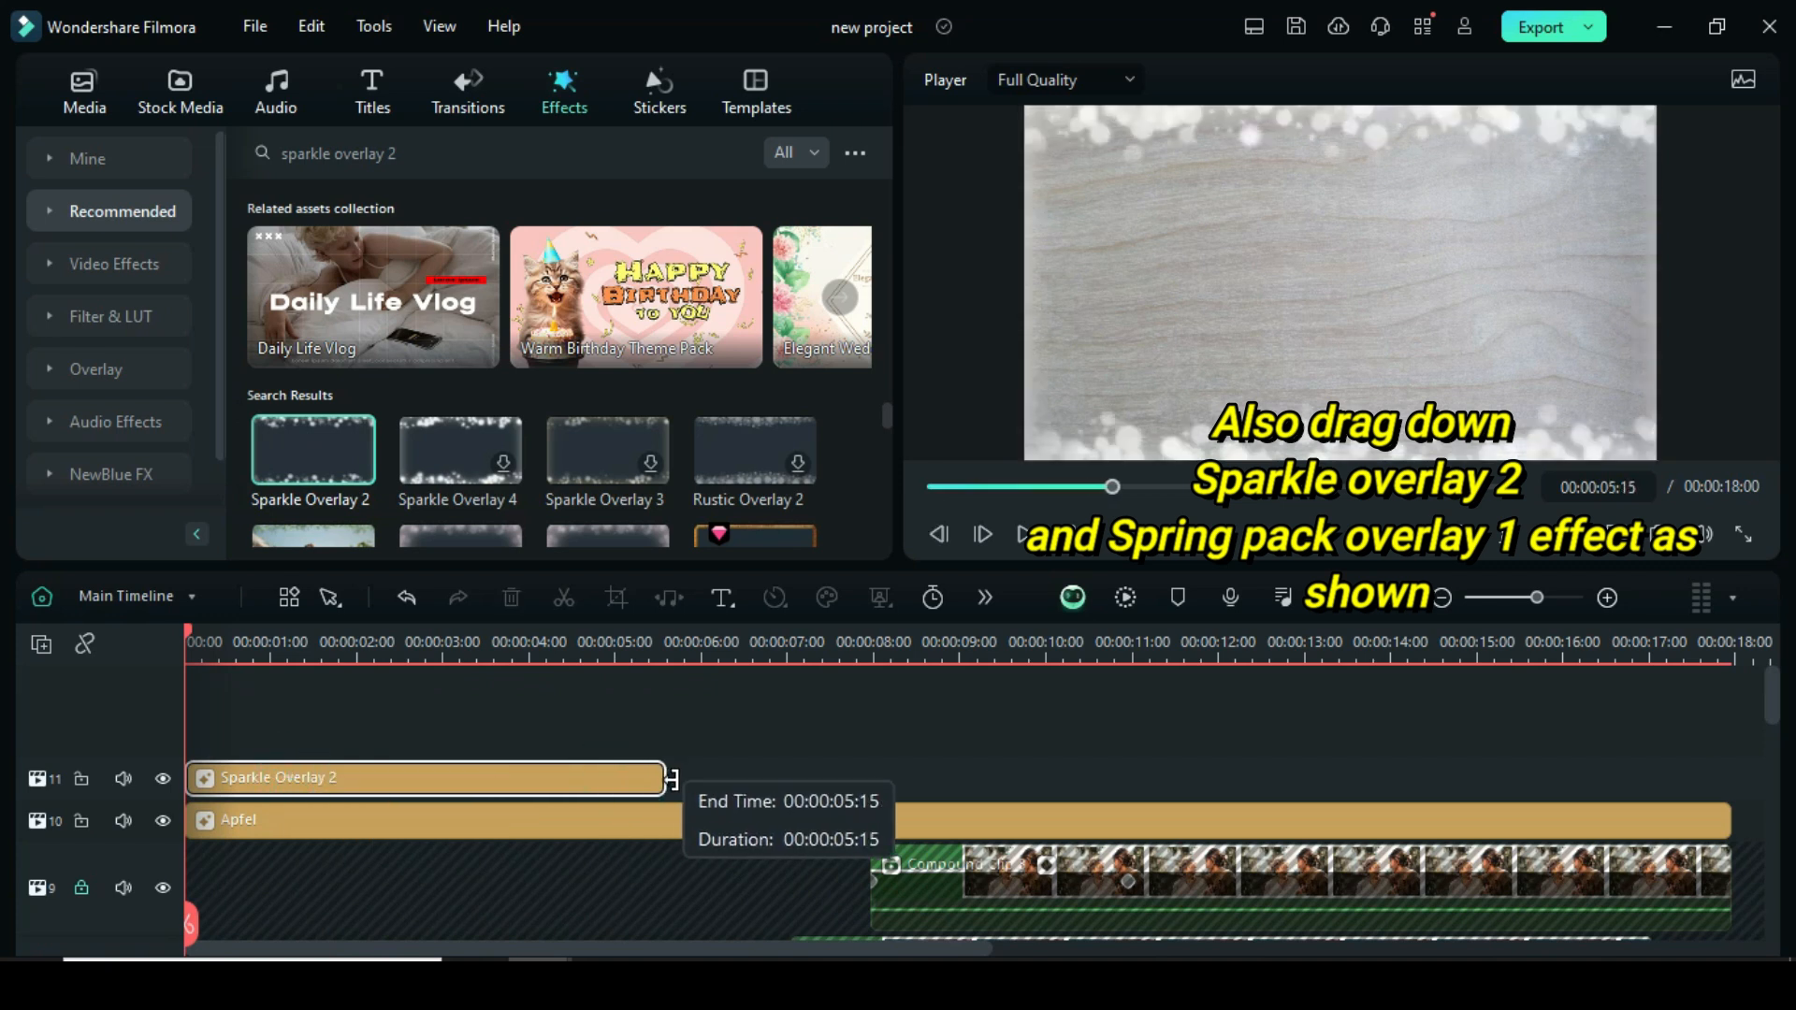
drag(664, 777, 1719, 777)
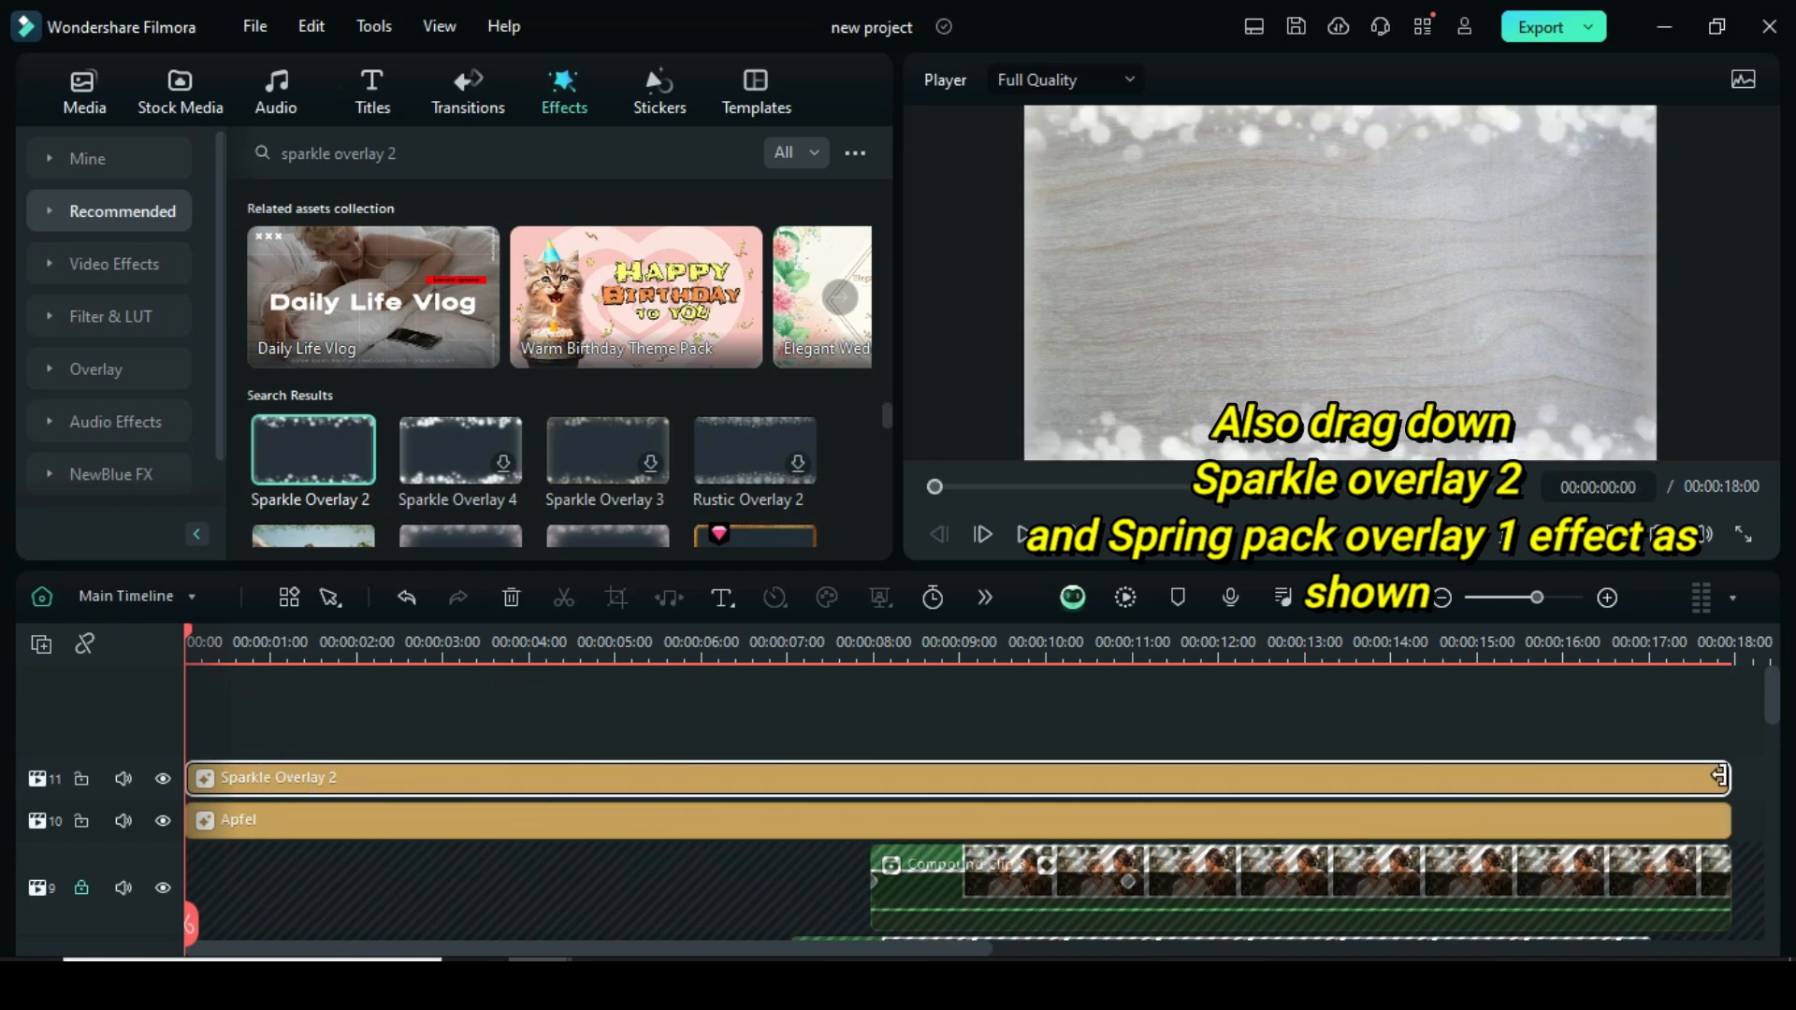
click(458, 153)
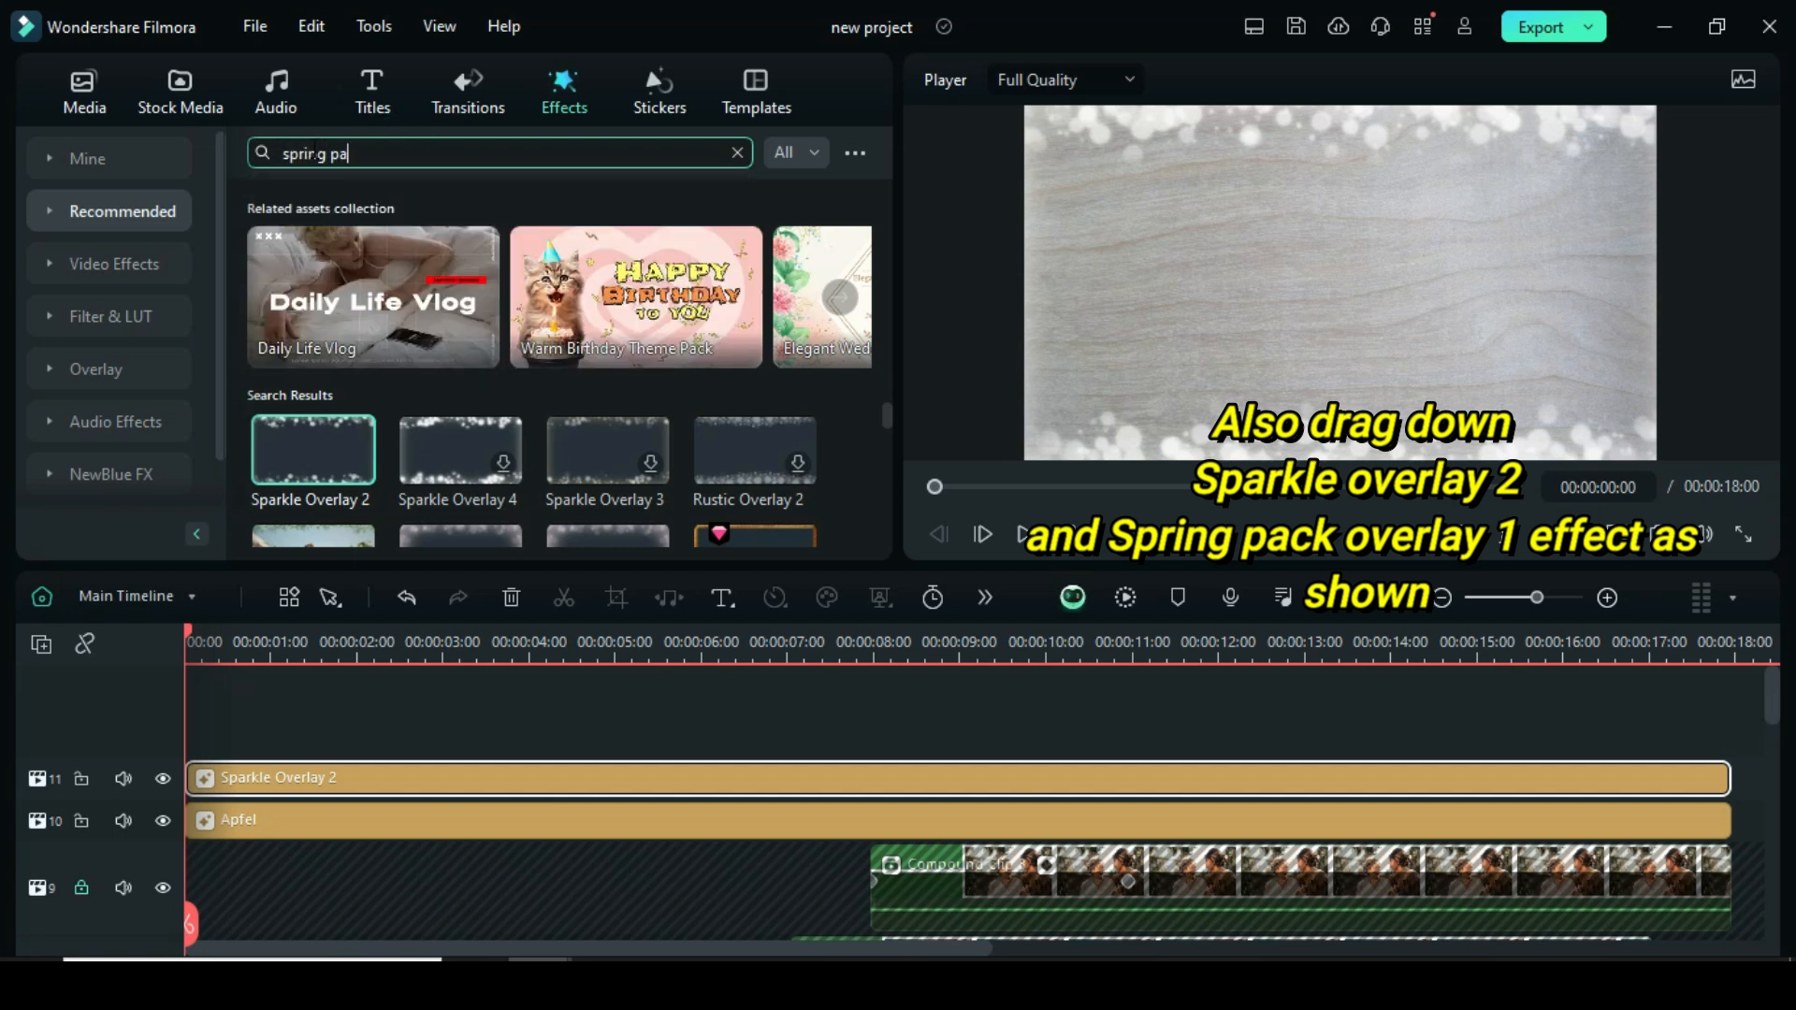
text(spring pack overlay 1)
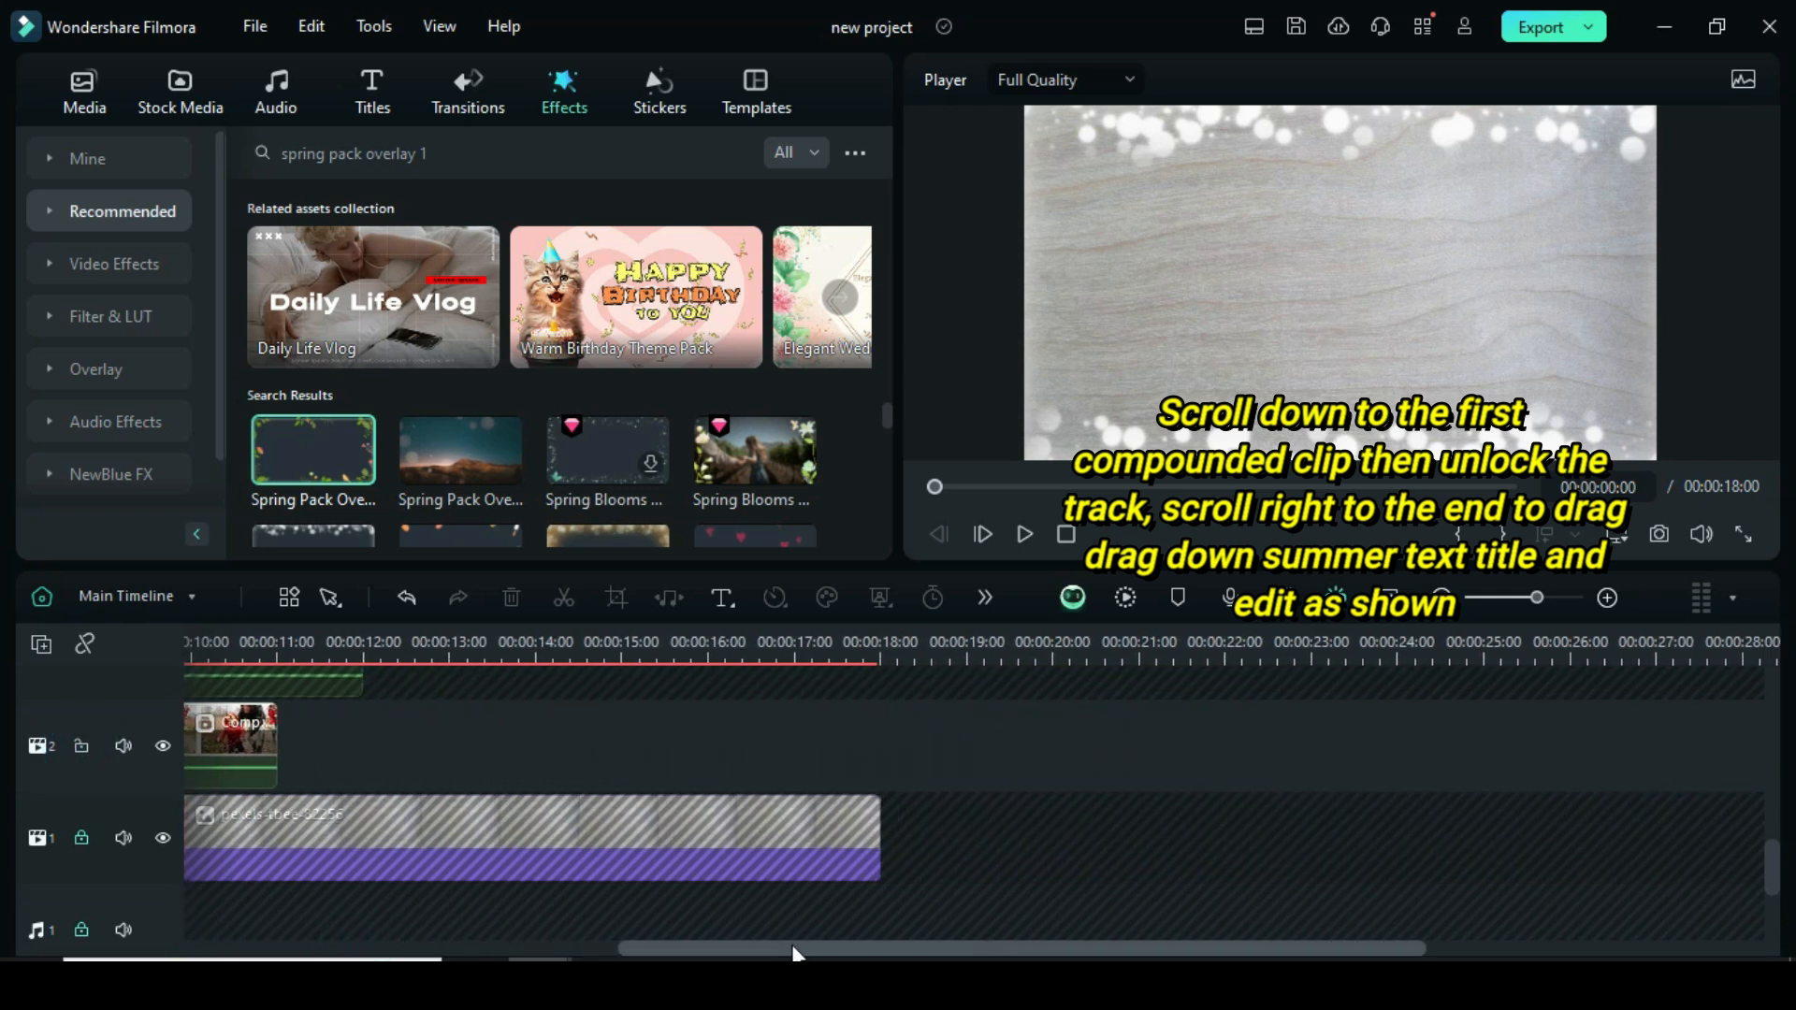
- Place the Summer title from Titles Favorites at 17s and open it for editing
click(371, 92)
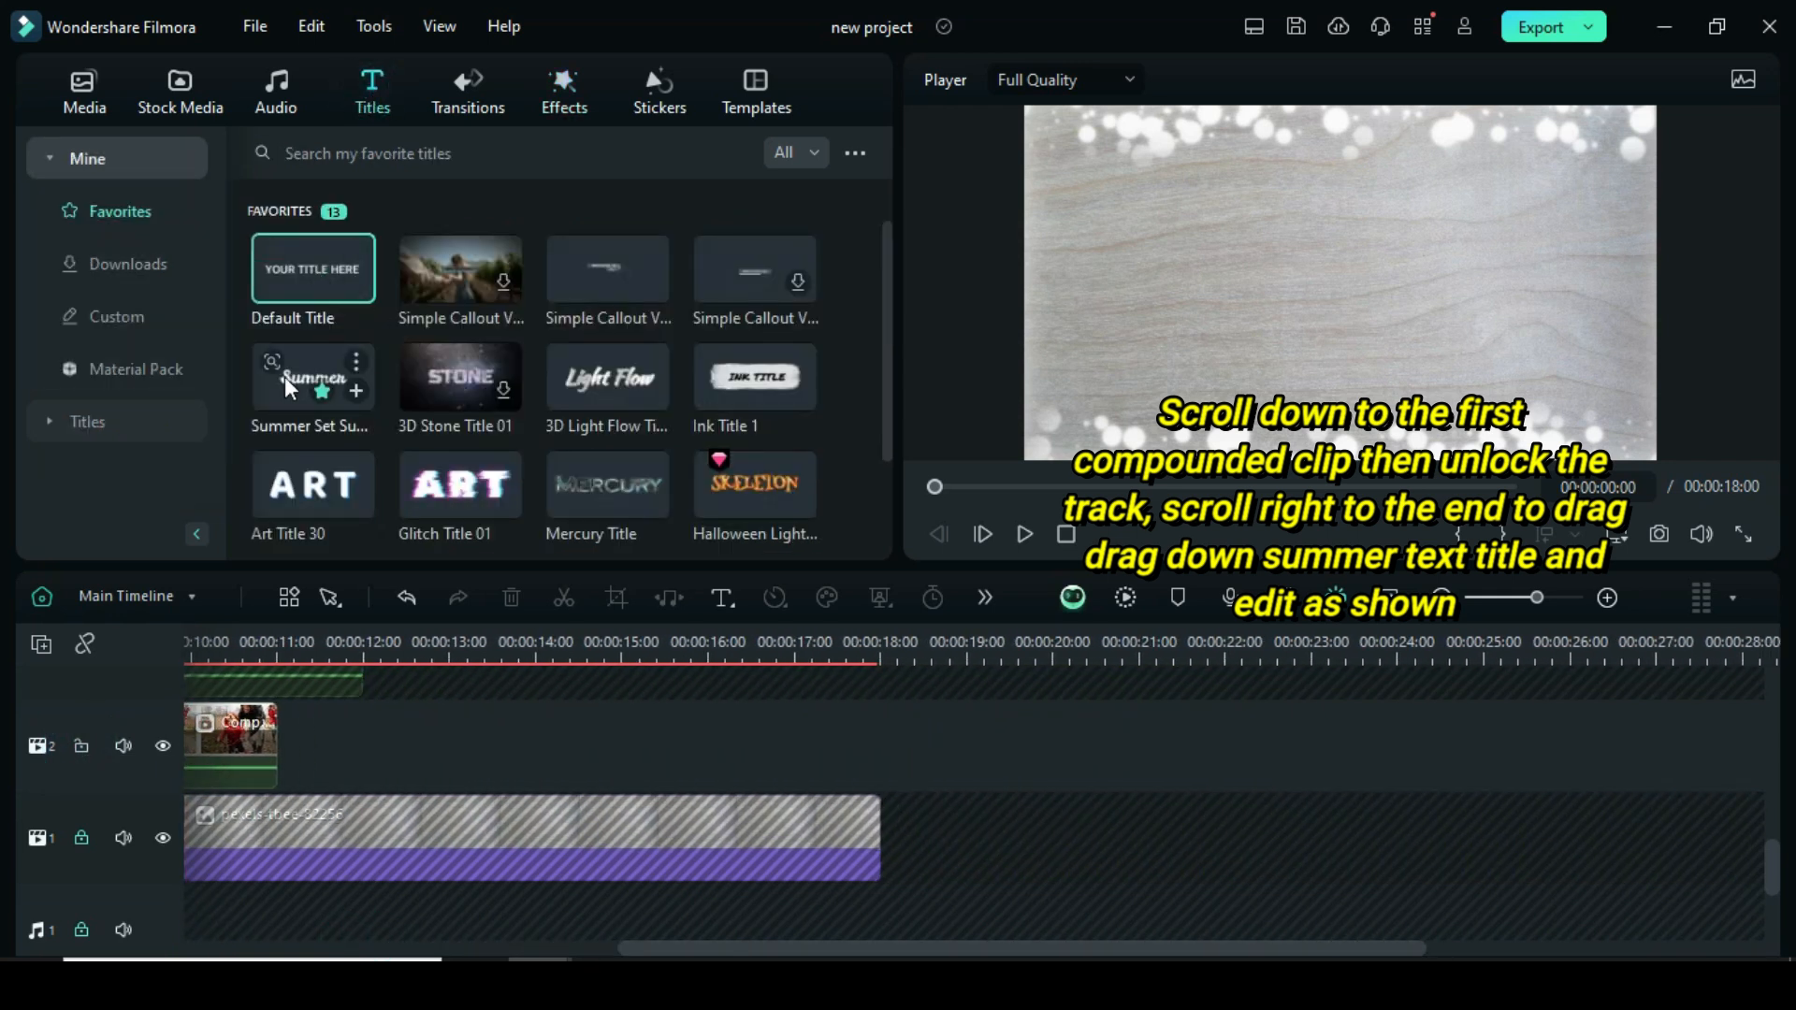
drag(312, 376, 1010, 745)
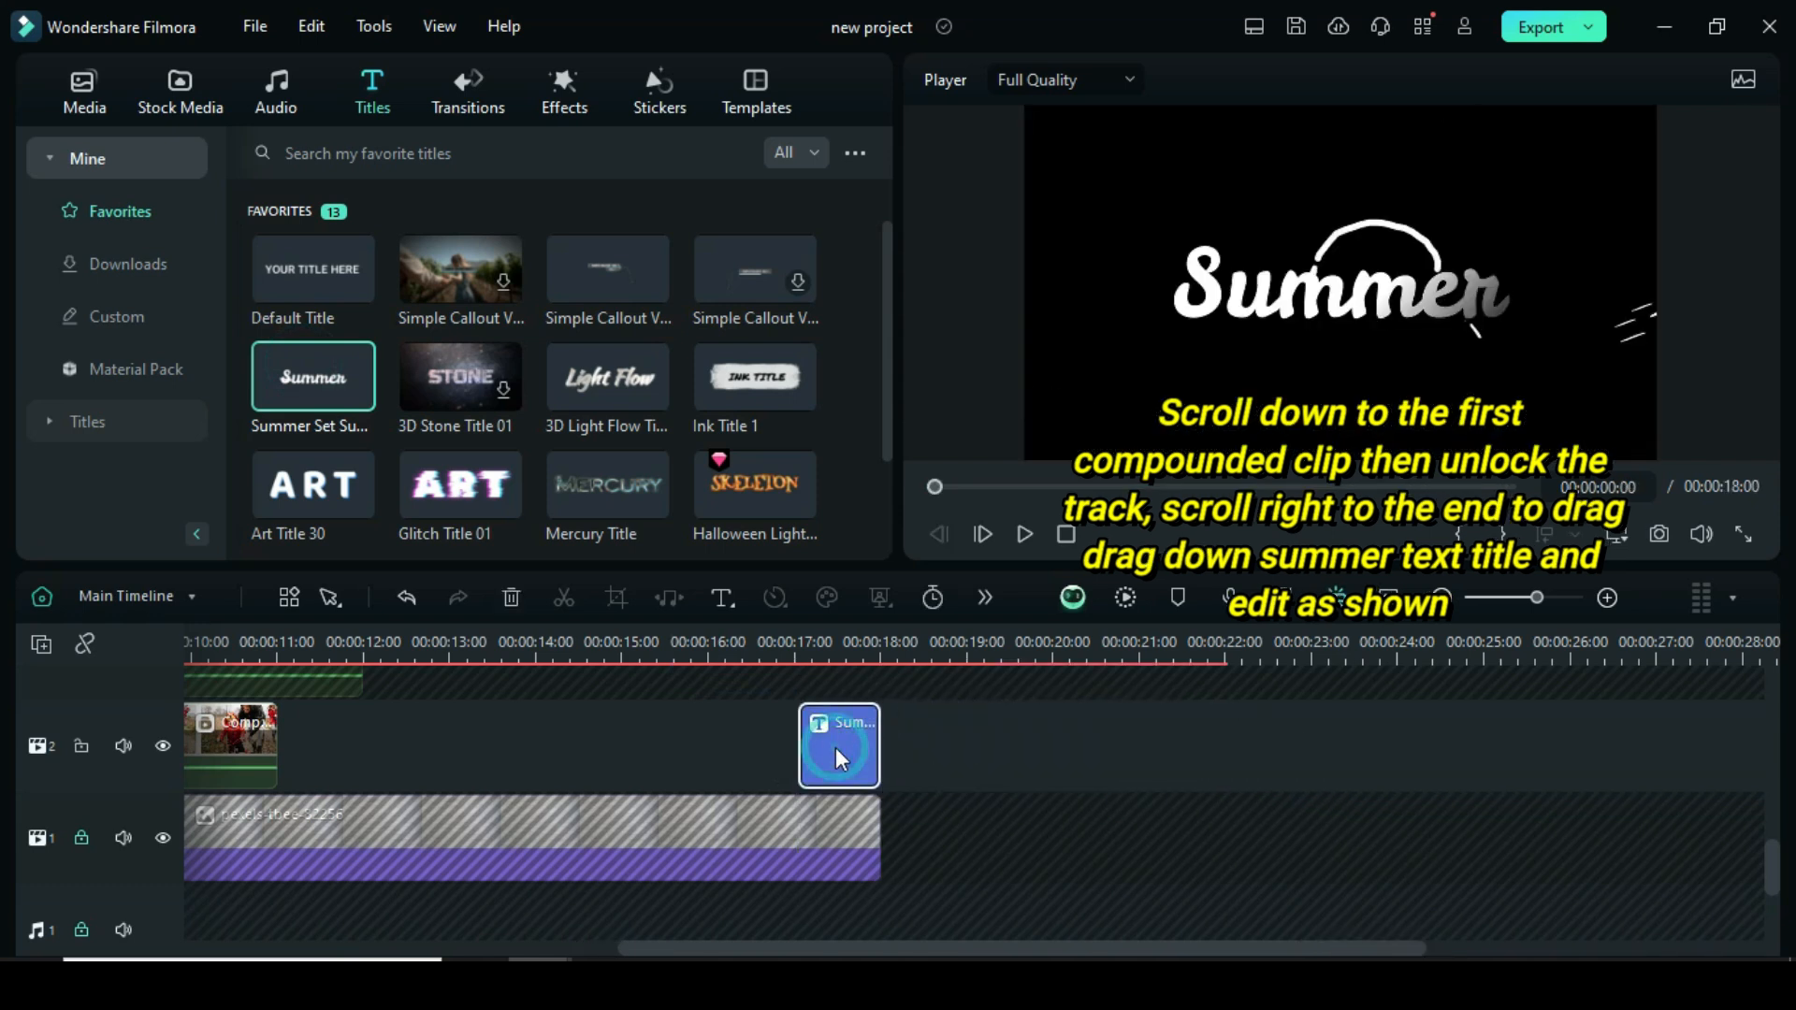
double_click(838, 745)
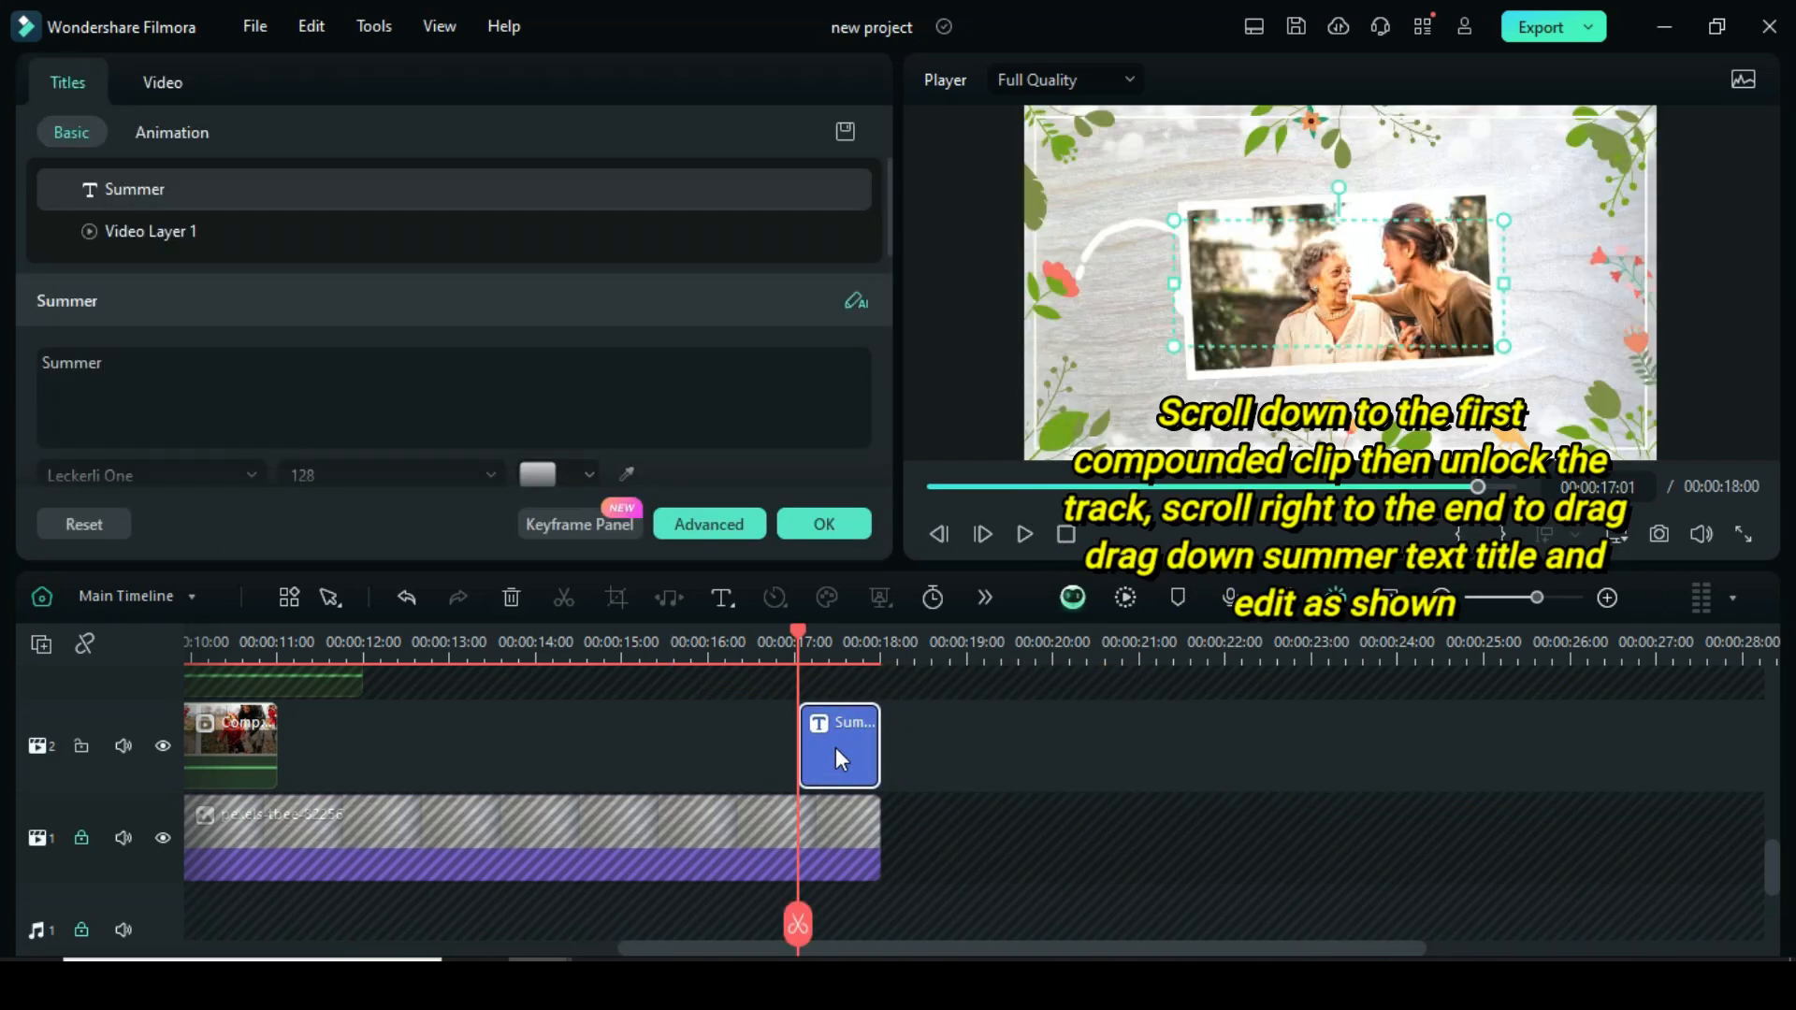
click(708, 525)
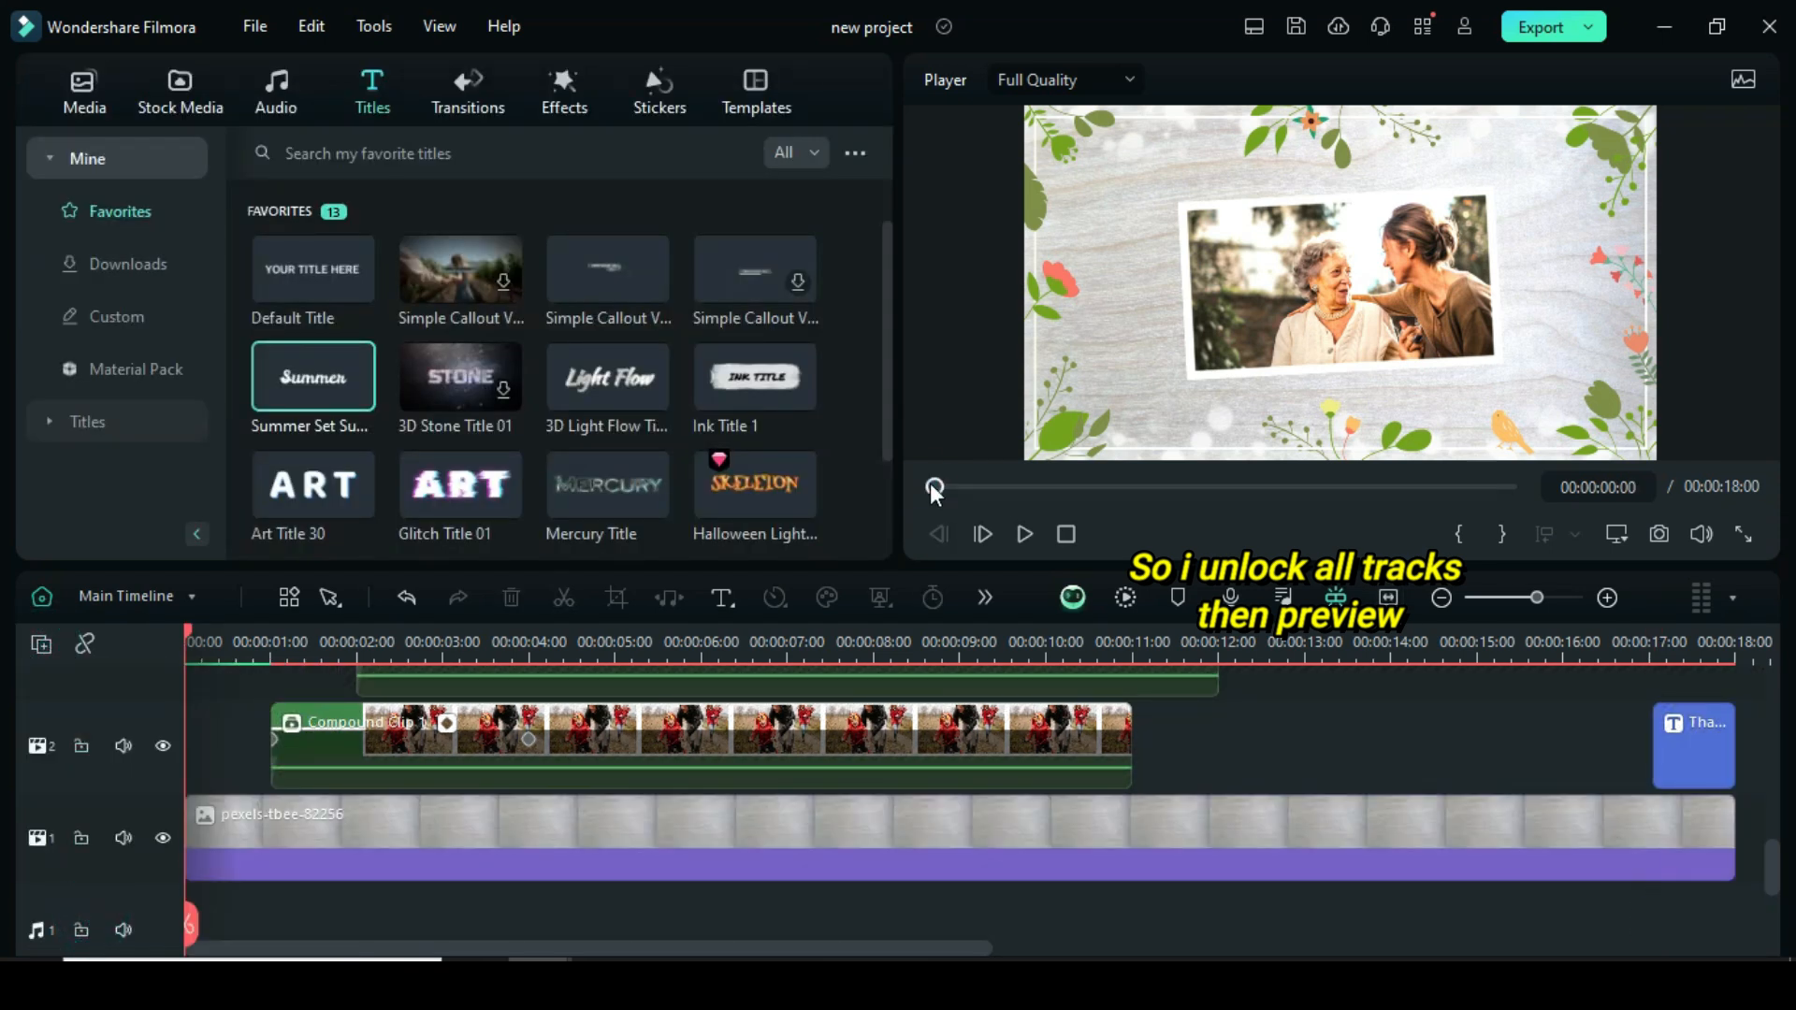
- Scroll the timeline down to review the track headers
scroll(down, 3)
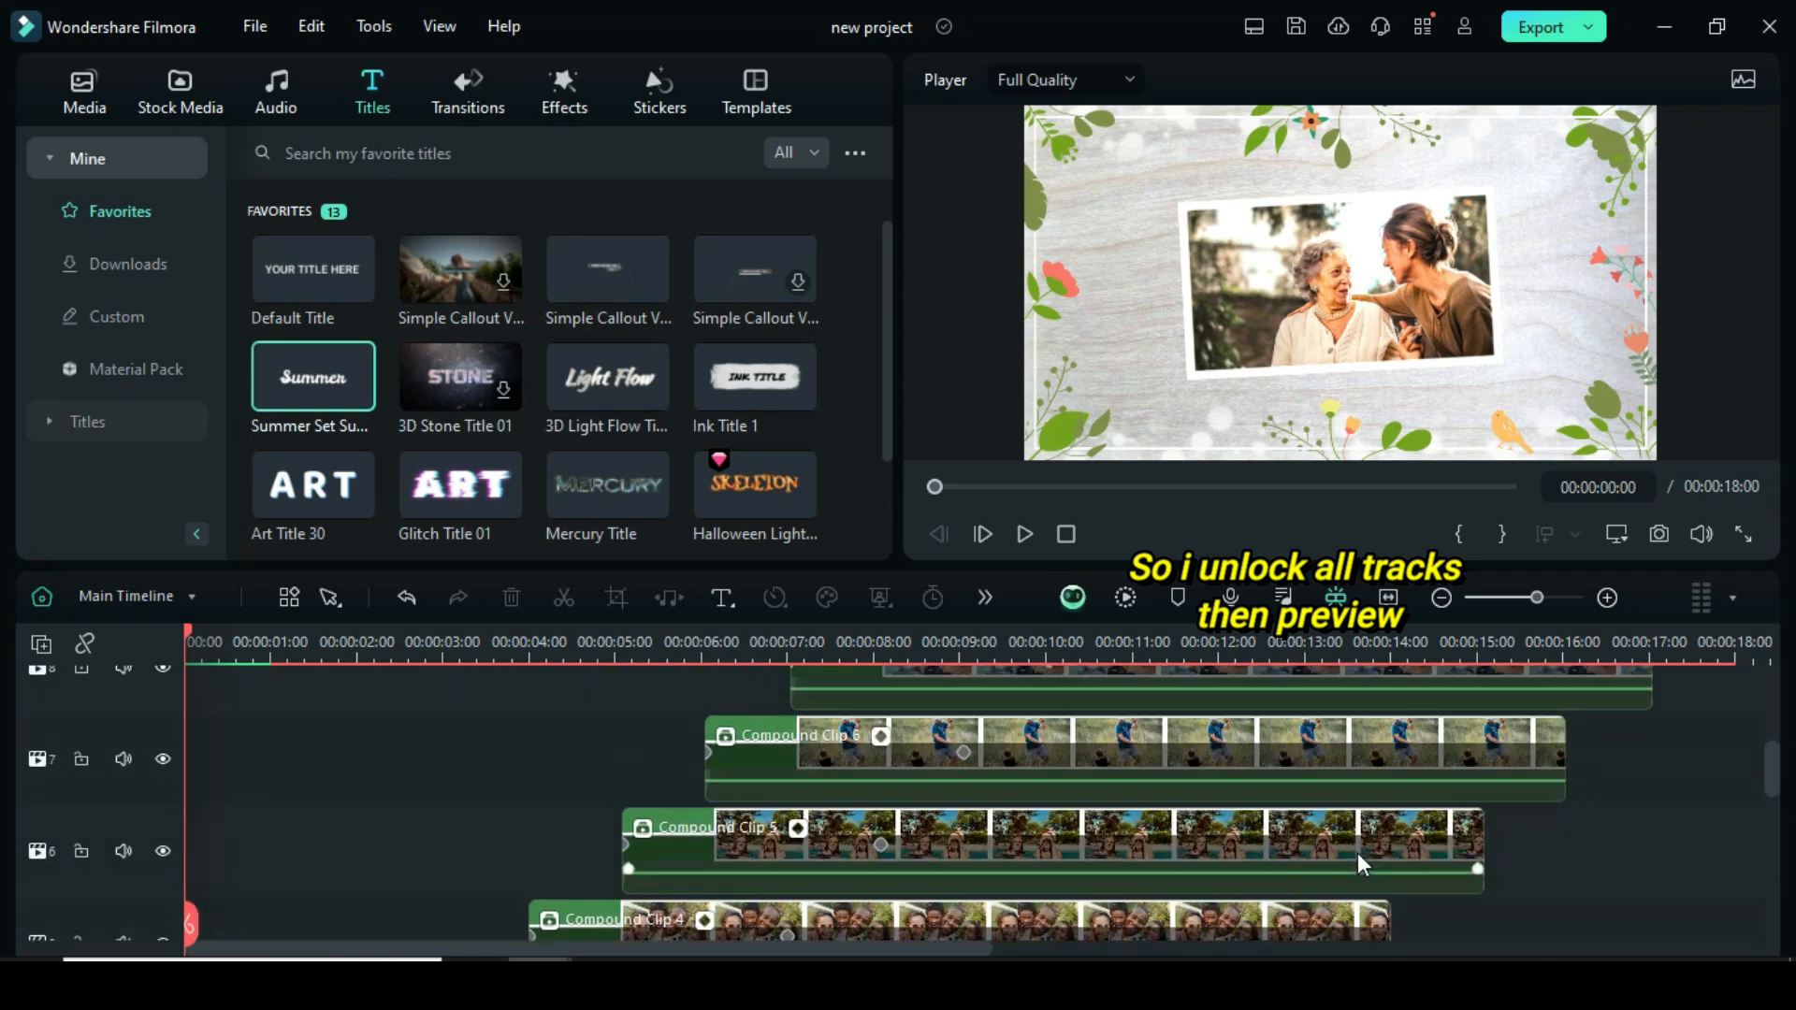